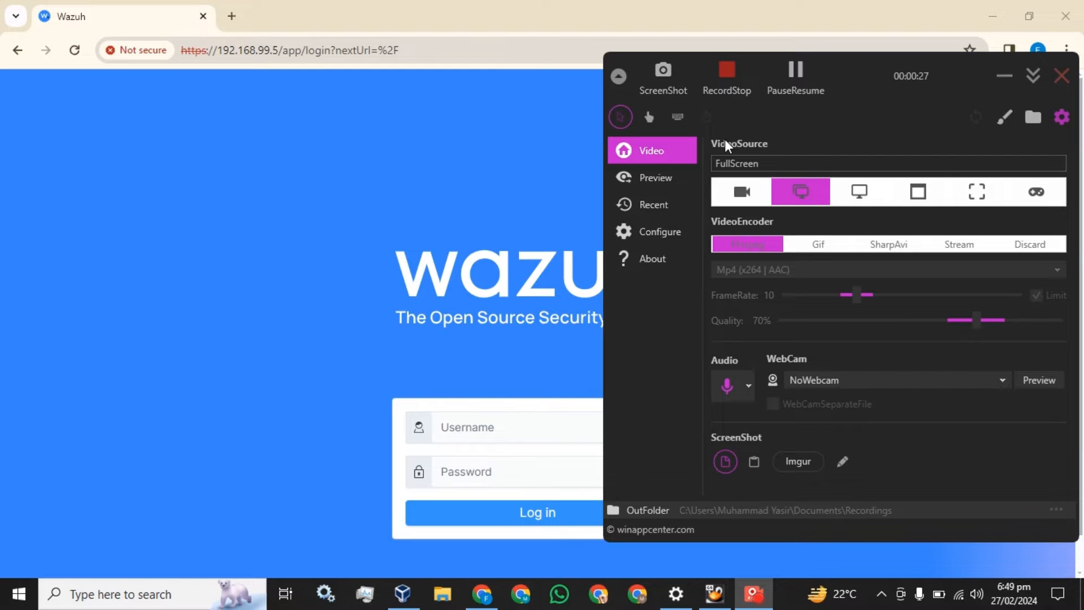
{"action": "mouse_move", "coordinate": [724, 147]}
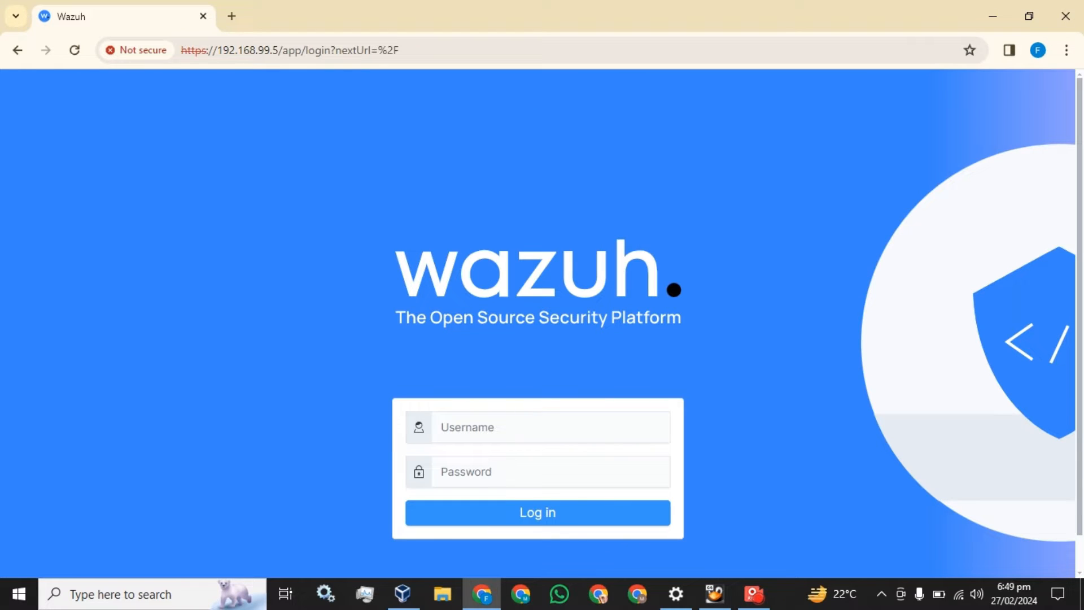
Sign in to Wazuh, dismiss the browser password warning, and reach the empty Agents page.
{"action": "type", "text": "admin"}
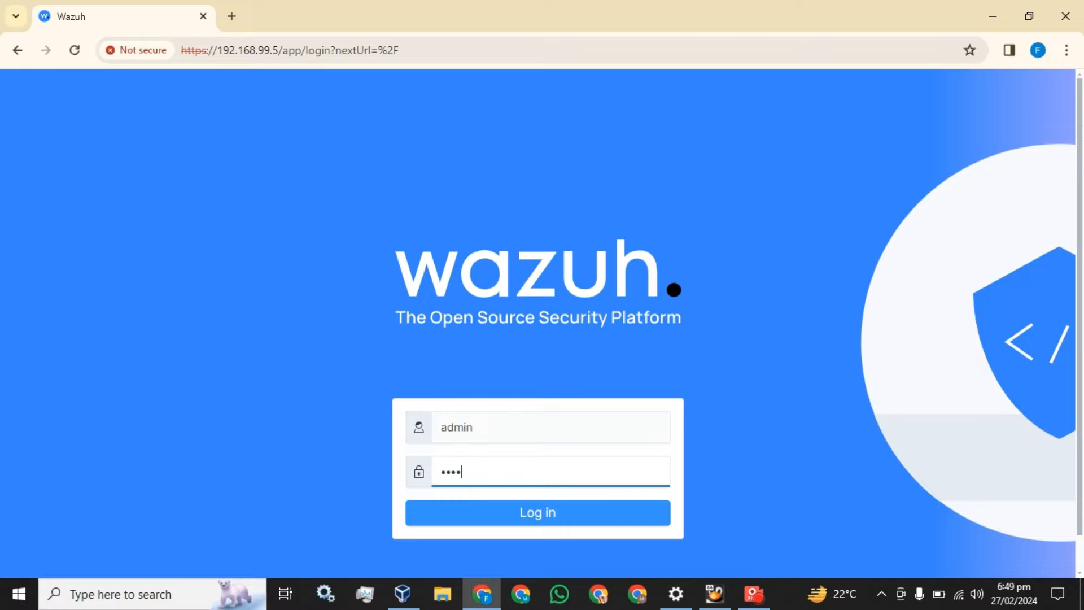
{"action": "left_click", "coordinate": [537, 512]}
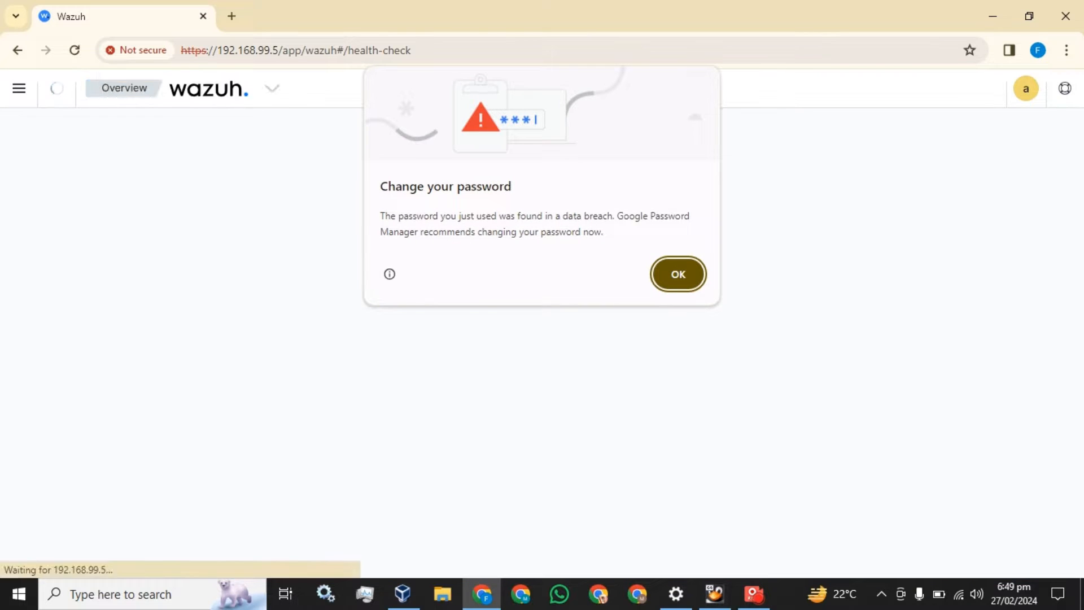
{"action": "left_click", "coordinate": [677, 274]}
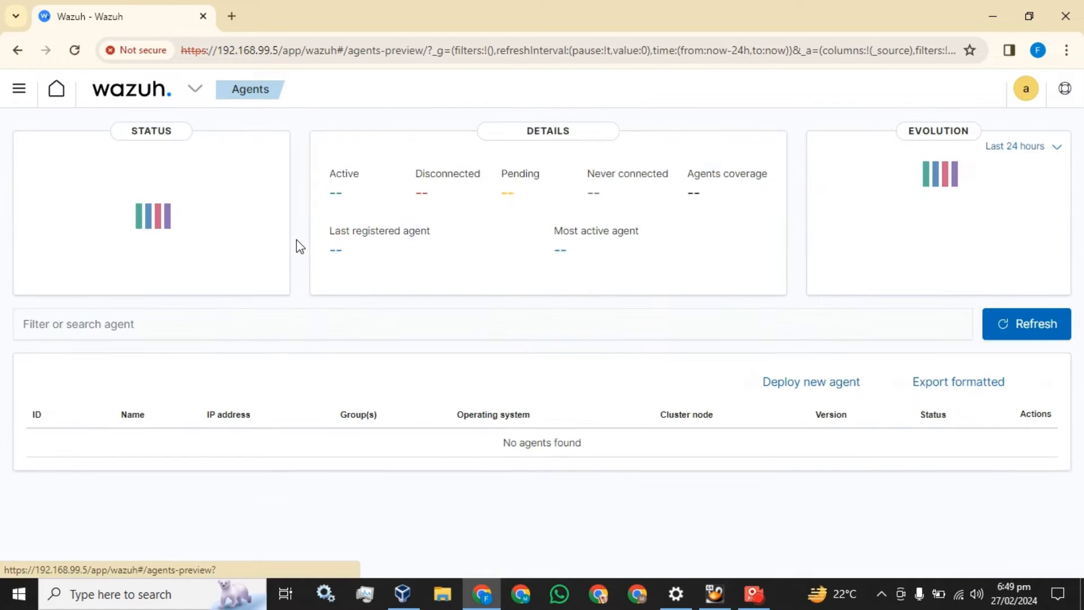
Start a new agent deployment with Windows as the operating system.
{"action": "left_click", "coordinate": [810, 381]}
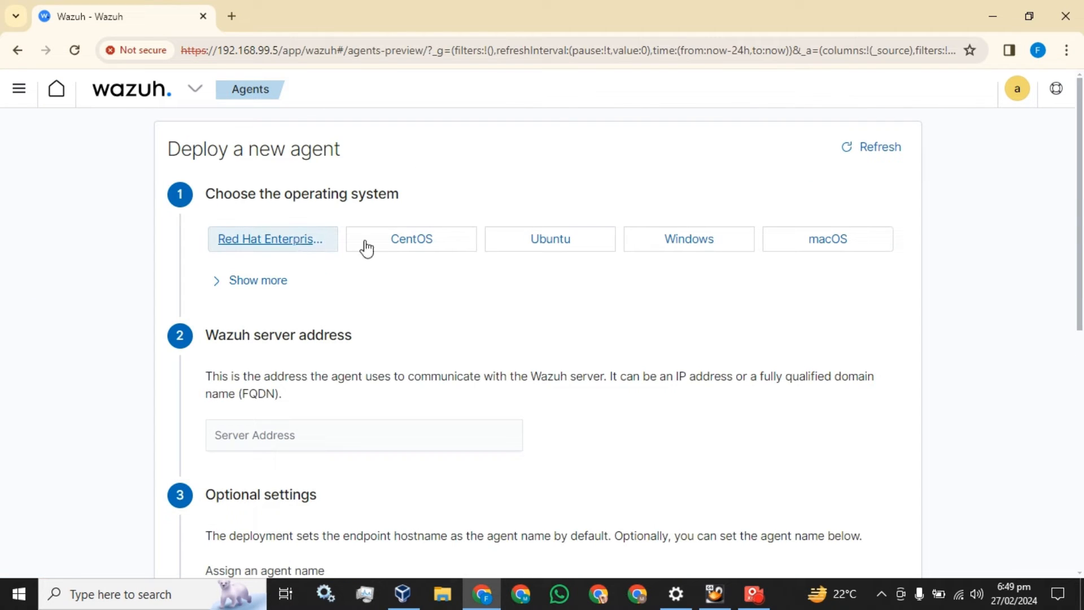
{"action": "left_click", "coordinate": [688, 239]}
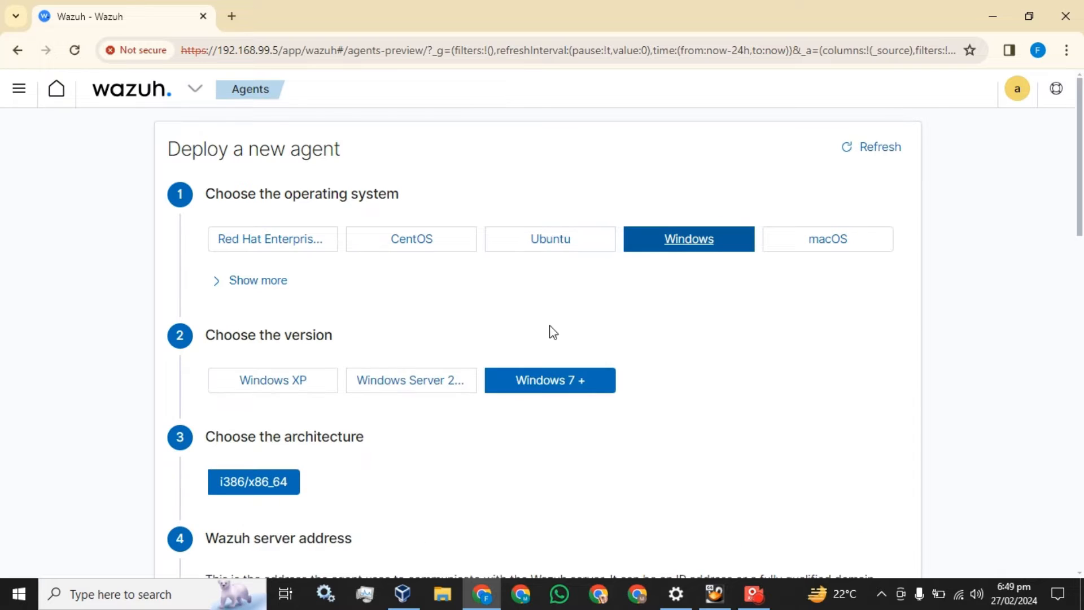
{"action": "mouse_move", "coordinate": [677, 297]}
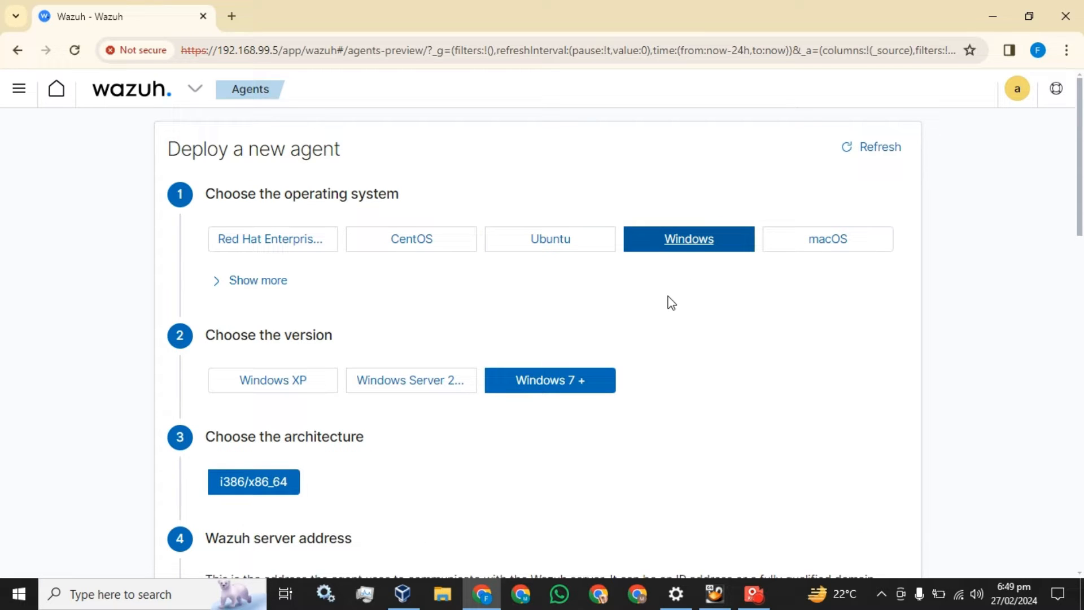
{"action": "mouse_move", "coordinate": [663, 309]}
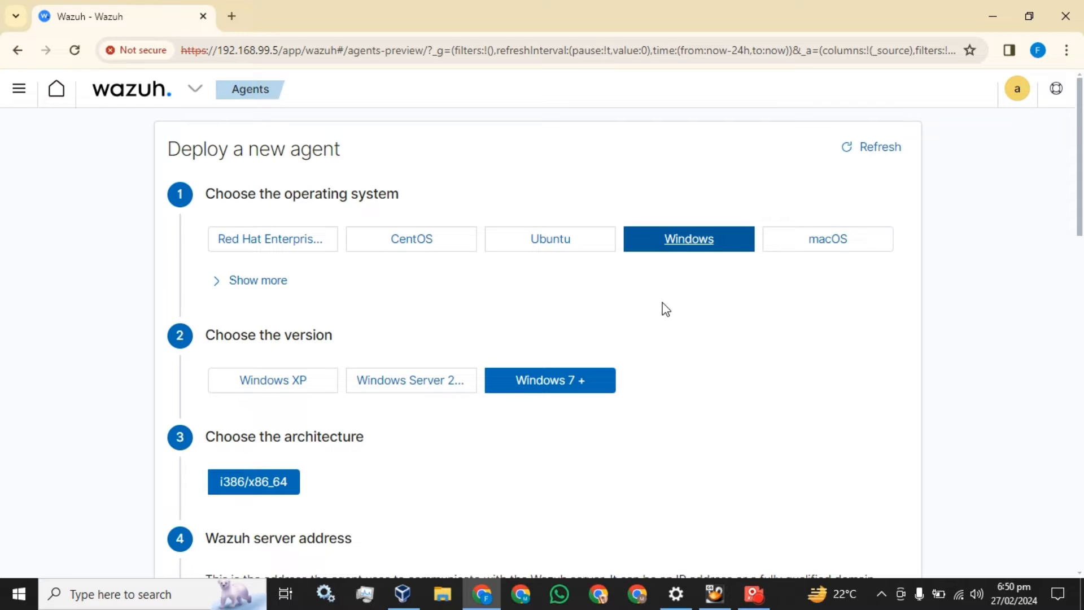
{"action": "scroll", "scroll_direction": "down", "scroll_amount": 3}
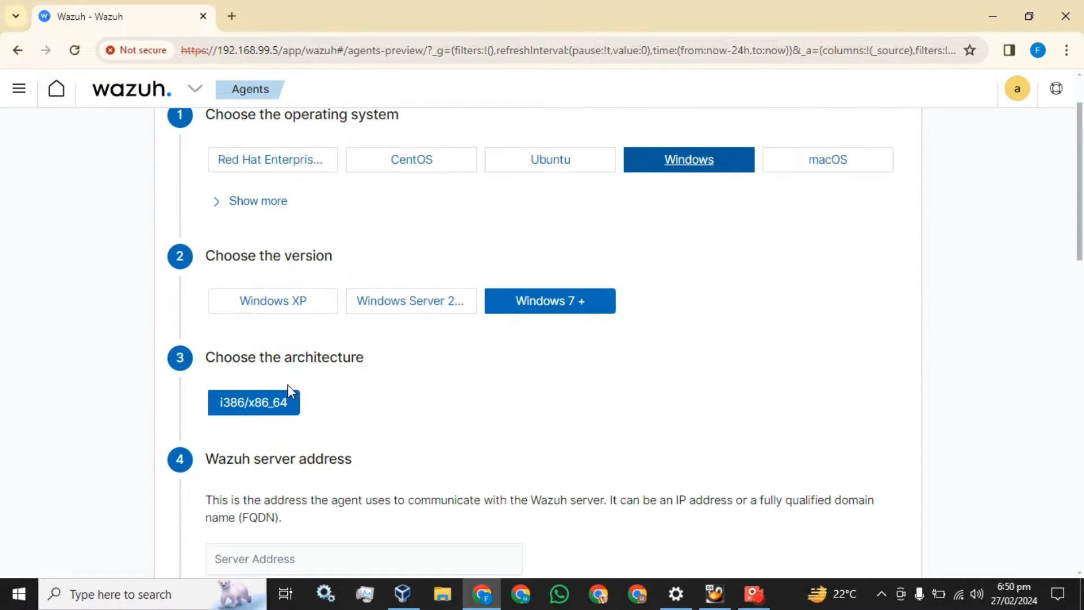
{"action": "scroll", "scroll_direction": "down", "scroll_amount": 3}
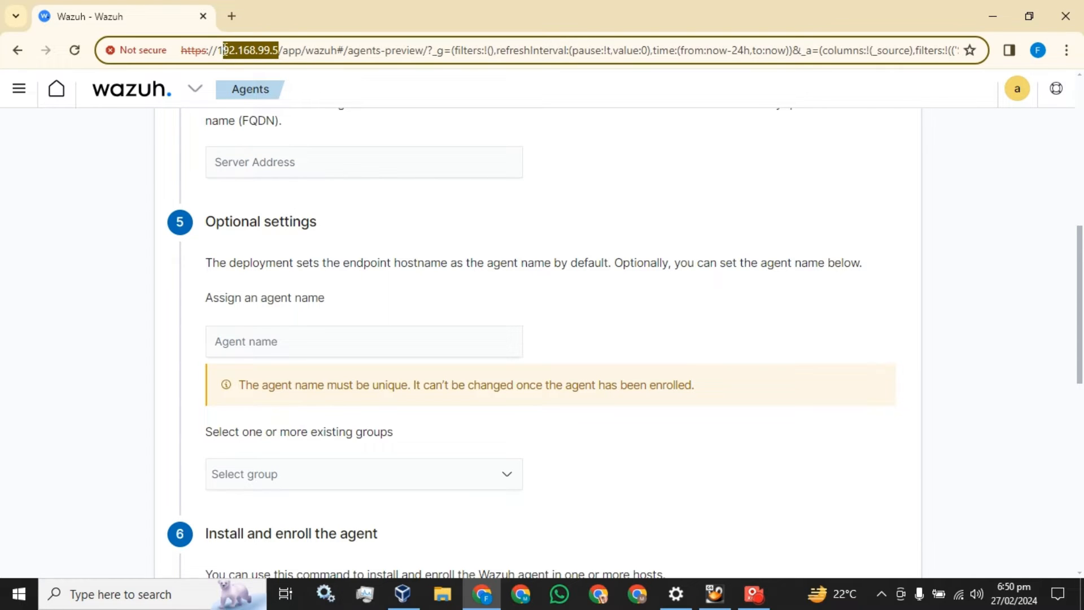
Set server address 192.168.99.5 and agent name my-machine to generate the install command.
{"action": "type", "text": "192.168.99.5"}
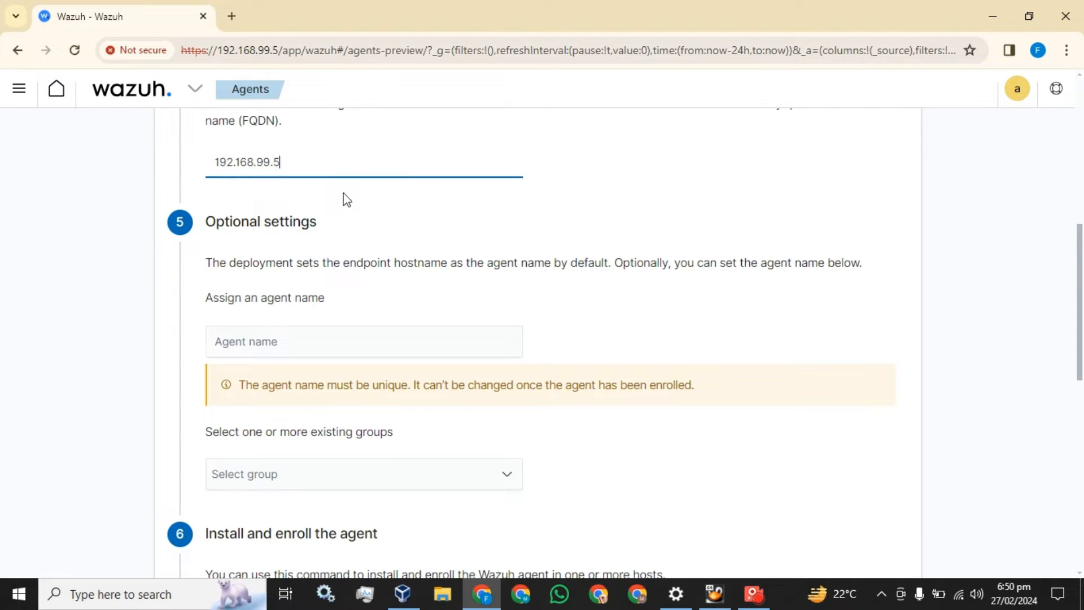
{"action": "left_click", "coordinate": [363, 341]}
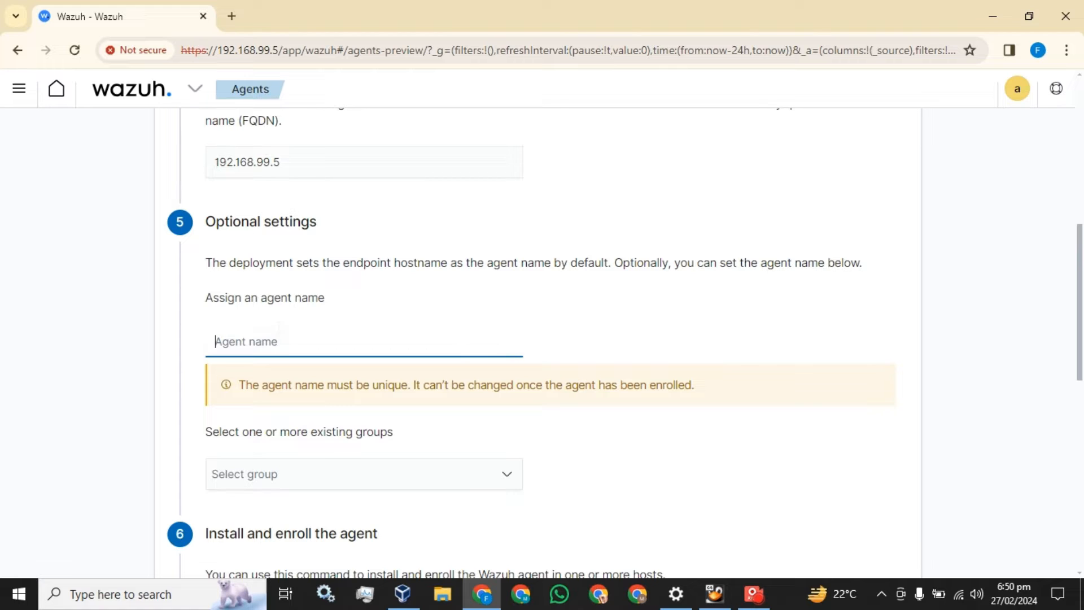
{"action": "type", "text": "my-"}
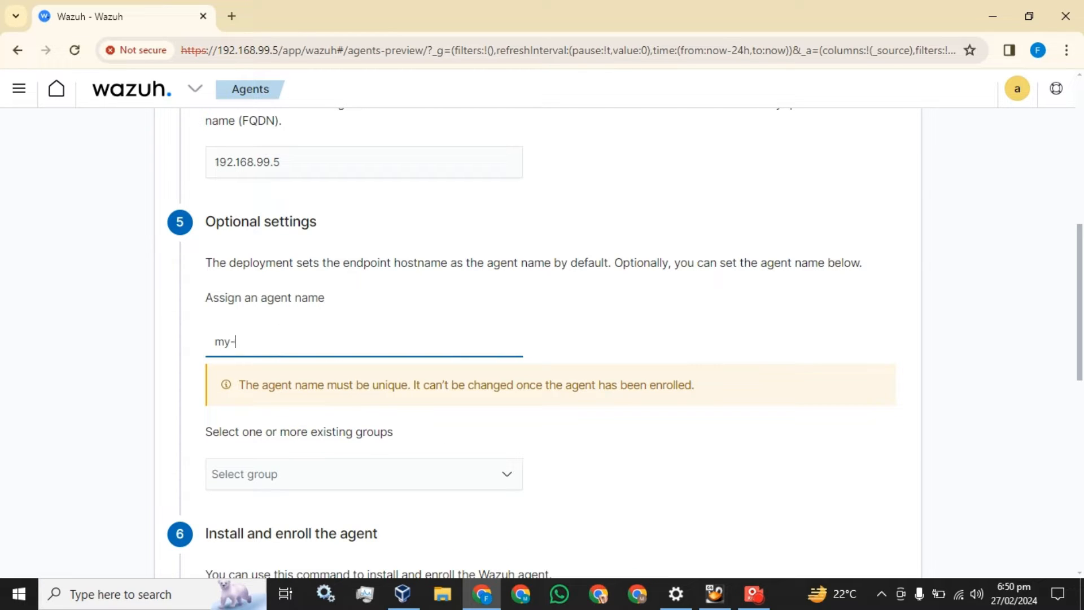
{"action": "type", "text": "machine"}
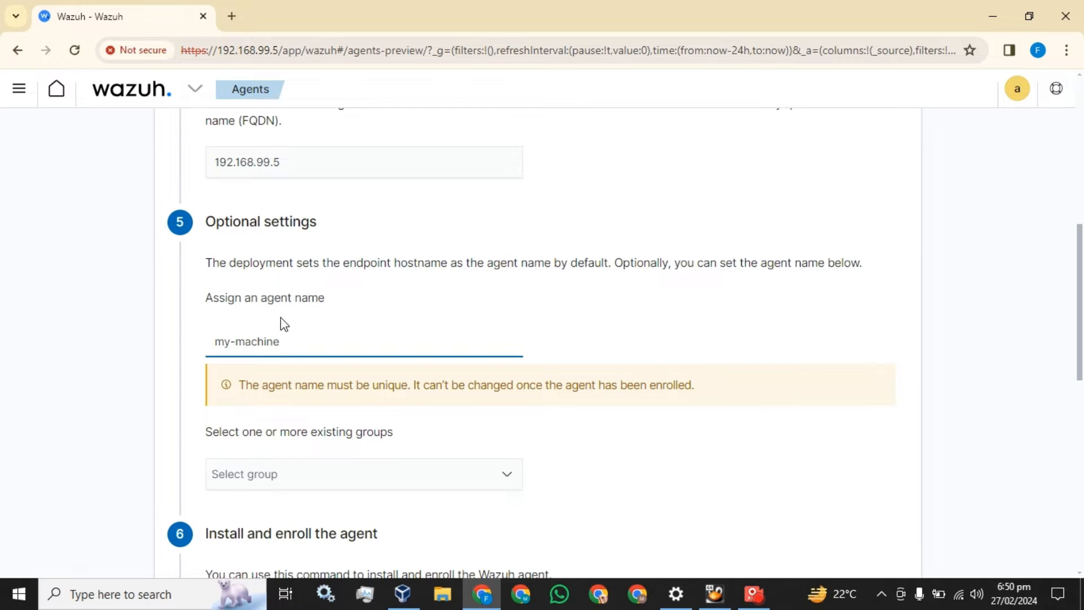
{"action": "scroll", "scroll_direction": "down", "scroll_amount": 3}
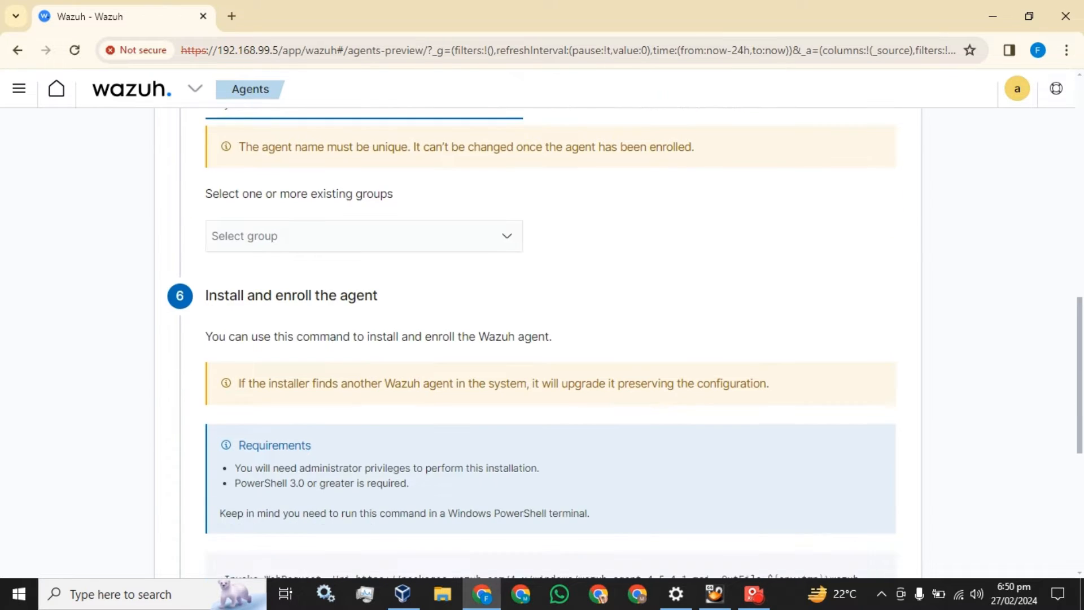
{"action": "scroll", "scroll_direction": "down", "scroll_amount": 3}
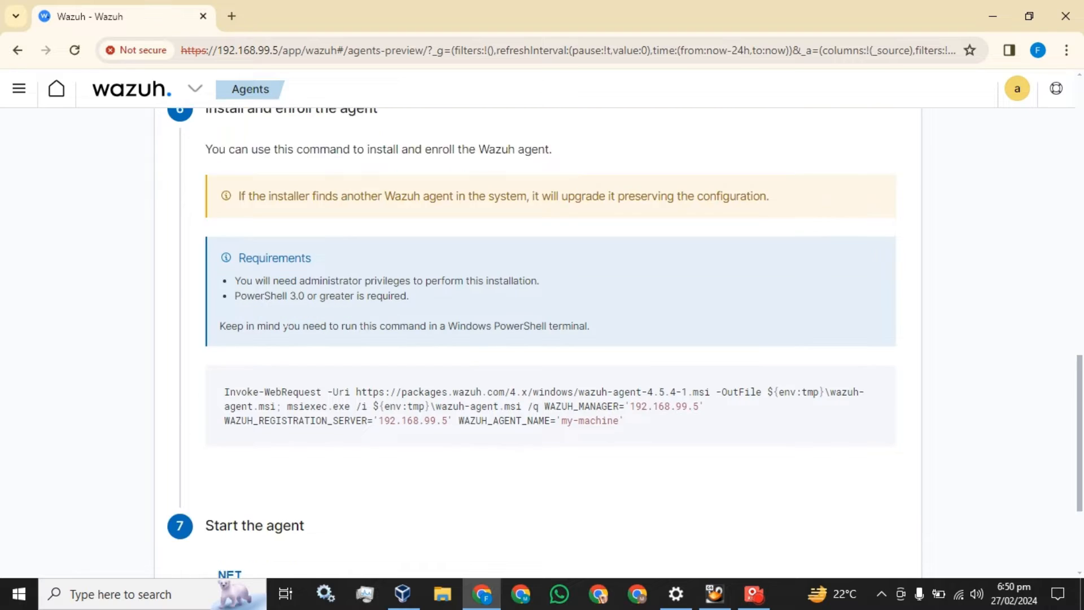
{"action": "scroll", "scroll_direction": "down", "scroll_amount": 3}
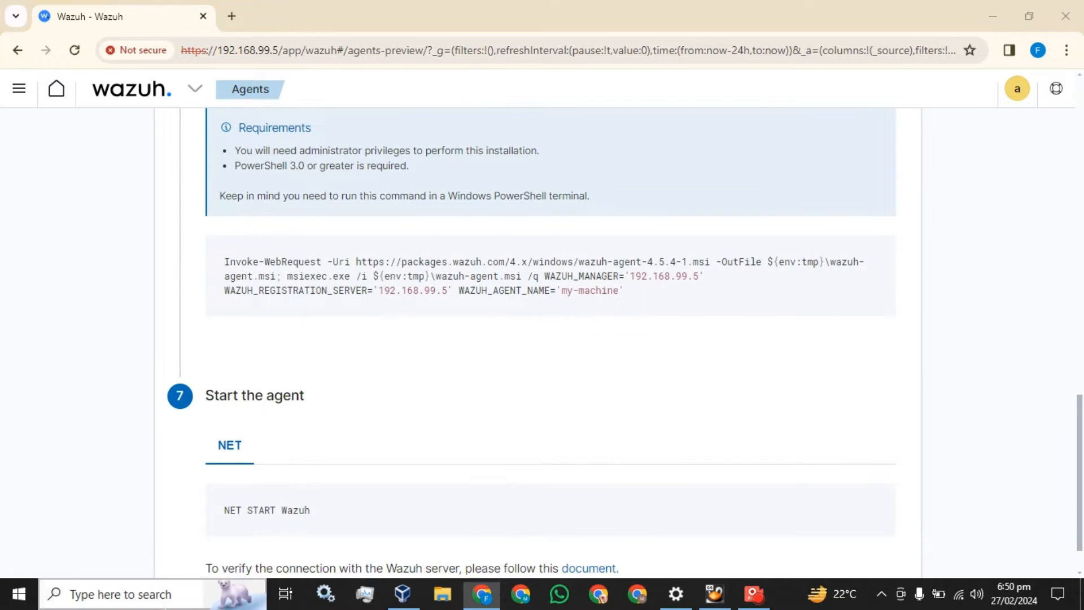
Search the Start menu for PowerShell to open it as administrator.
{"action": "type", "text": "powe"}
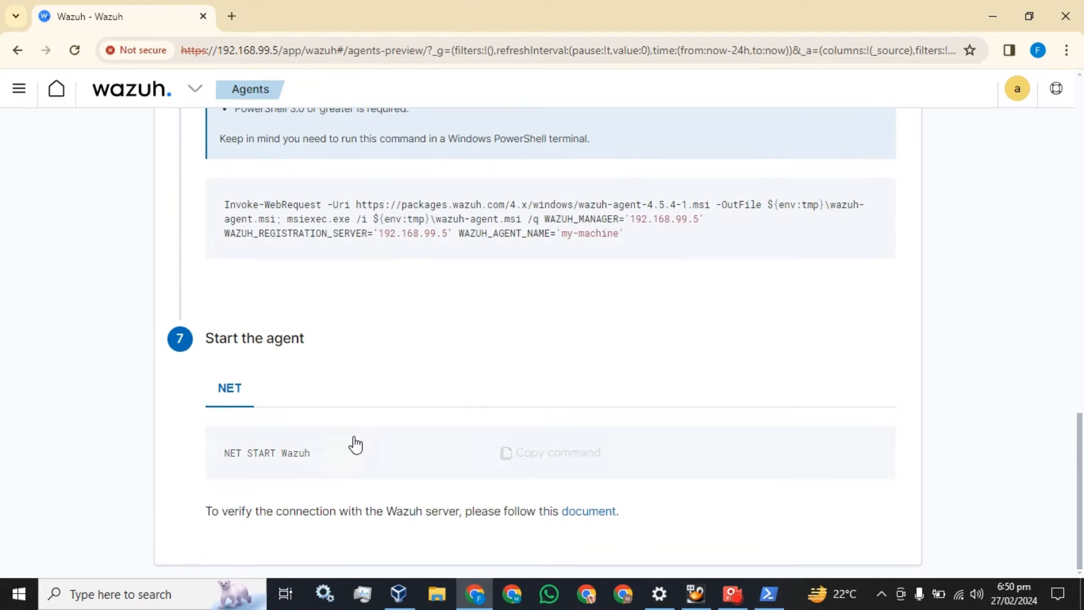
Run NET START Wazuh in PowerShell, then search the Start menu for services.
{"action": "left_click", "coordinate": [769, 593]}
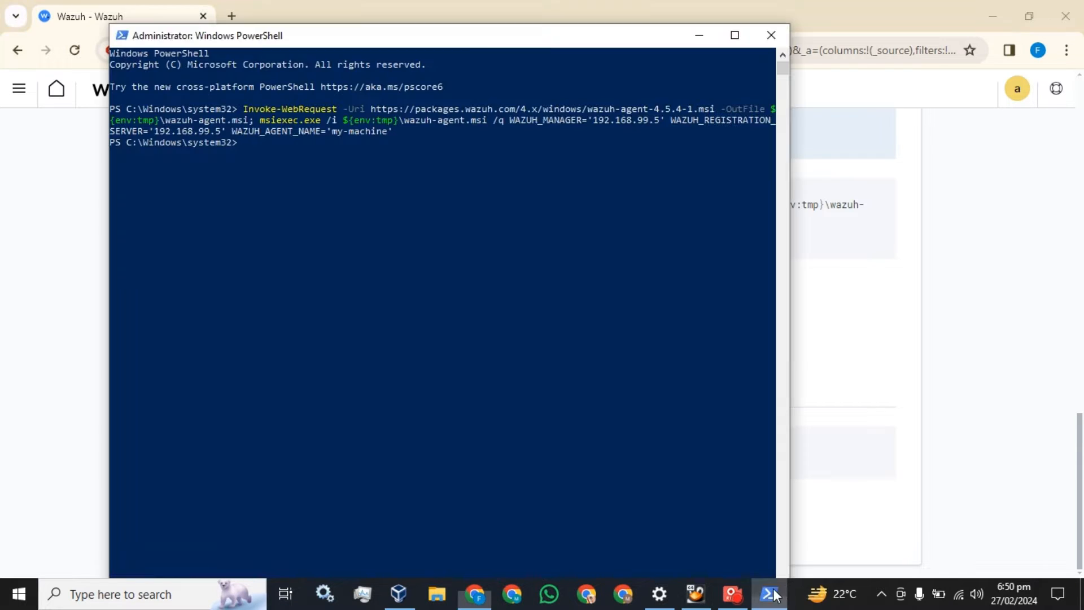
{"action": "type", "text": "NET START Wazuh"}
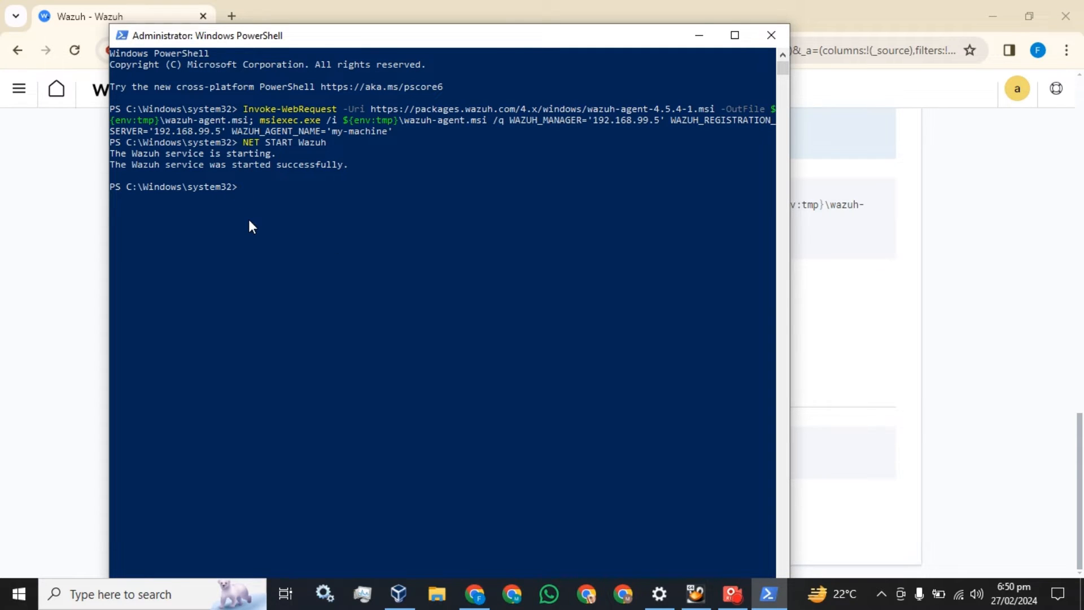
{"action": "mouse_move", "coordinate": [228, 451]}
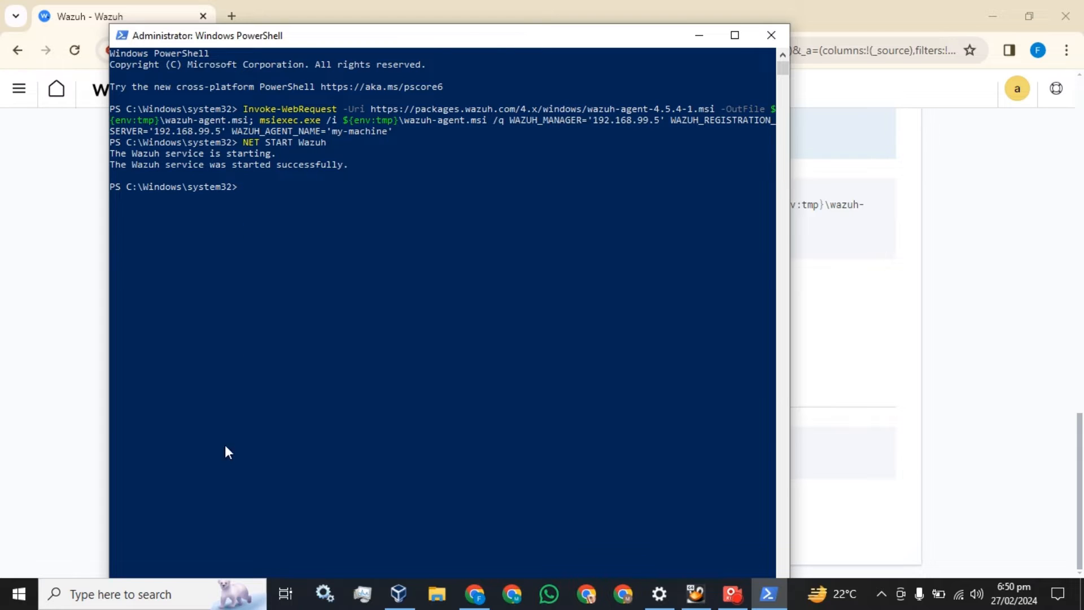
{"action": "type", "text": "services"}
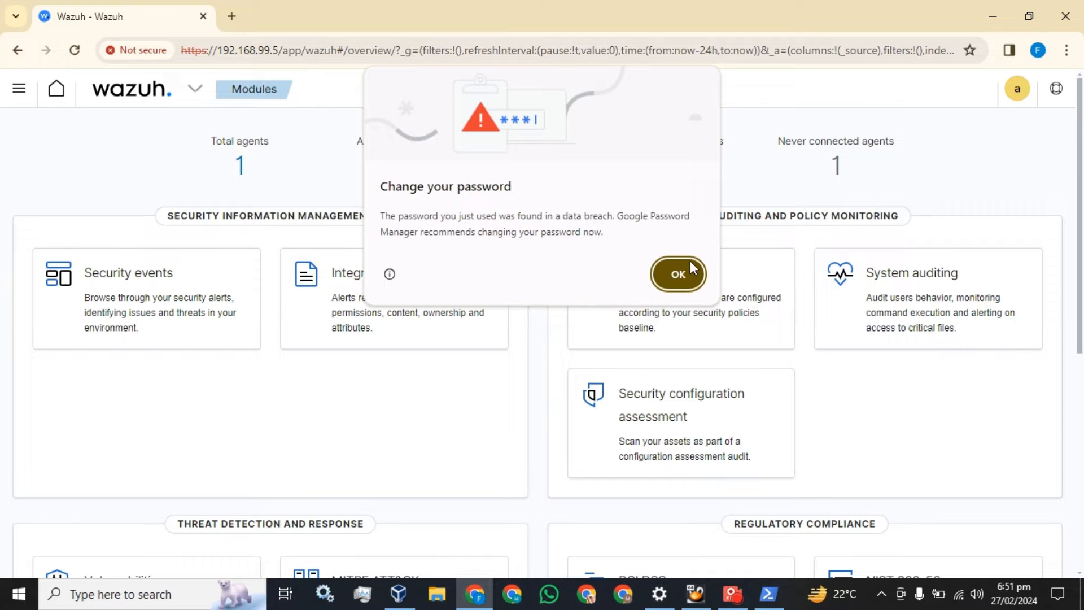
Dismiss the password warning and reload the Modules overview to refresh agent counts.
{"action": "left_click", "coordinate": [677, 273]}
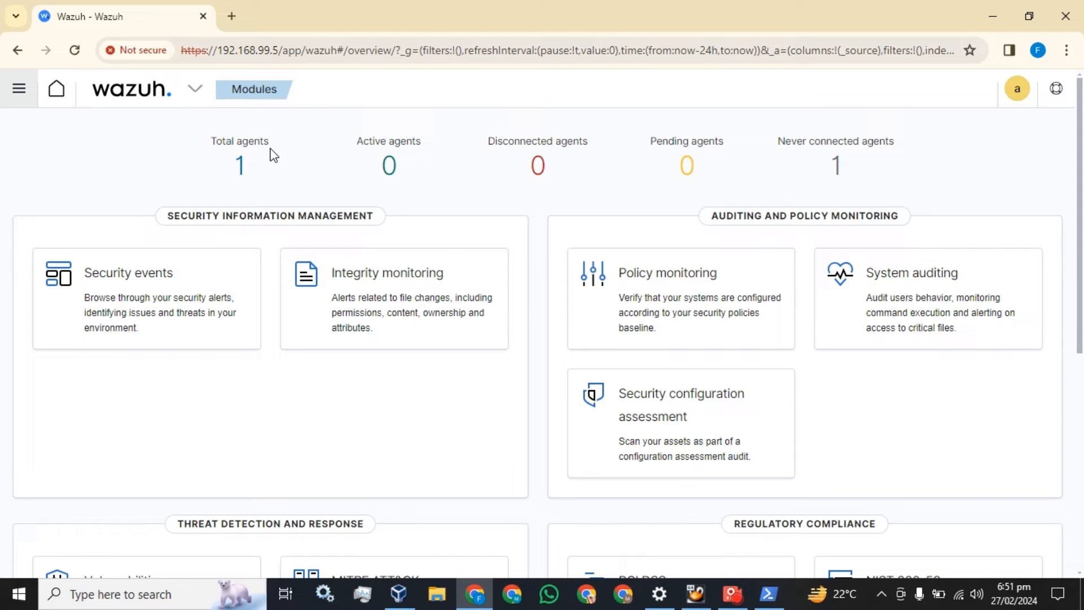
{"action": "mouse_move", "coordinate": [270, 166]}
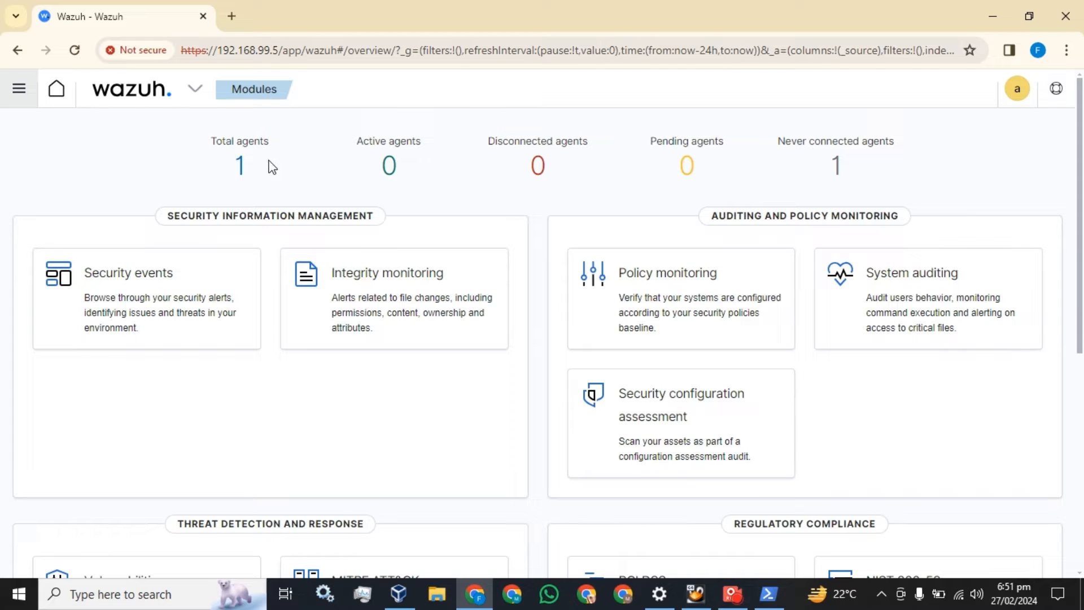
{"action": "mouse_move", "coordinate": [241, 178]}
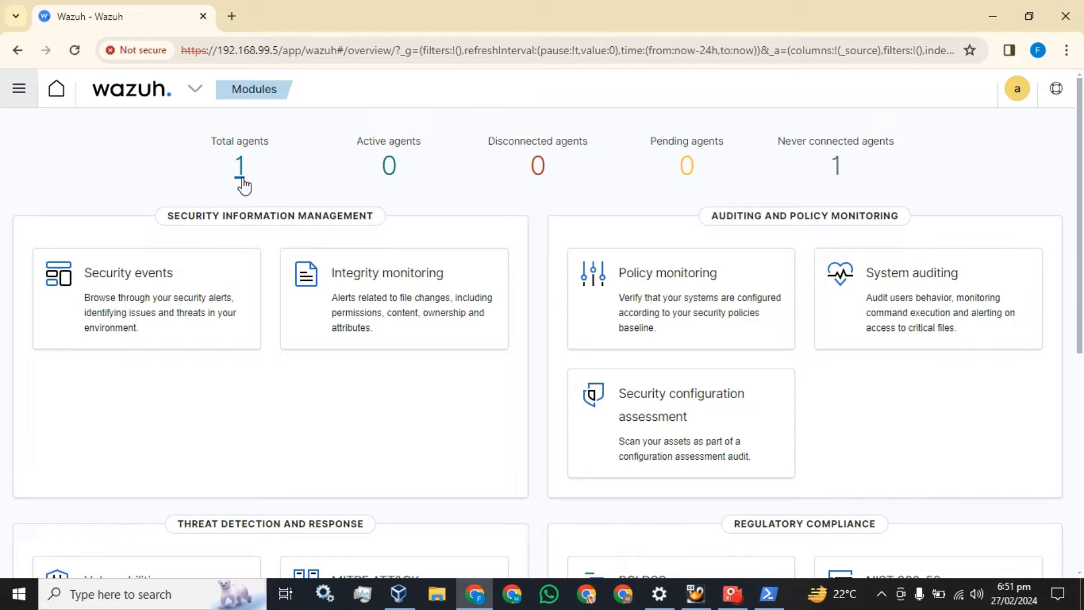
{"action": "mouse_move", "coordinate": [243, 163]}
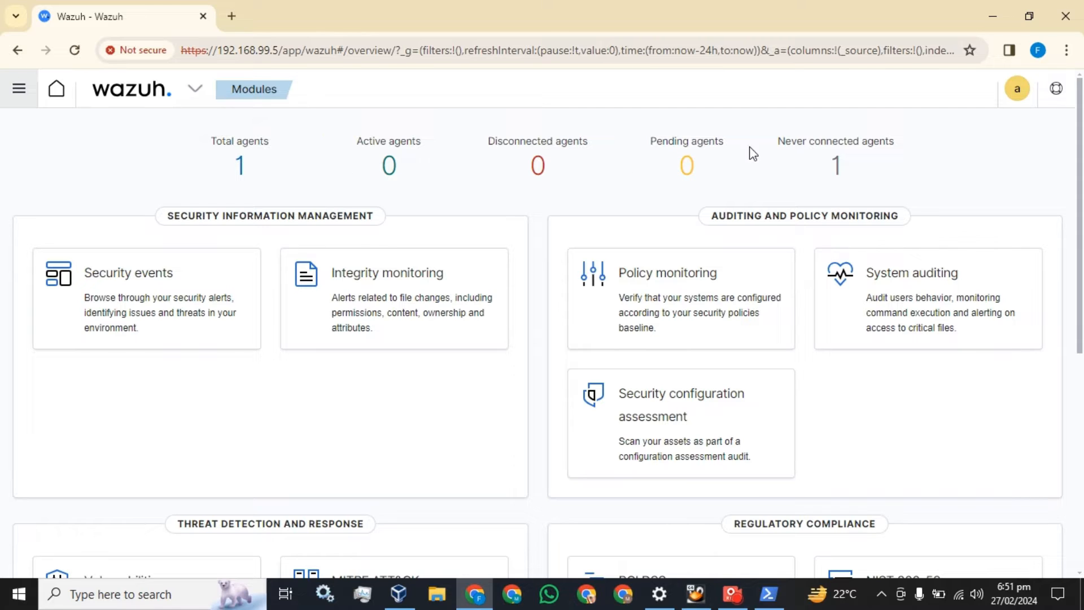
{"action": "mouse_move", "coordinate": [791, 173]}
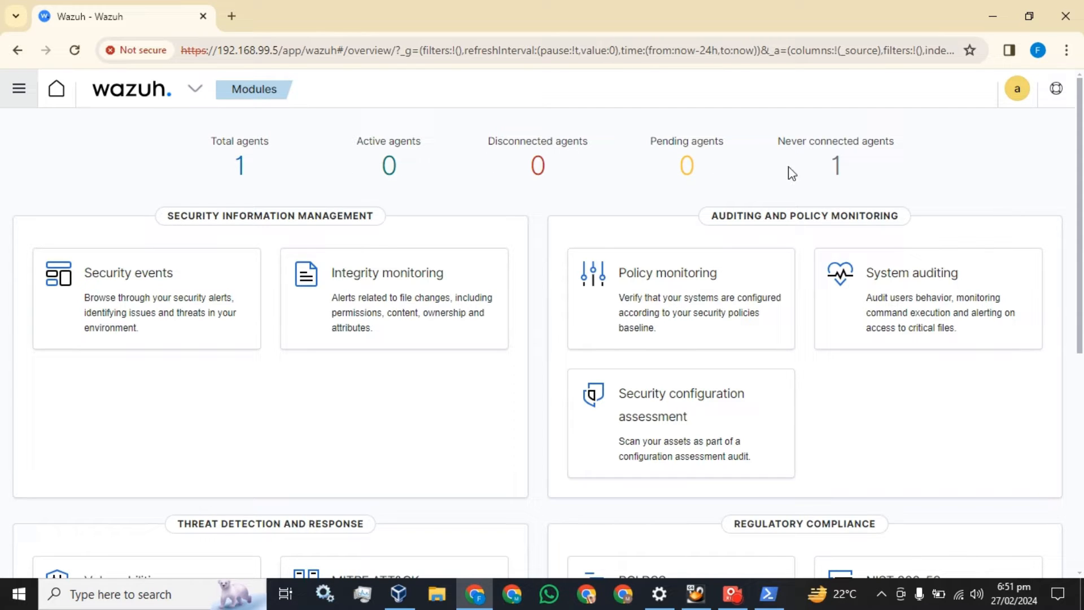
{"action": "mouse_move", "coordinate": [167, 95]}
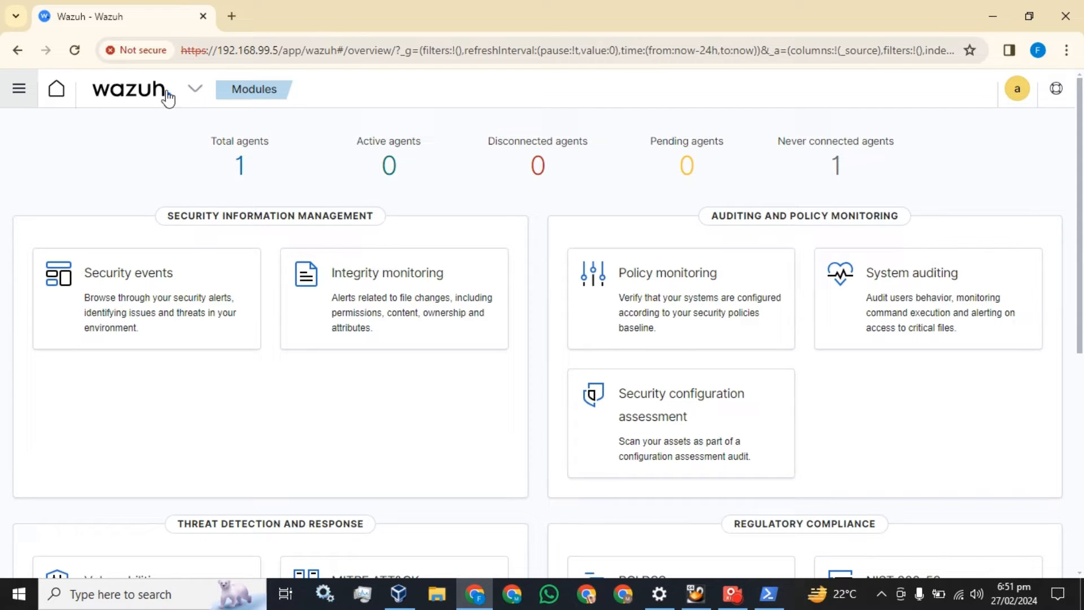
{"action": "mouse_move", "coordinate": [168, 162]}
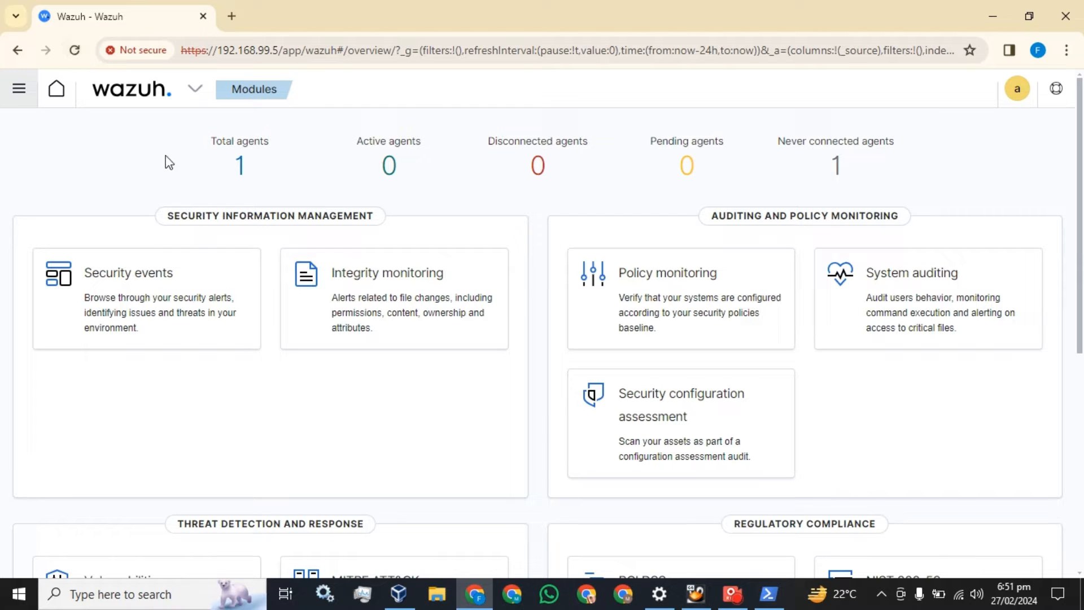
{"action": "mouse_move", "coordinate": [230, 160]}
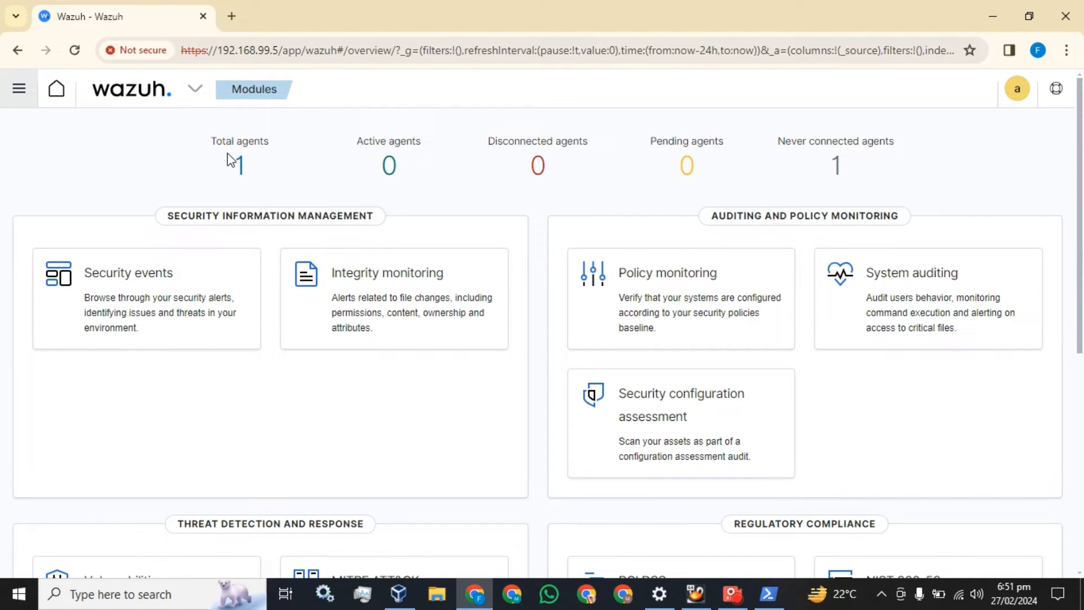
{"action": "mouse_move", "coordinate": [856, 172]}
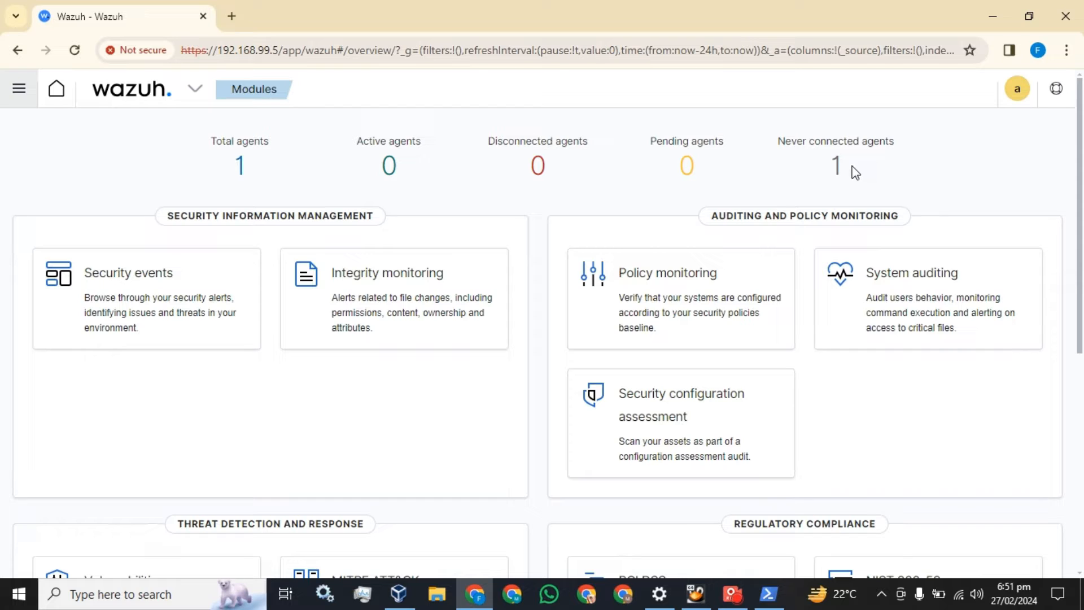
{"action": "left_click", "coordinate": [74, 50]}
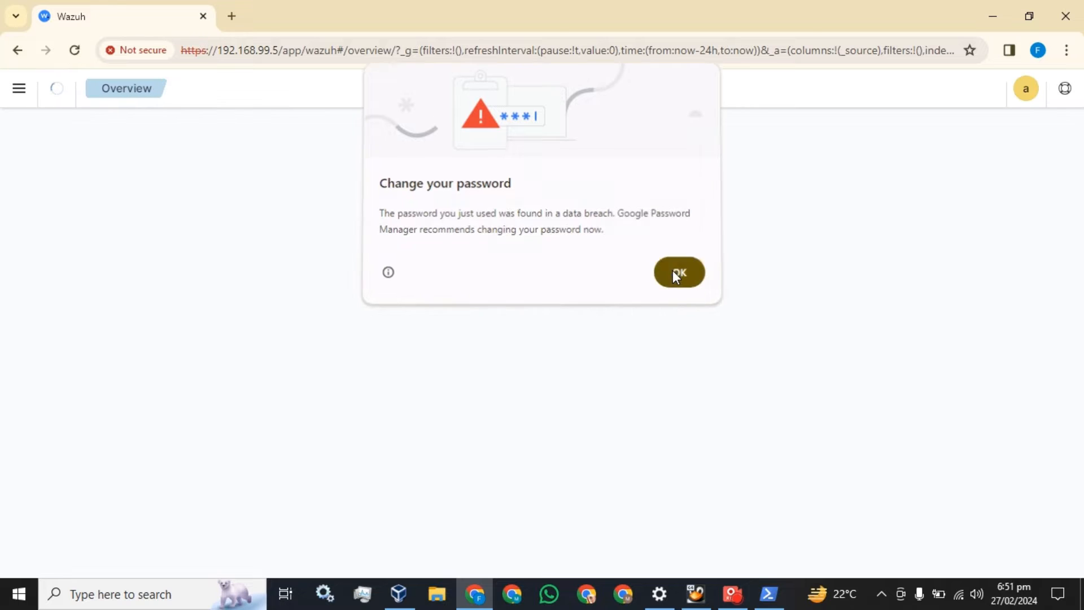
Dismiss Chrome's 'Change your password' popup, revealing 1 active agent.
{"action": "left_click", "coordinate": [679, 271]}
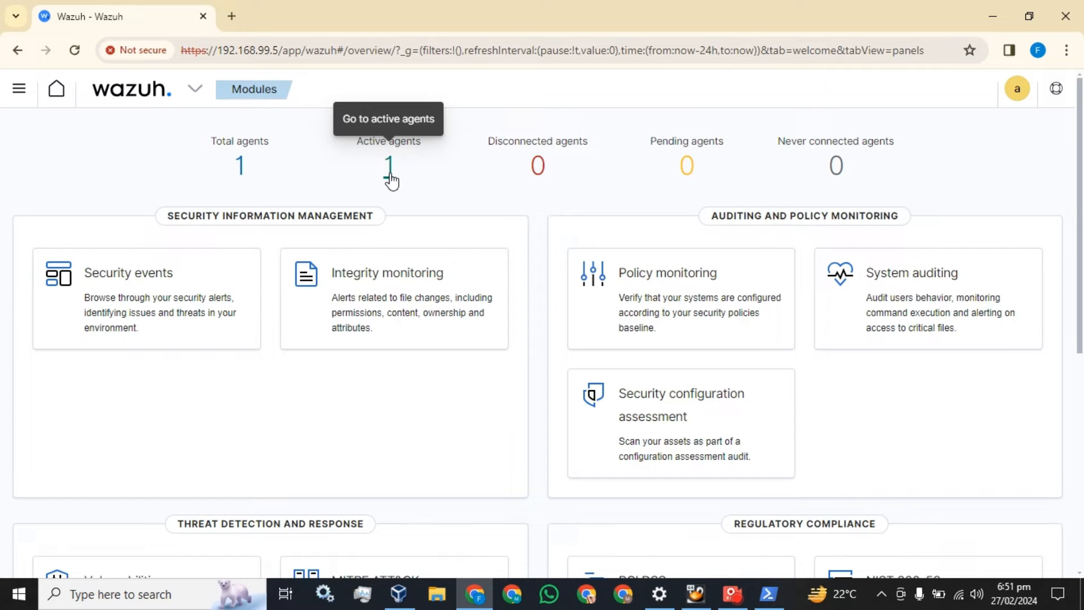
{"action": "mouse_move", "coordinate": [128, 271]}
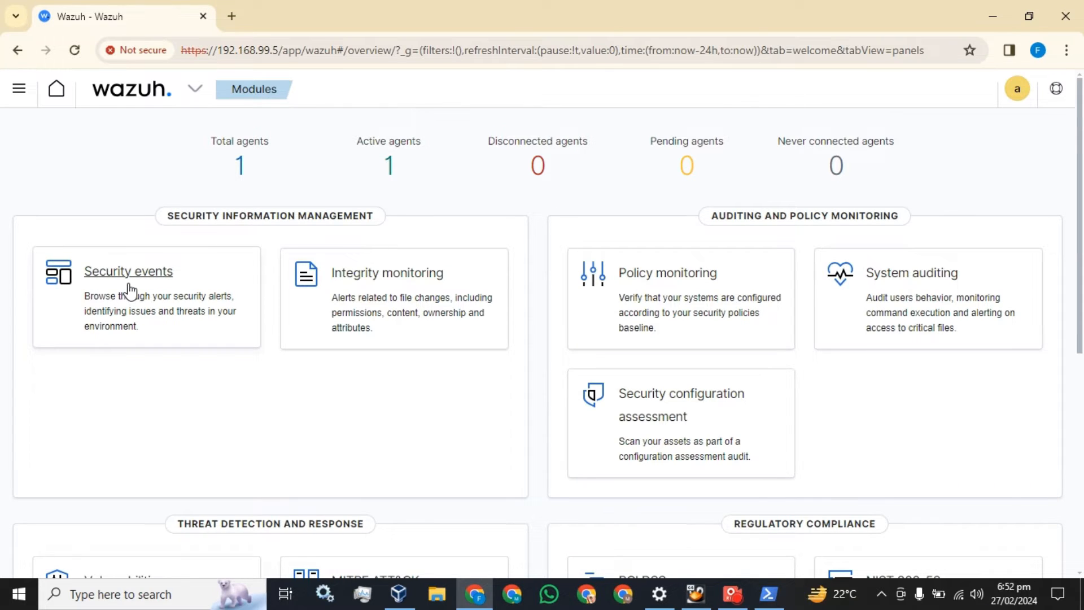
{"action": "mouse_move", "coordinate": [117, 292]}
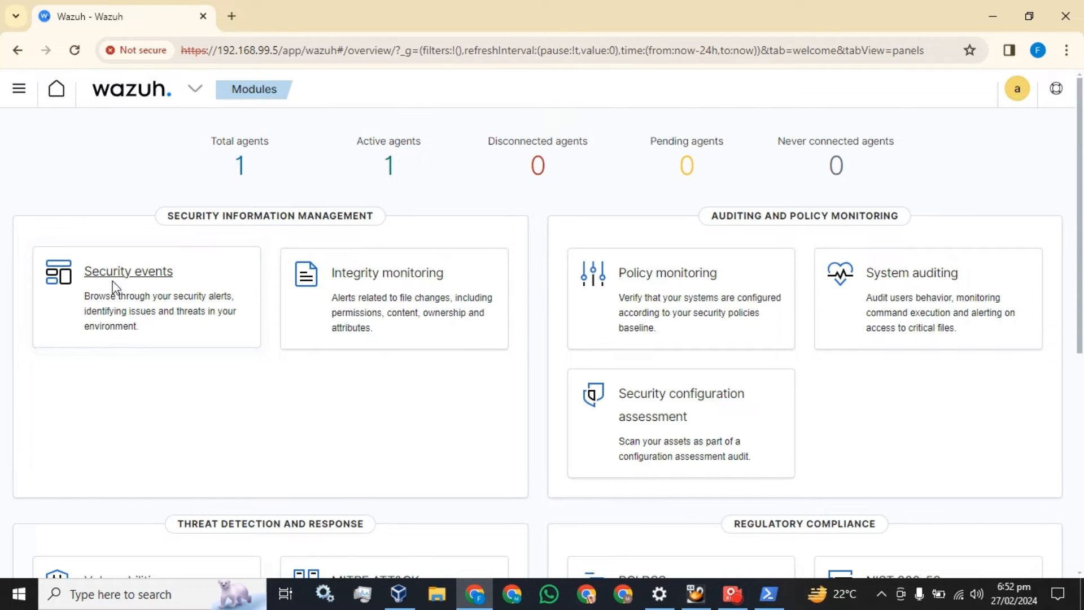
Open the Security events dashboard and scroll through its alerts.
{"action": "left_click", "coordinate": [128, 271]}
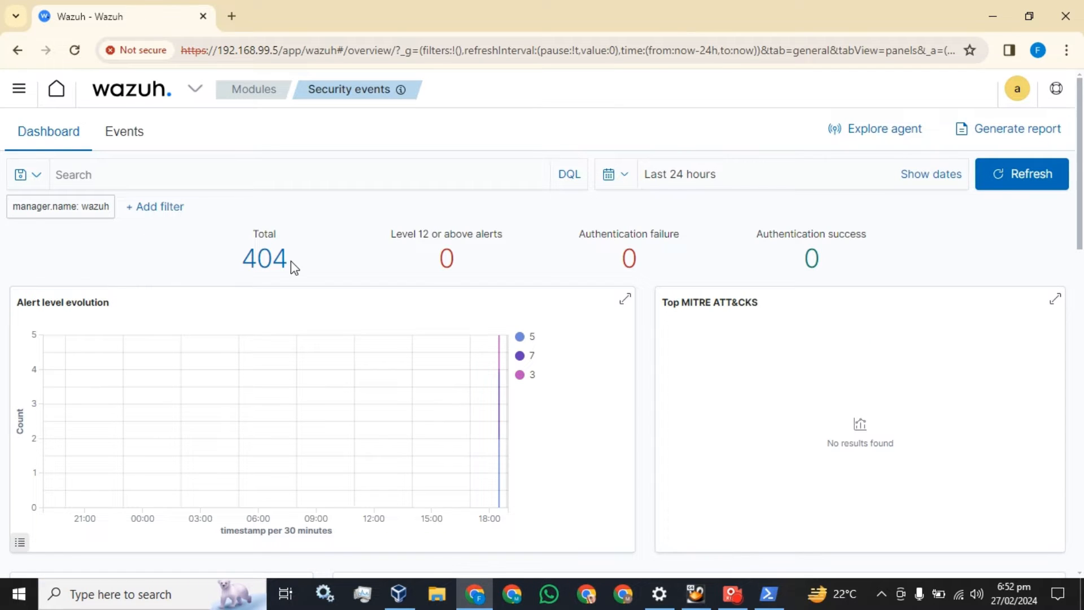
{"action": "scroll", "scroll_direction": "down", "scroll_amount": 3}
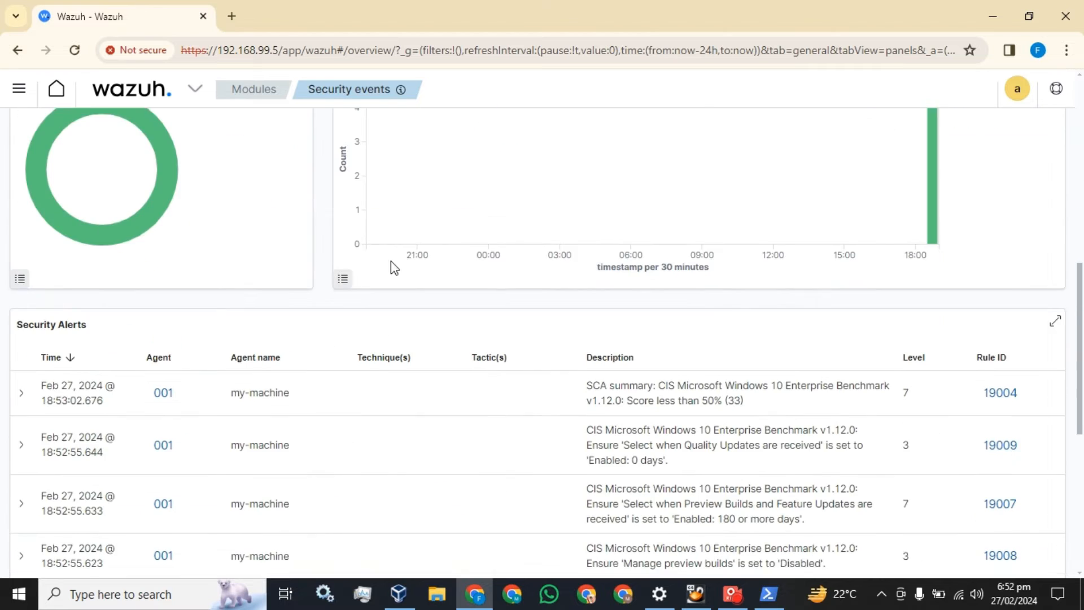
{"action": "scroll", "scroll_direction": "down", "scroll_amount": 3}
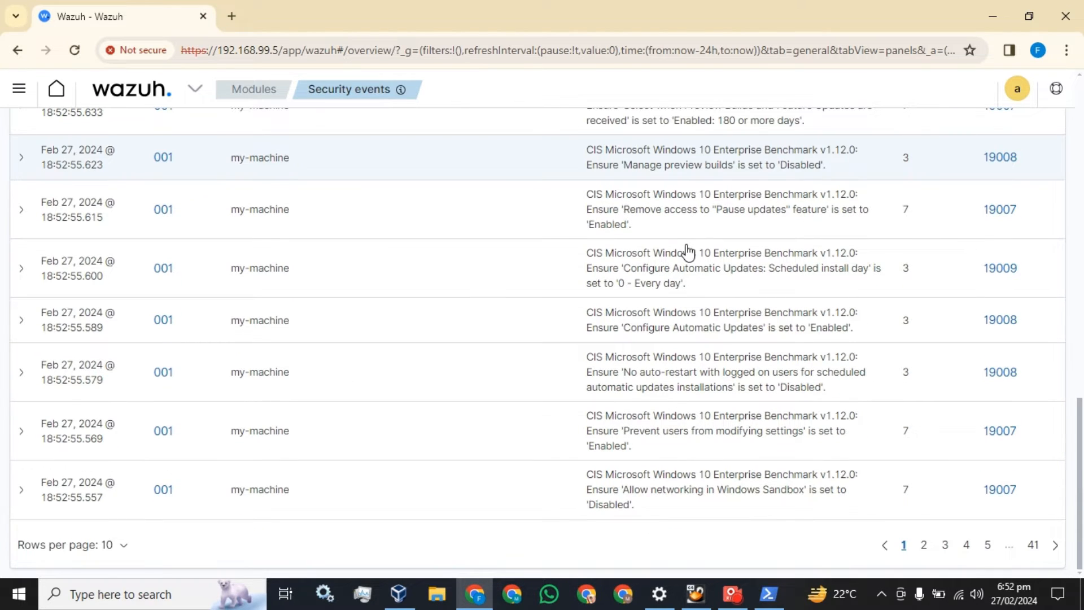
{"action": "left_click", "coordinate": [66, 544]}
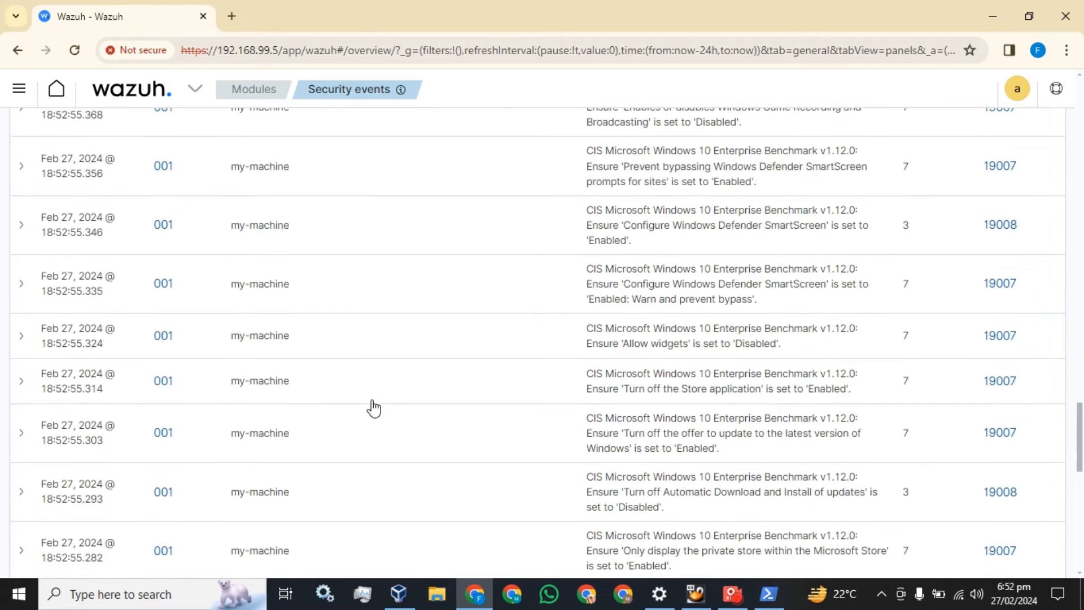
{"action": "scroll", "scroll_direction": "down", "scroll_amount": 3}
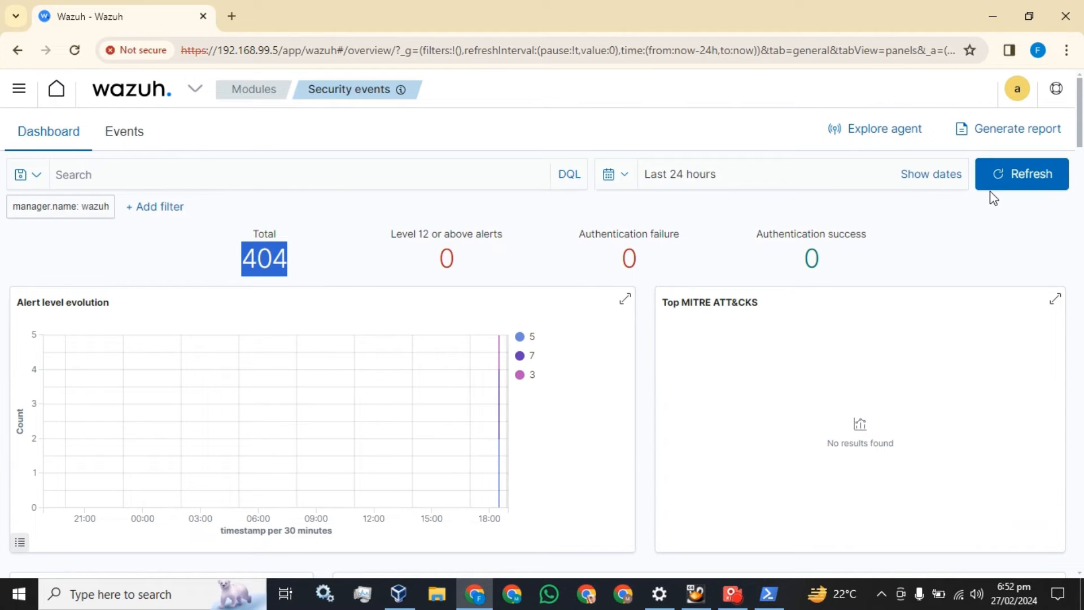
Refresh the Security events dashboard until the alert total reaches 405.
{"action": "left_click", "coordinate": [1021, 173]}
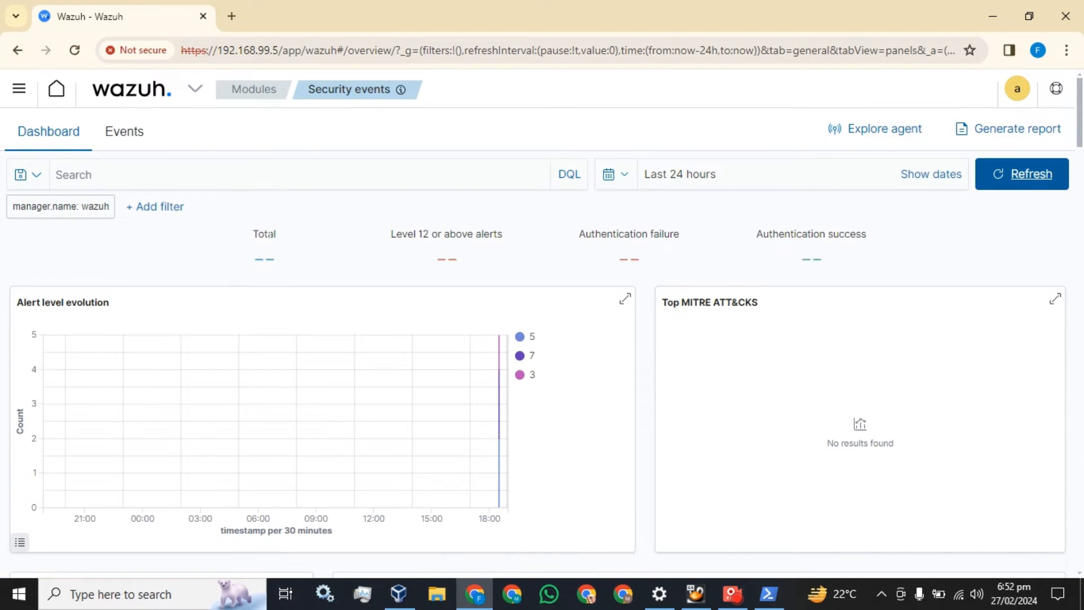
{"action": "scroll", "scroll_direction": "down", "scroll_amount": 3}
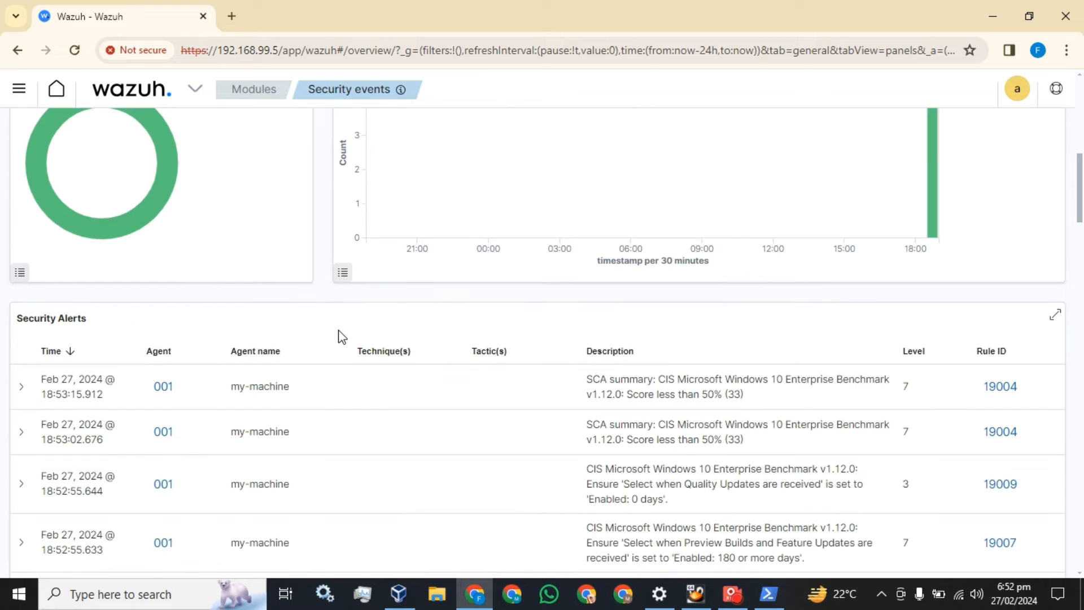
{"action": "mouse_move", "coordinate": [402, 379]}
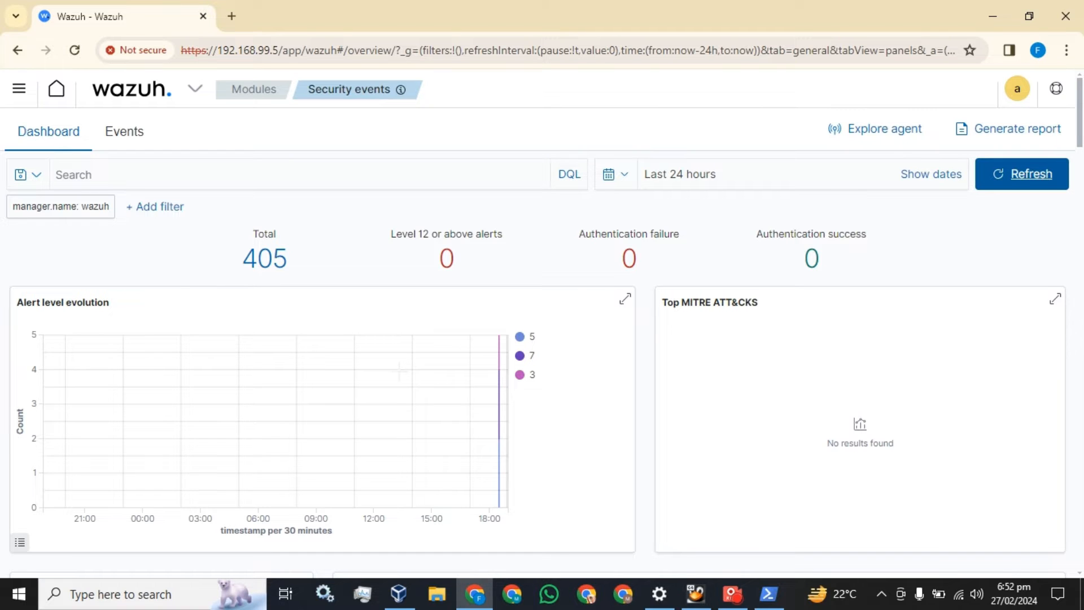
{"action": "scroll", "scroll_direction": "down", "scroll_amount": 3}
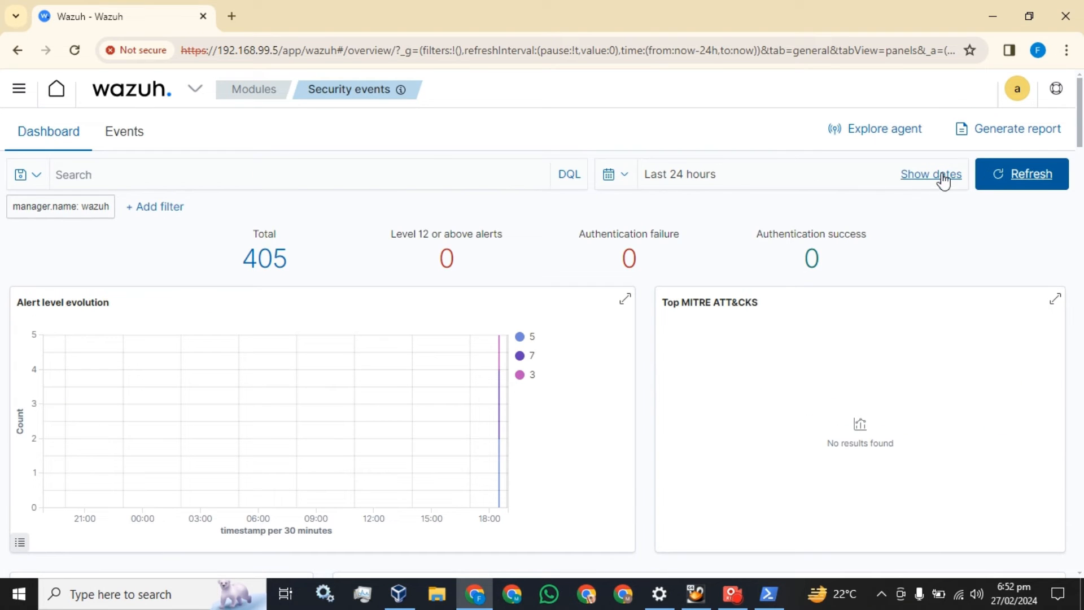
{"action": "left_click", "coordinate": [1021, 173]}
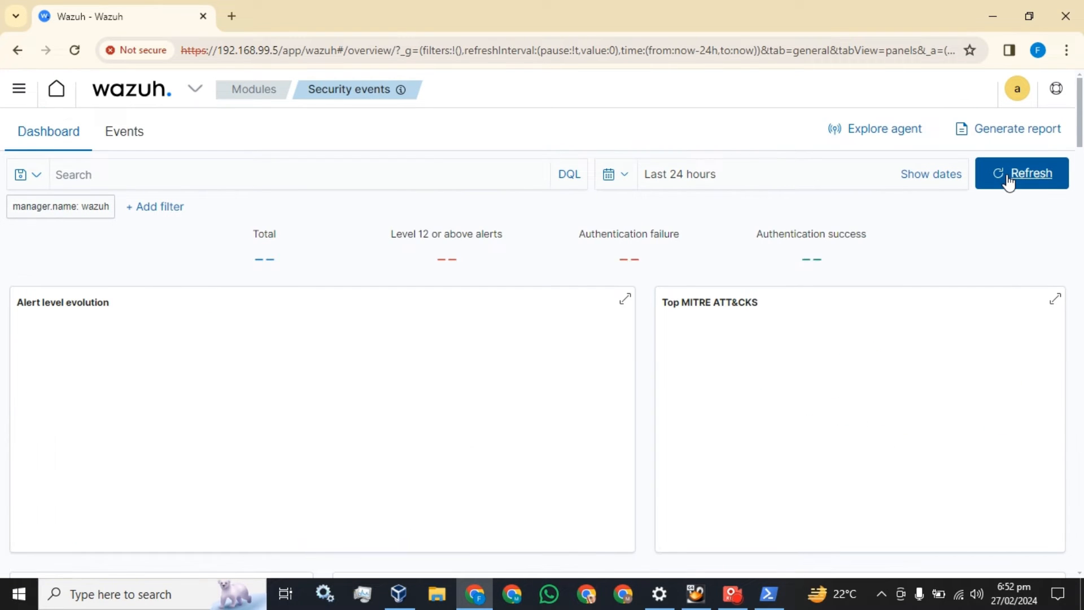
{"action": "left_click", "coordinate": [1021, 173]}
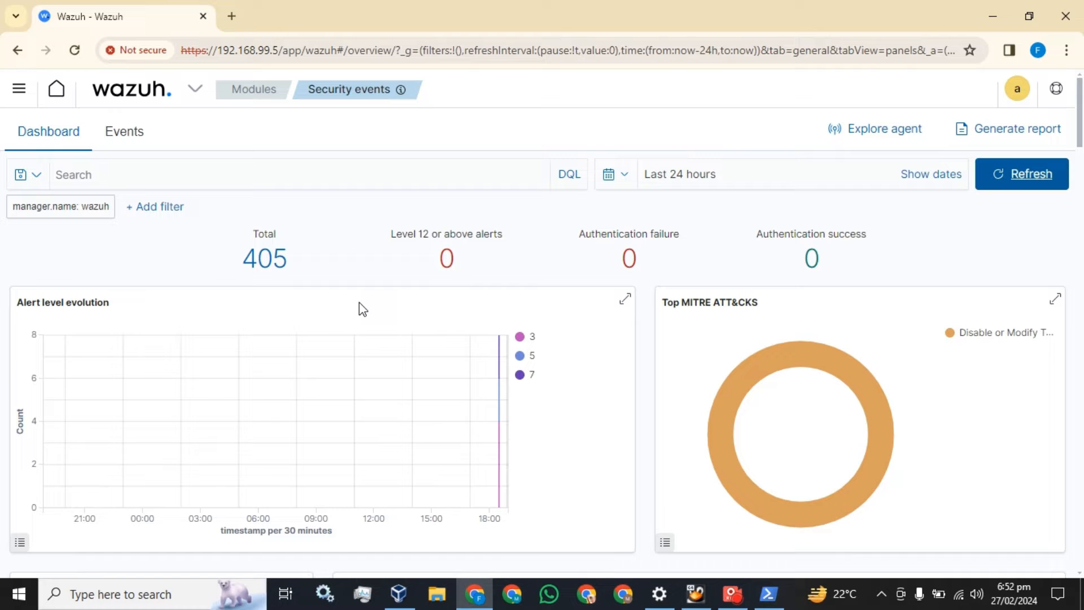
{"action": "mouse_move", "coordinate": [314, 369]}
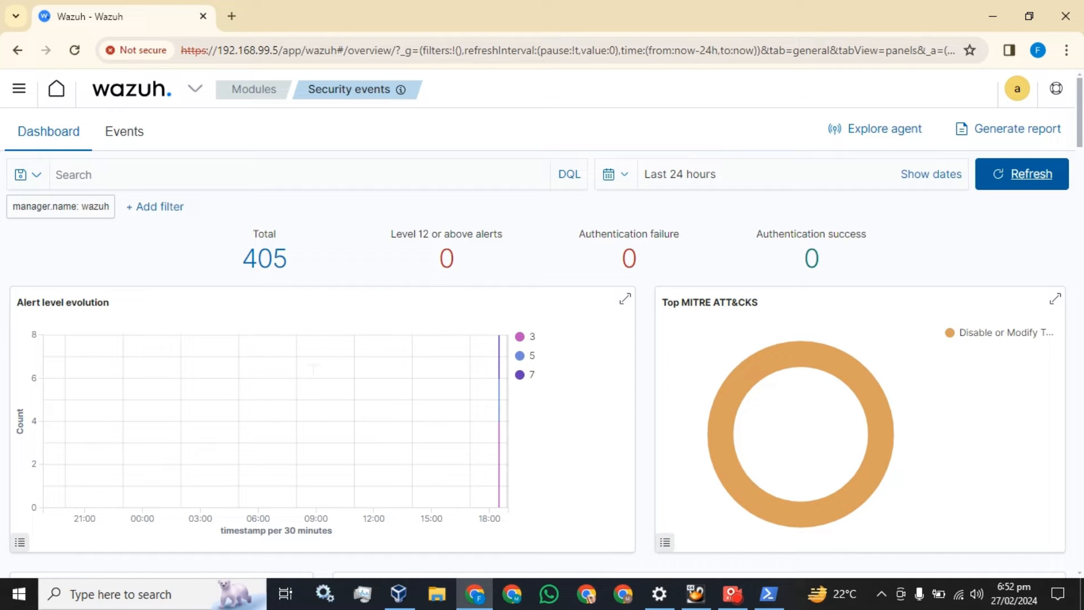
{"action": "scroll", "scroll_direction": "down", "scroll_amount": 3}
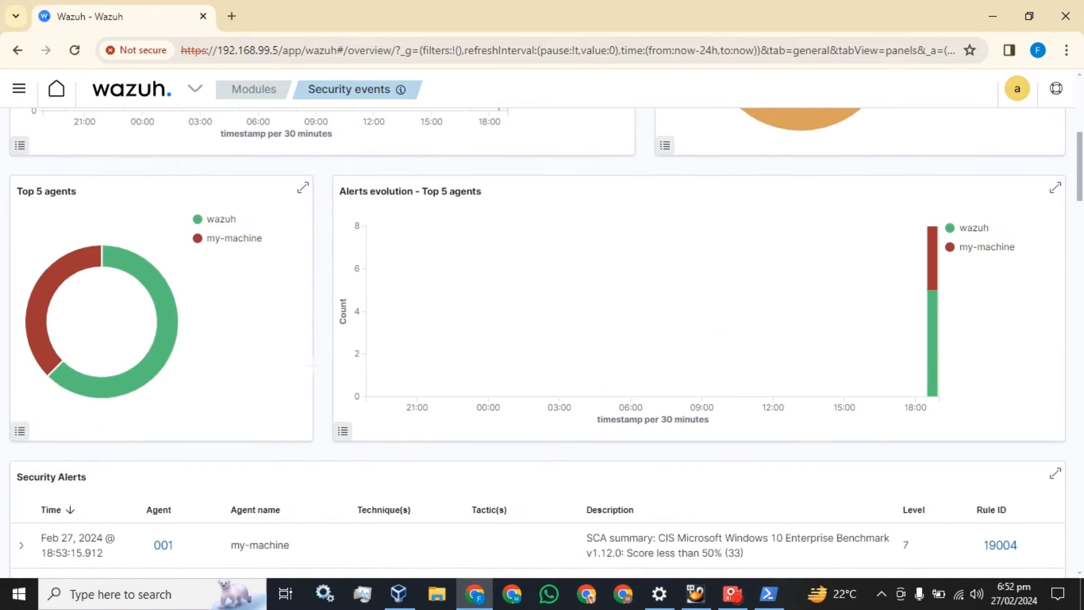
{"action": "scroll", "scroll_direction": "down", "scroll_amount": 3}
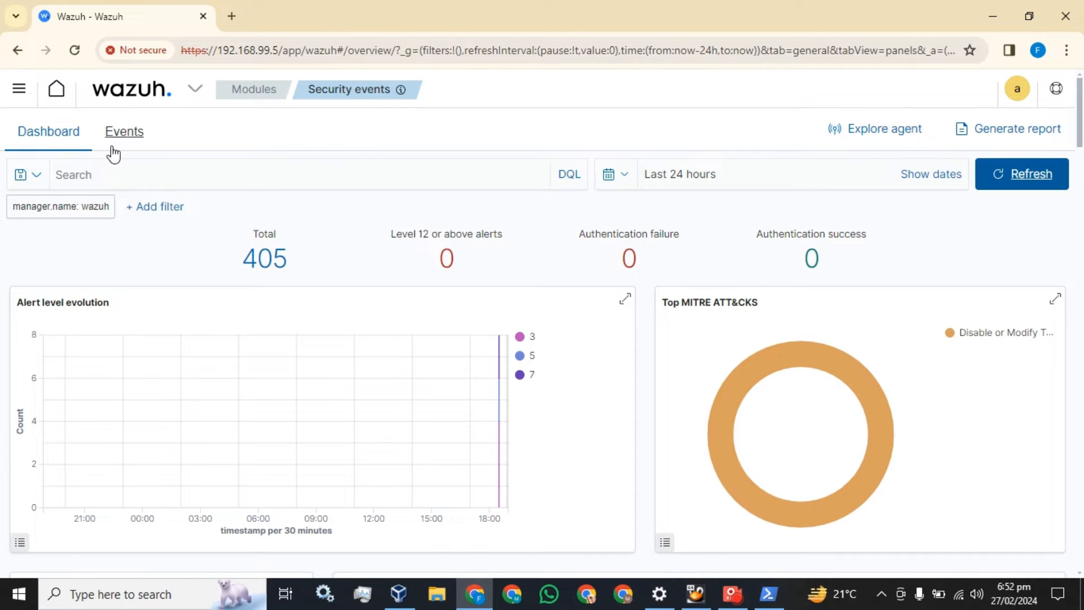
{"action": "scroll", "scroll_direction": "down", "scroll_amount": 3}
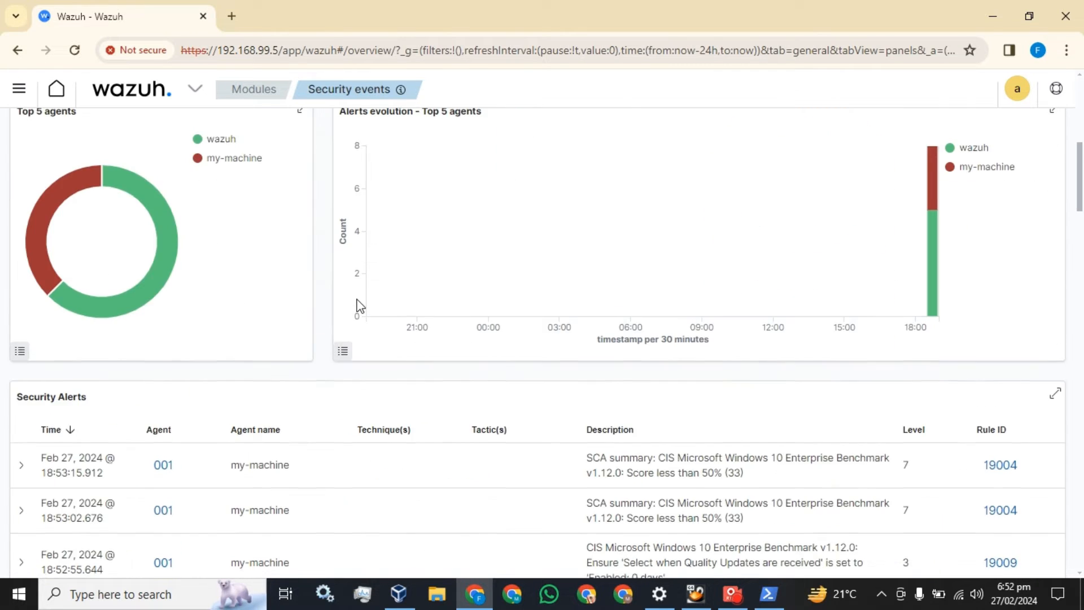
{"action": "scroll", "scroll_direction": "down", "scroll_amount": 3}
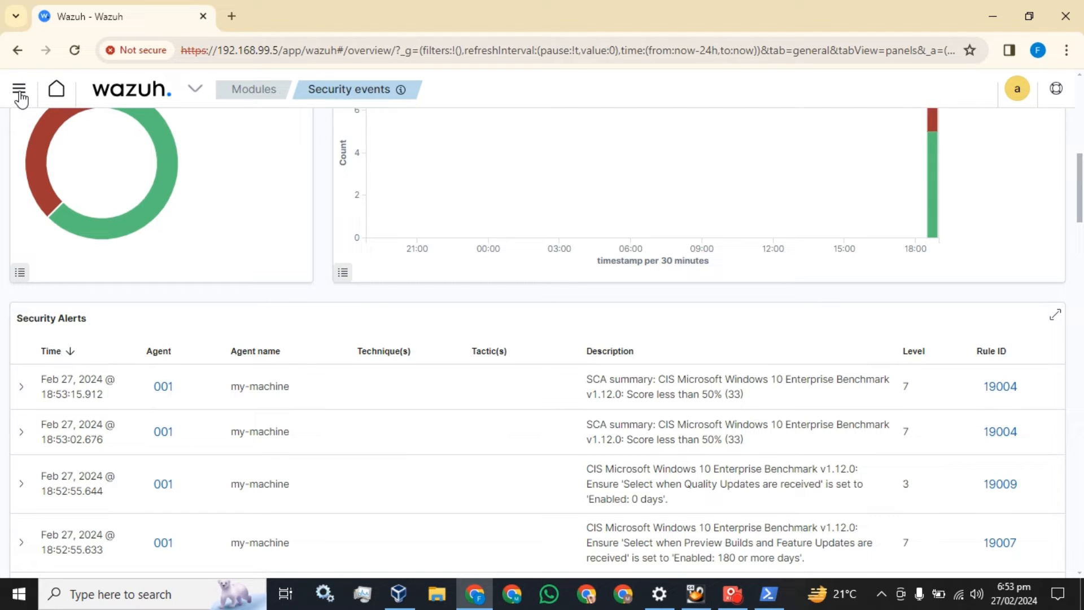
Go through the main menu to OpenSearch Dashboards > Discover.
{"action": "left_click", "coordinate": [18, 89]}
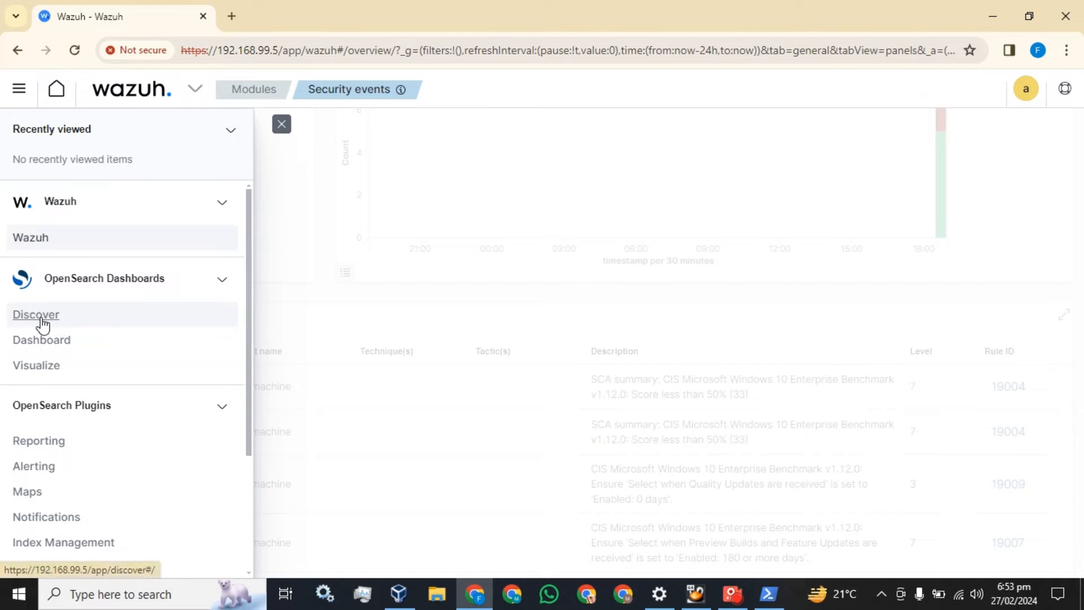
{"action": "left_click", "coordinate": [35, 314]}
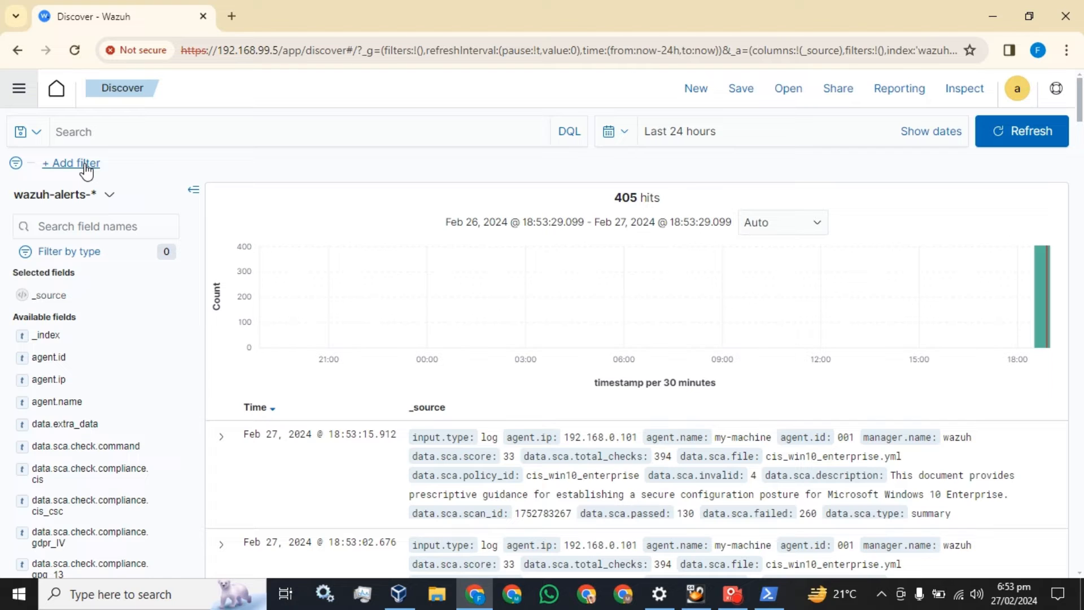
Add a Discover filter on field agent.name and open its operator list.
{"action": "left_click", "coordinate": [70, 163]}
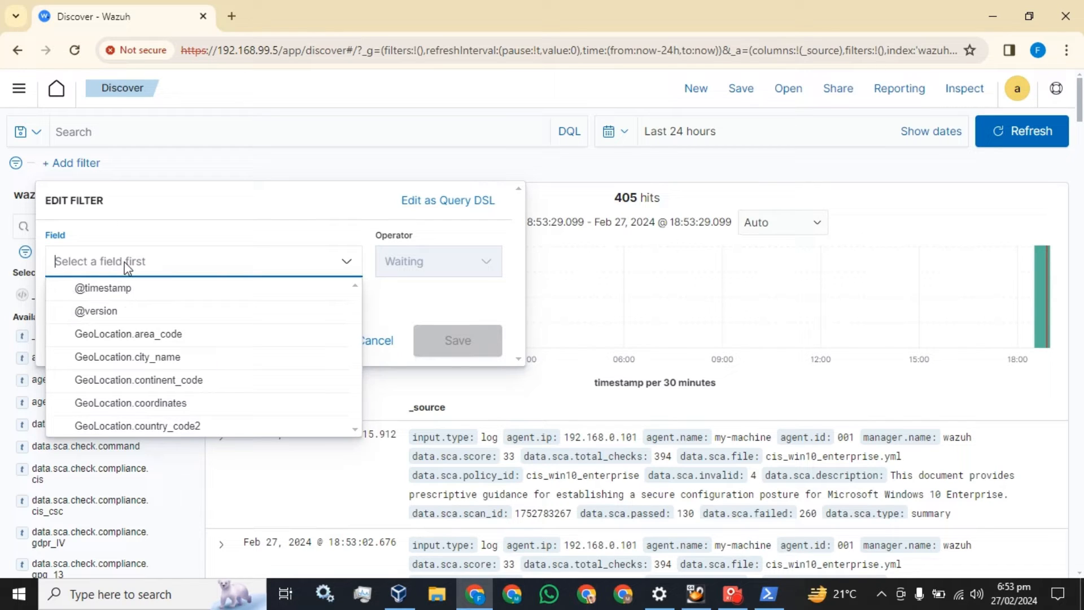
{"action": "type", "text": "age"}
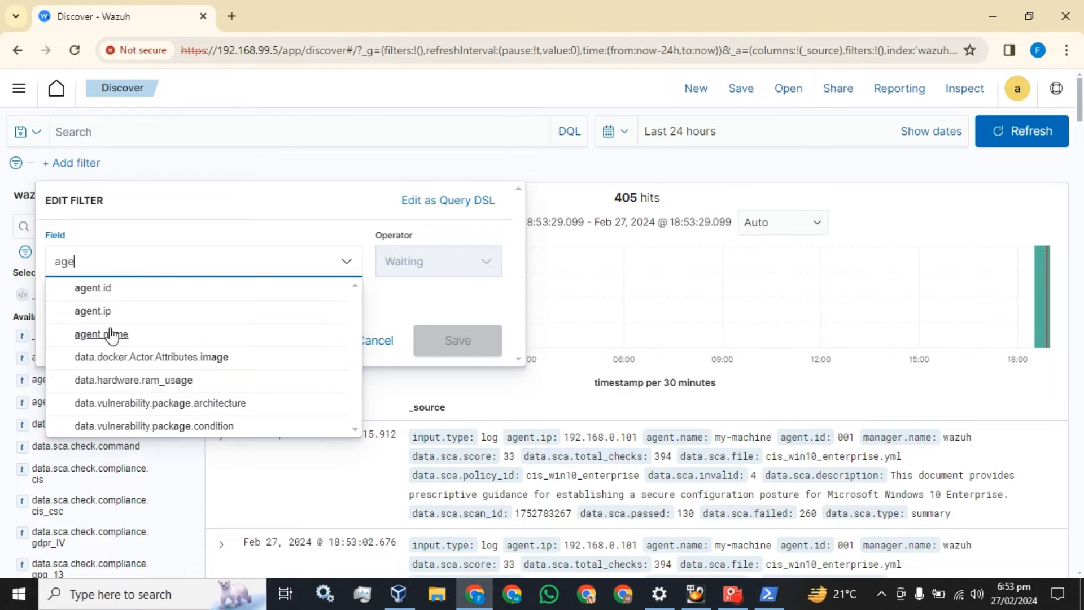
{"action": "left_click", "coordinate": [101, 334]}
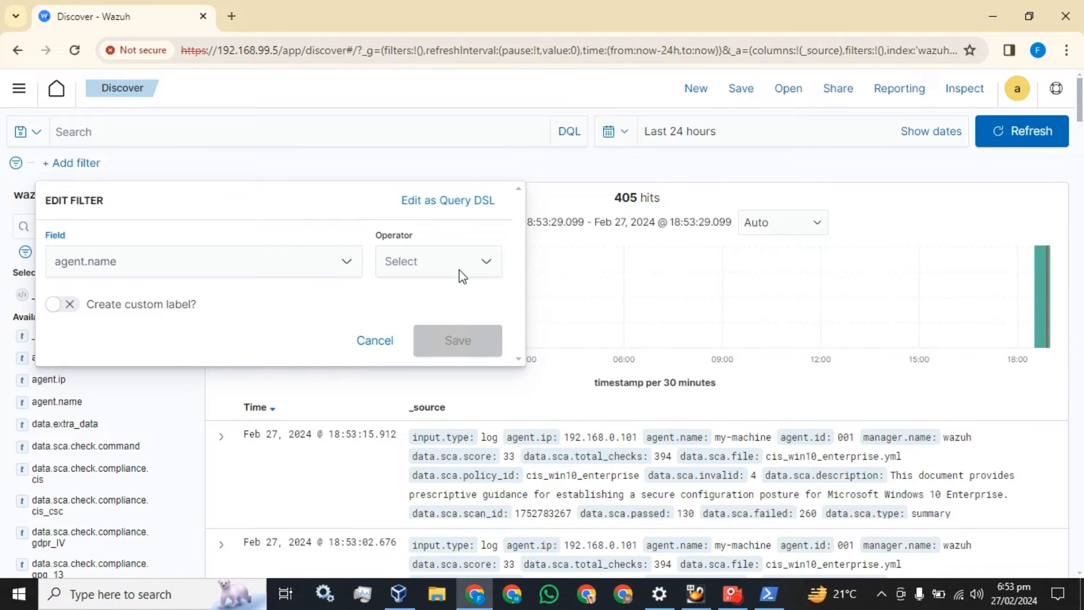
{"action": "left_click", "coordinate": [437, 262]}
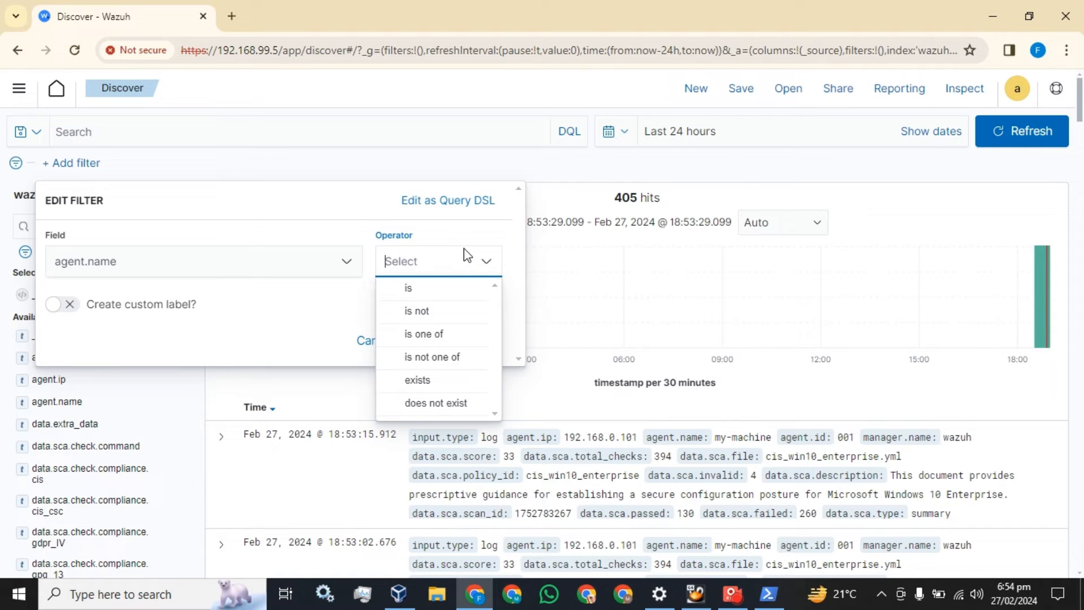
{"action": "mouse_move", "coordinate": [420, 301]}
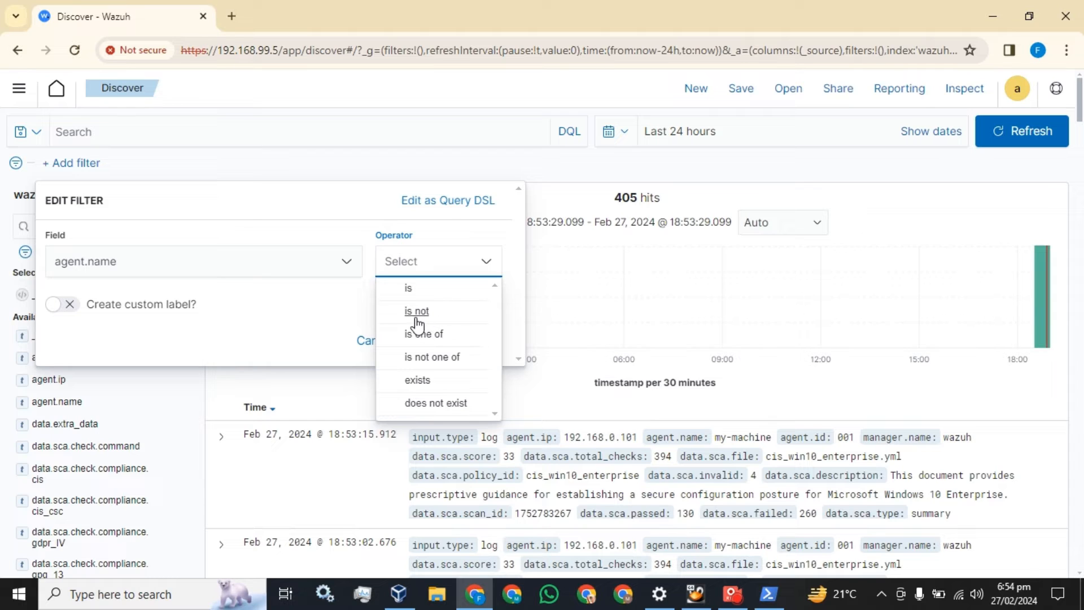
{"action": "mouse_move", "coordinate": [422, 334]}
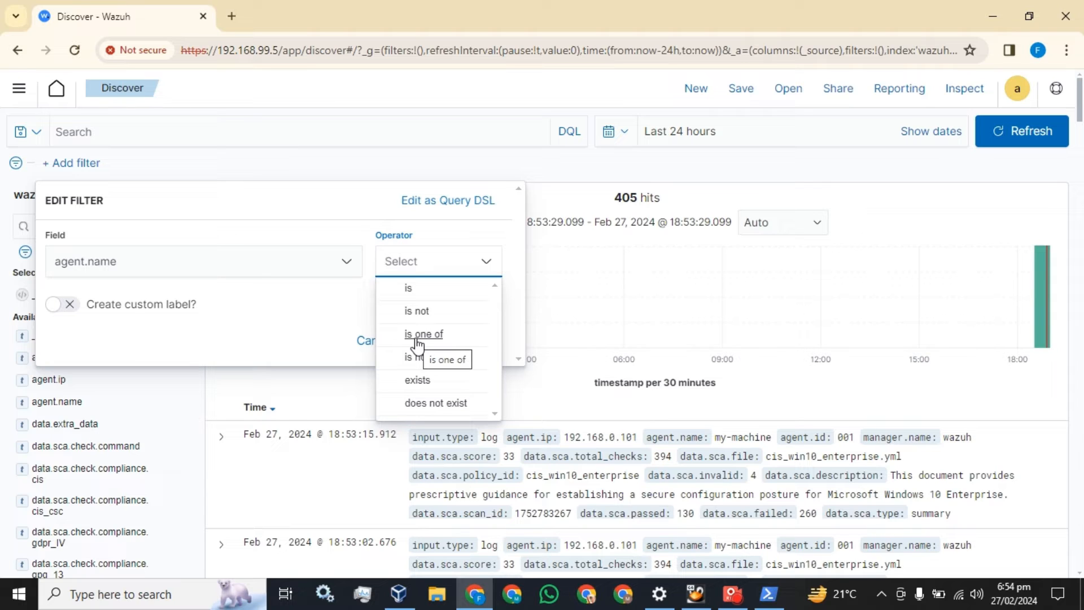
{"action": "mouse_move", "coordinate": [442, 341]}
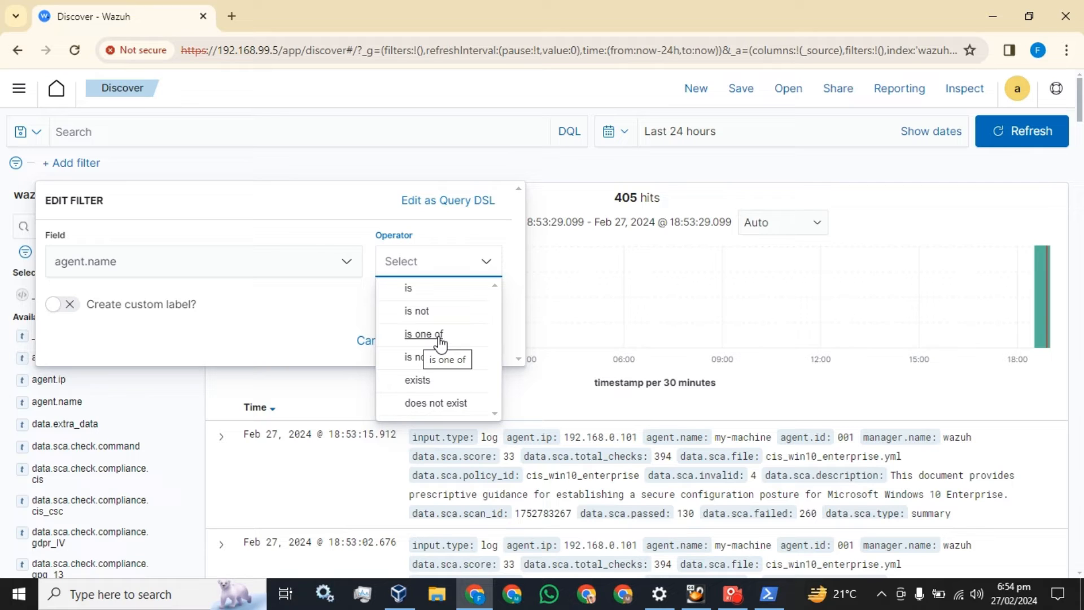
{"action": "mouse_move", "coordinate": [454, 363]}
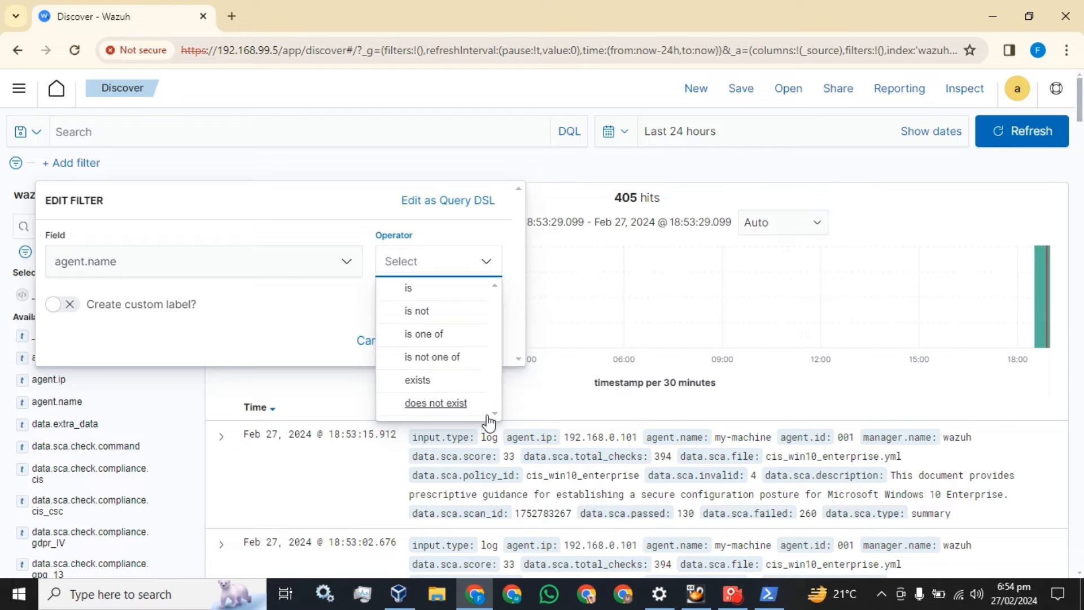
Save the filter agent.name is my-machine, narrowing Discover to 399 hits.
{"action": "left_click", "coordinate": [408, 287]}
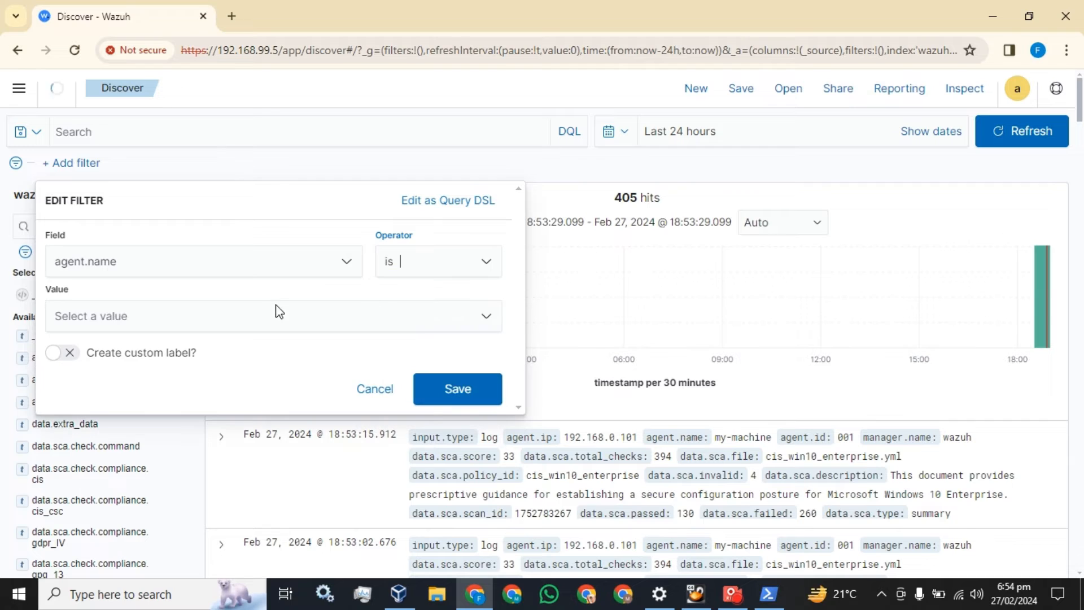
{"action": "left_click", "coordinate": [273, 317]}
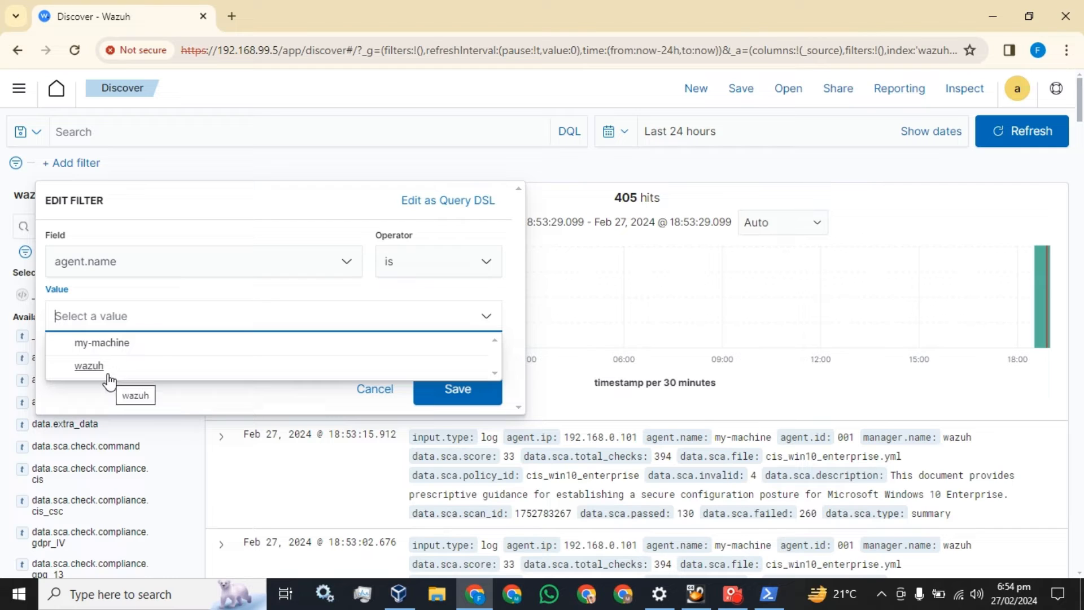
{"action": "left_click", "coordinate": [103, 342]}
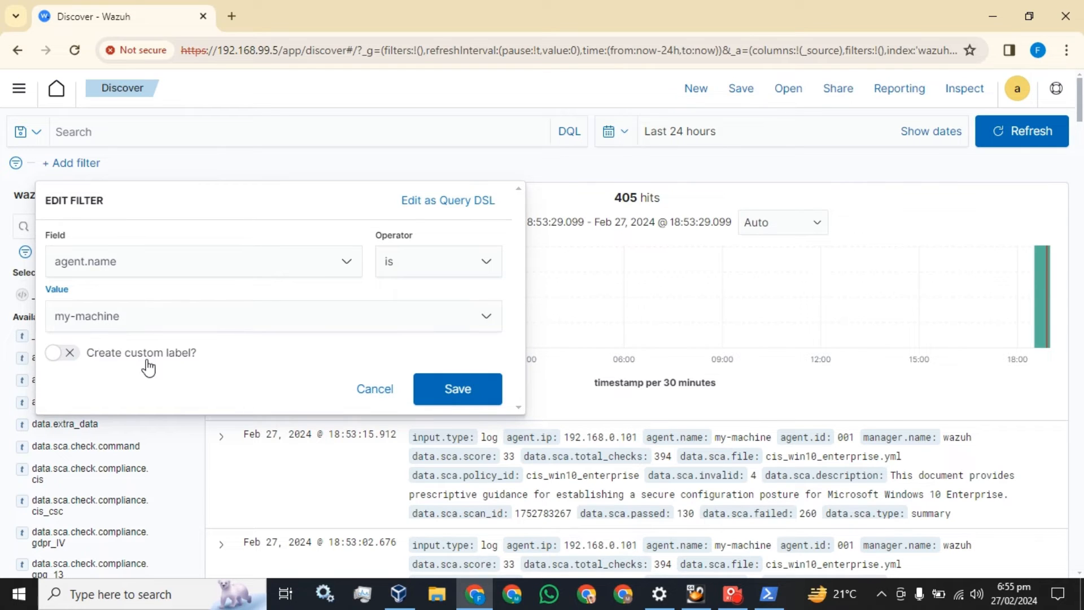
{"action": "mouse_move", "coordinate": [456, 387]}
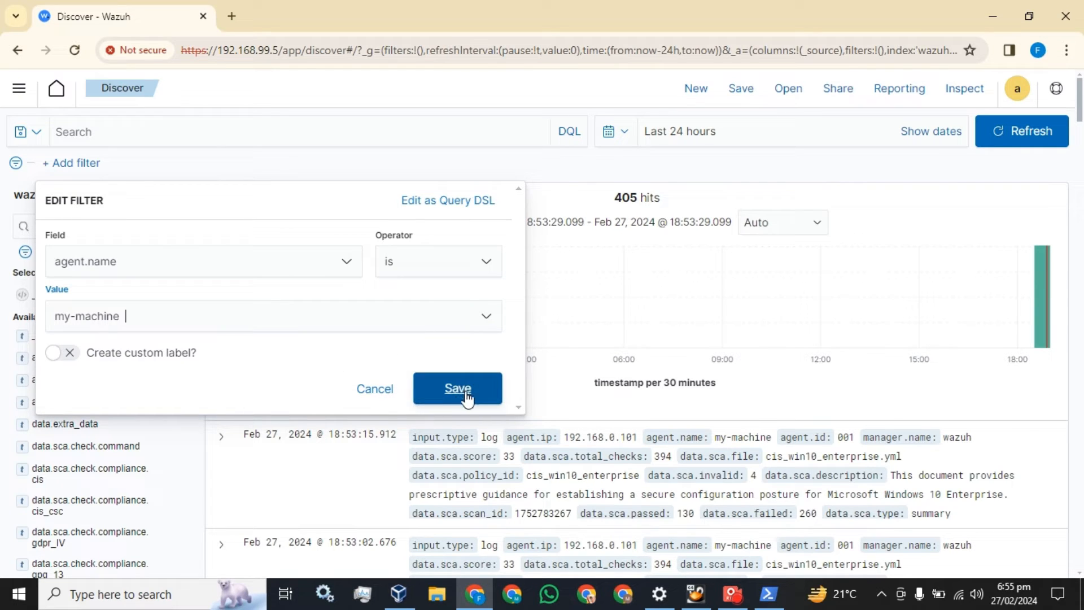
{"action": "left_click", "coordinate": [456, 388]}
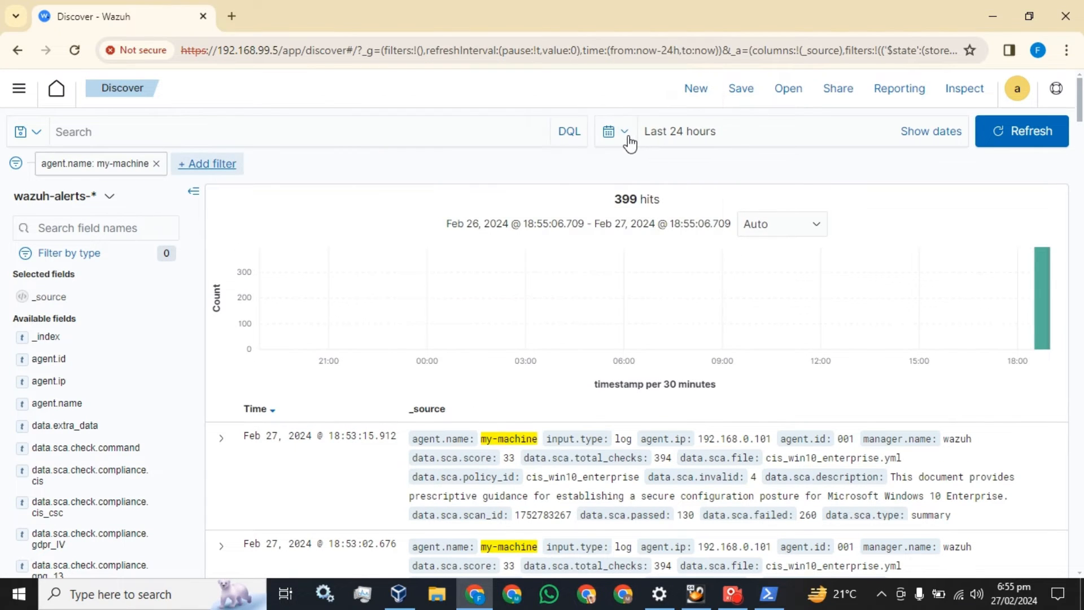
{"action": "left_click", "coordinate": [613, 131]}
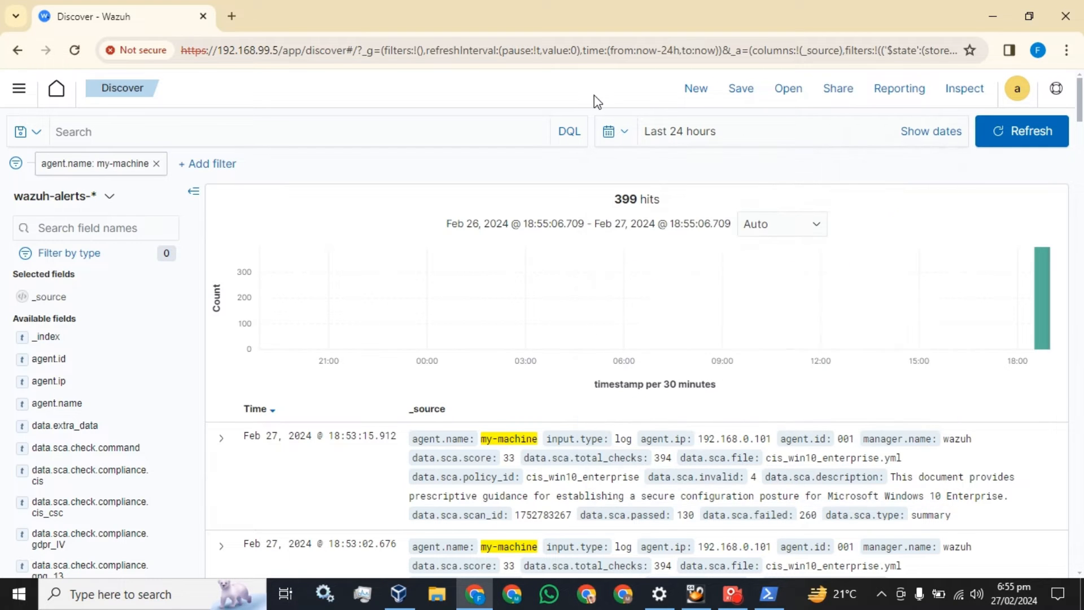
{"action": "mouse_move", "coordinate": [403, 394]}
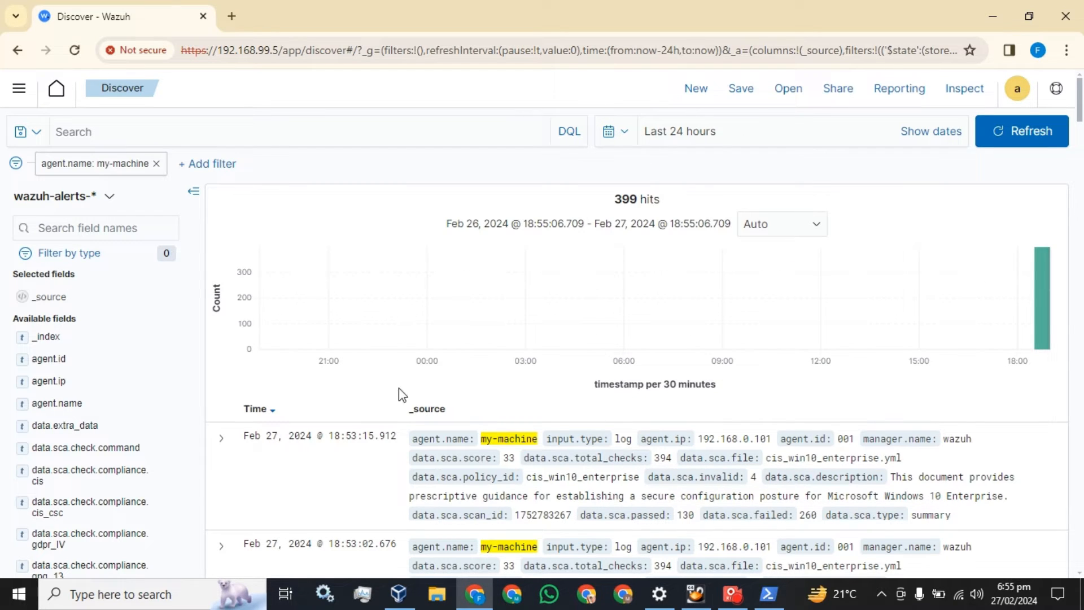
{"action": "scroll", "scroll_direction": "down", "scroll_amount": 3}
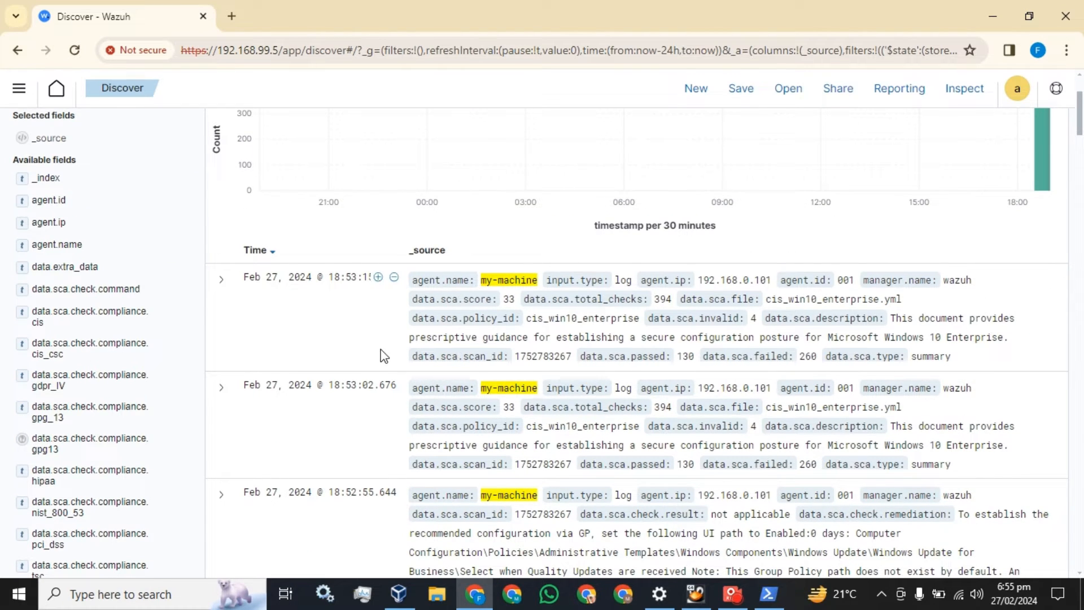
{"action": "type", "text": "a"}
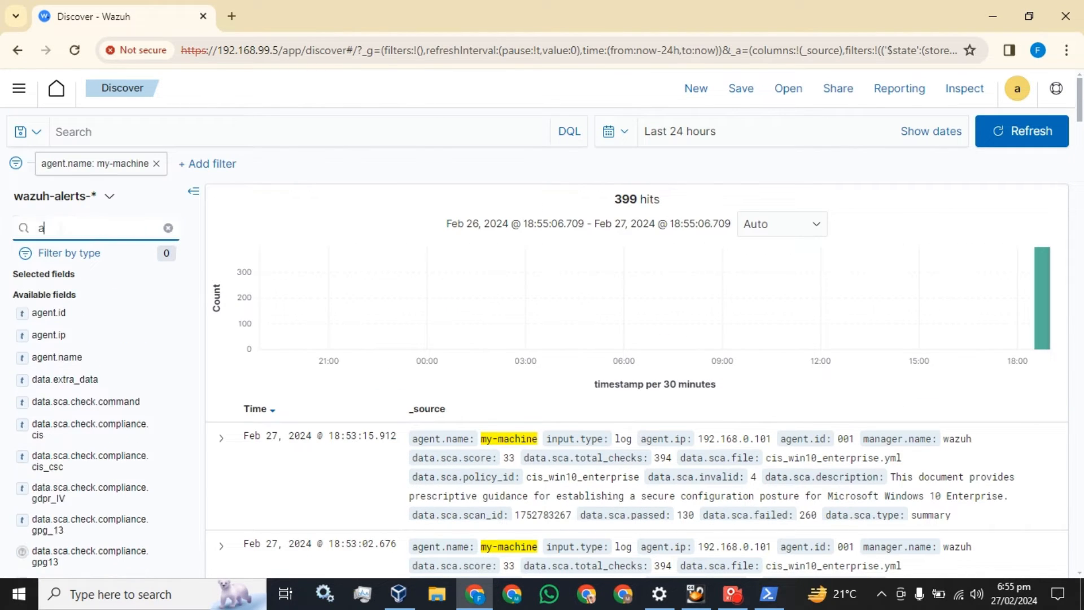
{"action": "left_click", "coordinate": [57, 357]}
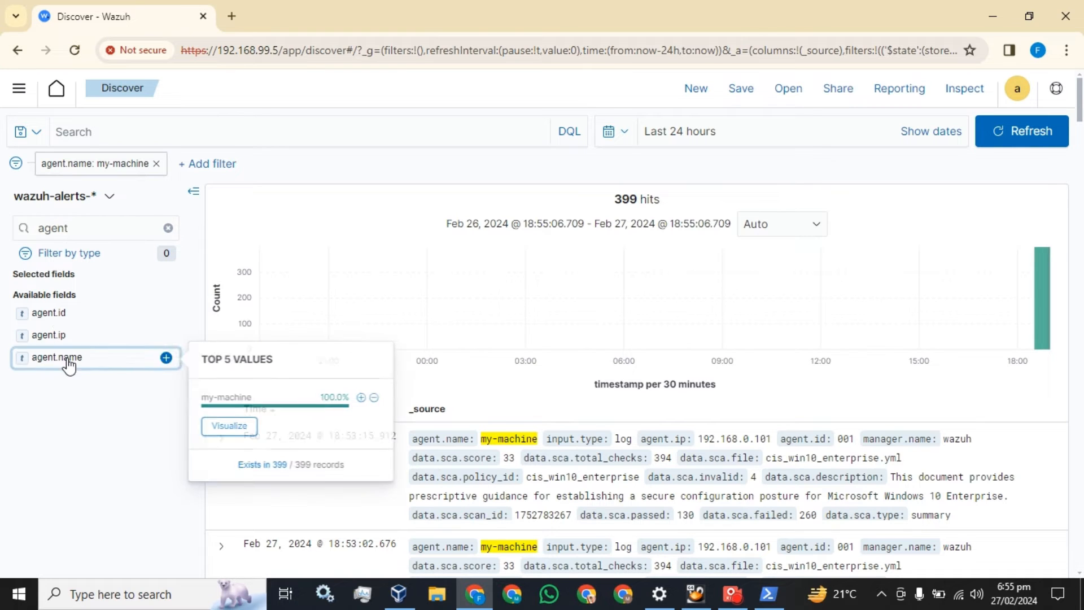
{"action": "left_click", "coordinate": [165, 358]}
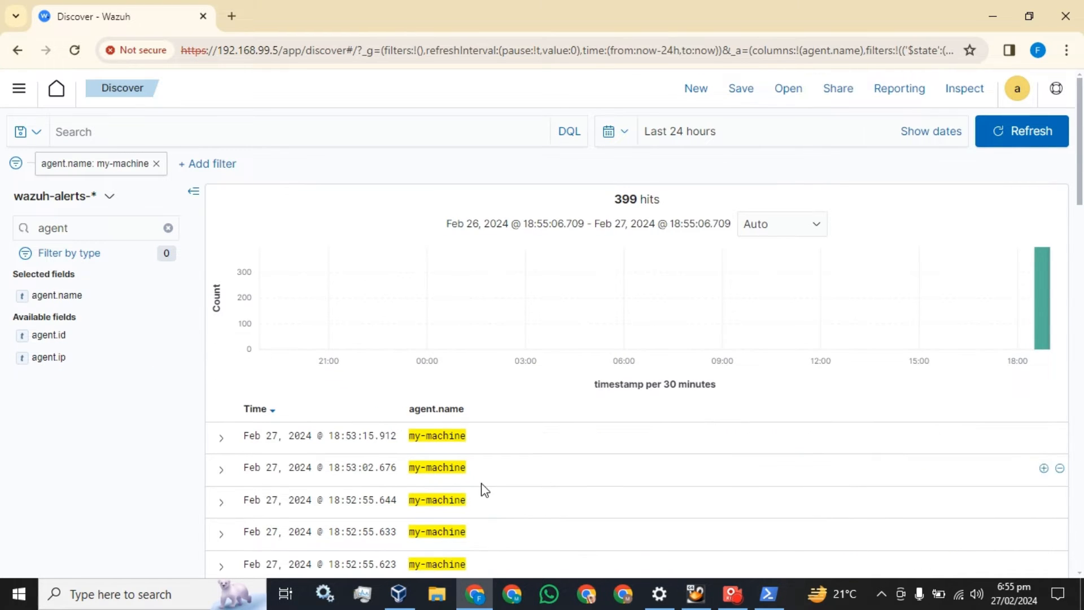
{"action": "mouse_move", "coordinate": [469, 389]}
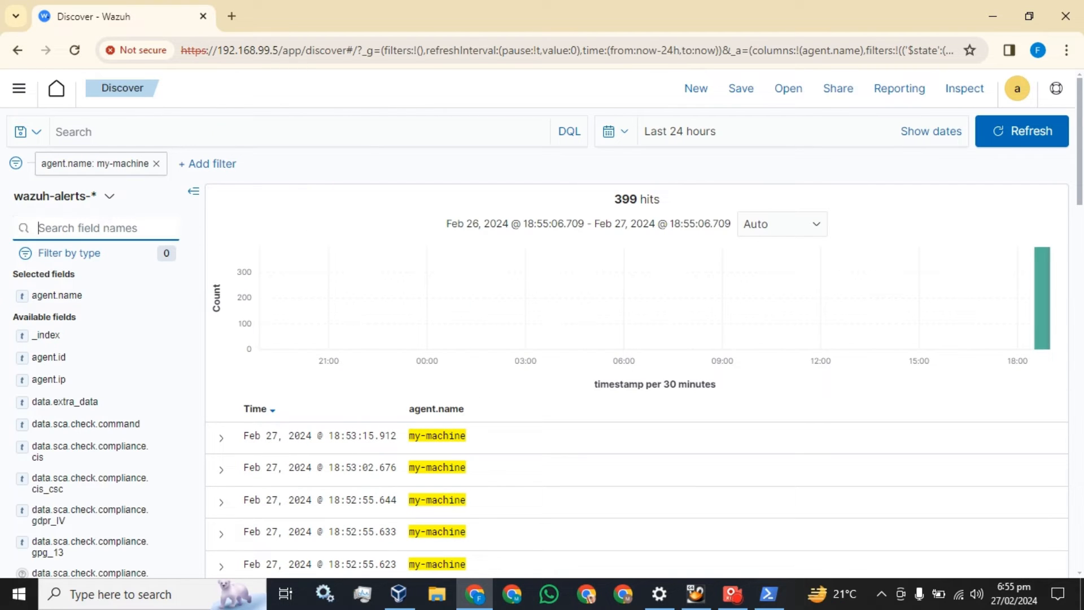
{"action": "type", "text": "des"}
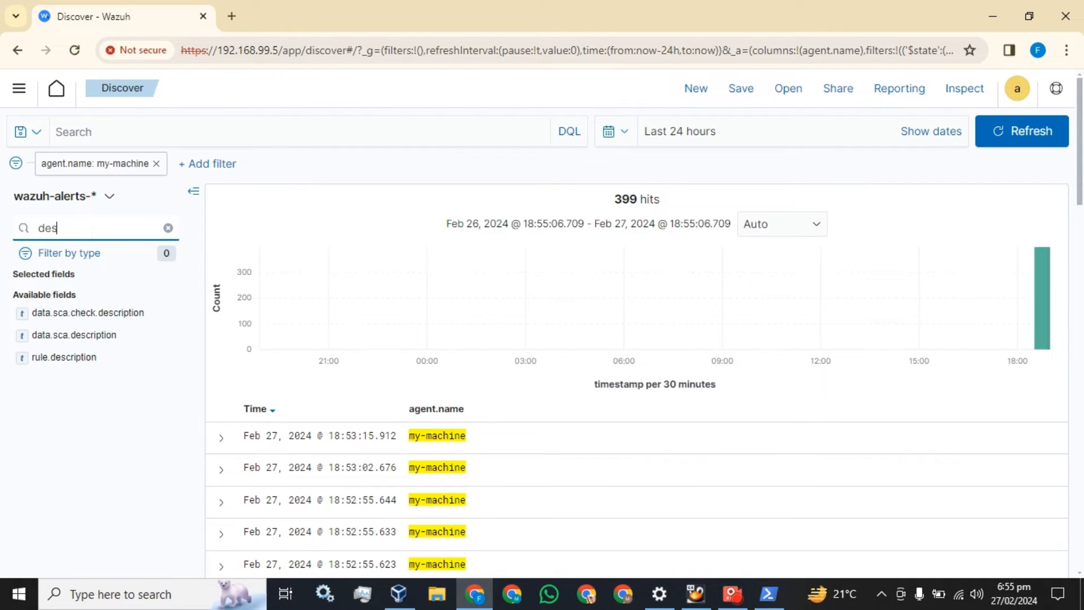
{"action": "left_click", "coordinate": [170, 357]}
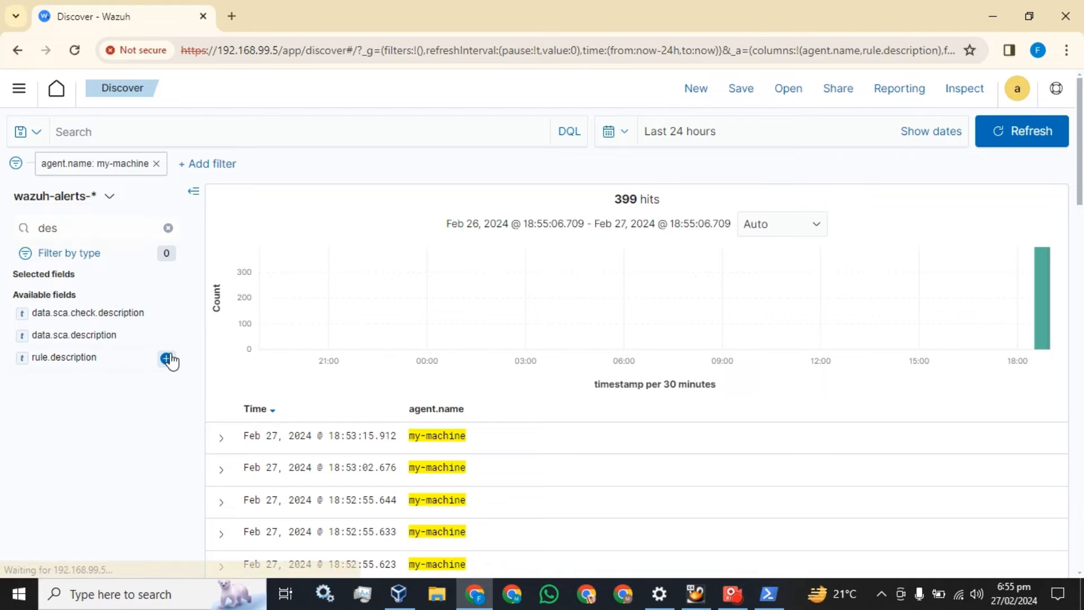
{"action": "left_click", "coordinate": [168, 359]}
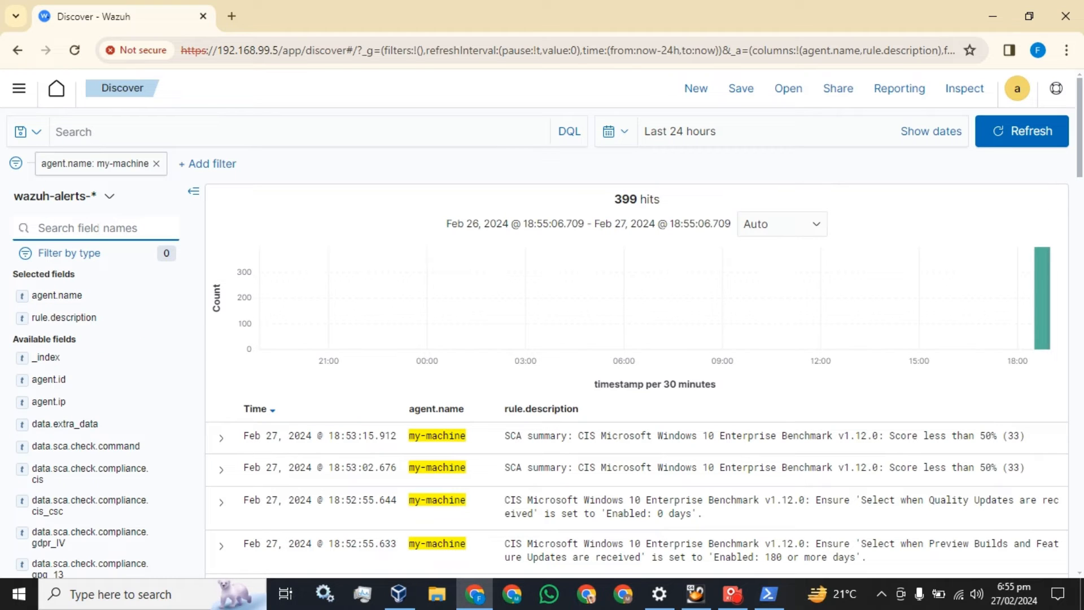
{"action": "type", "text": "rul"}
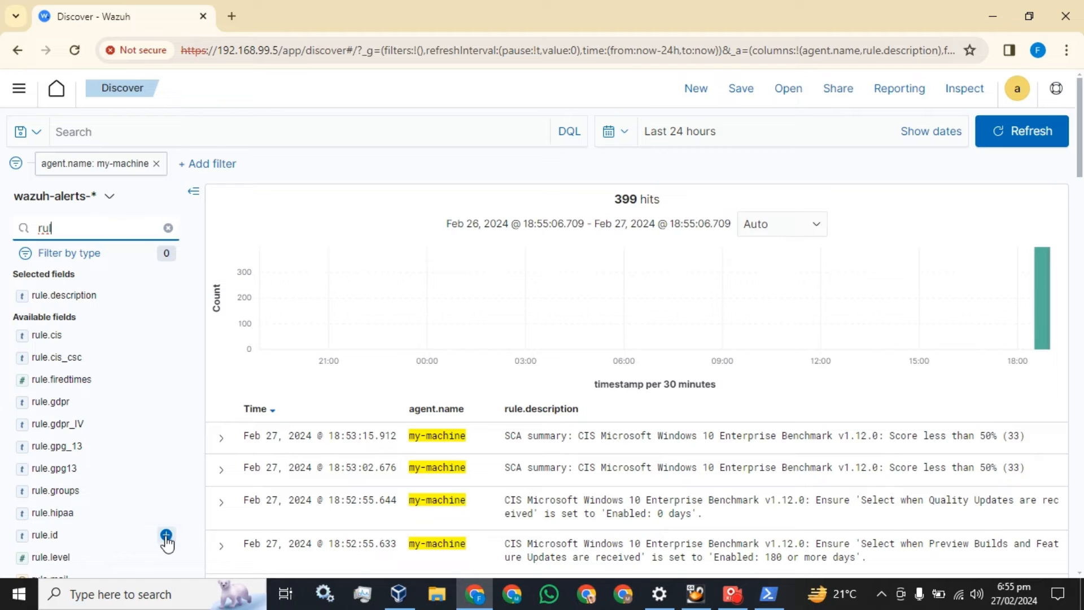
{"action": "left_click", "coordinate": [165, 536]}
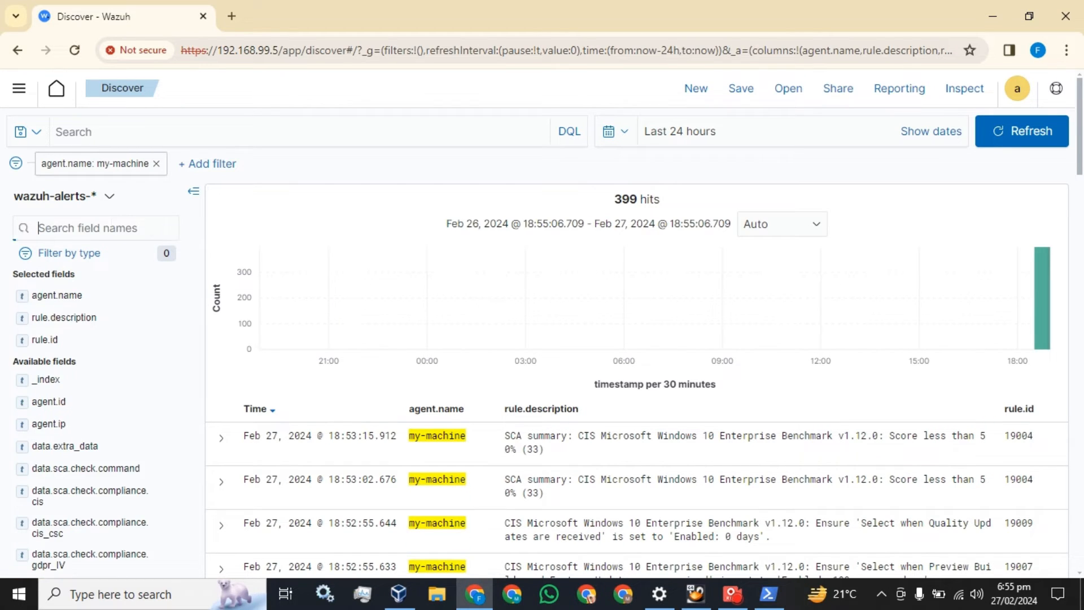
{"action": "type", "text": "even"}
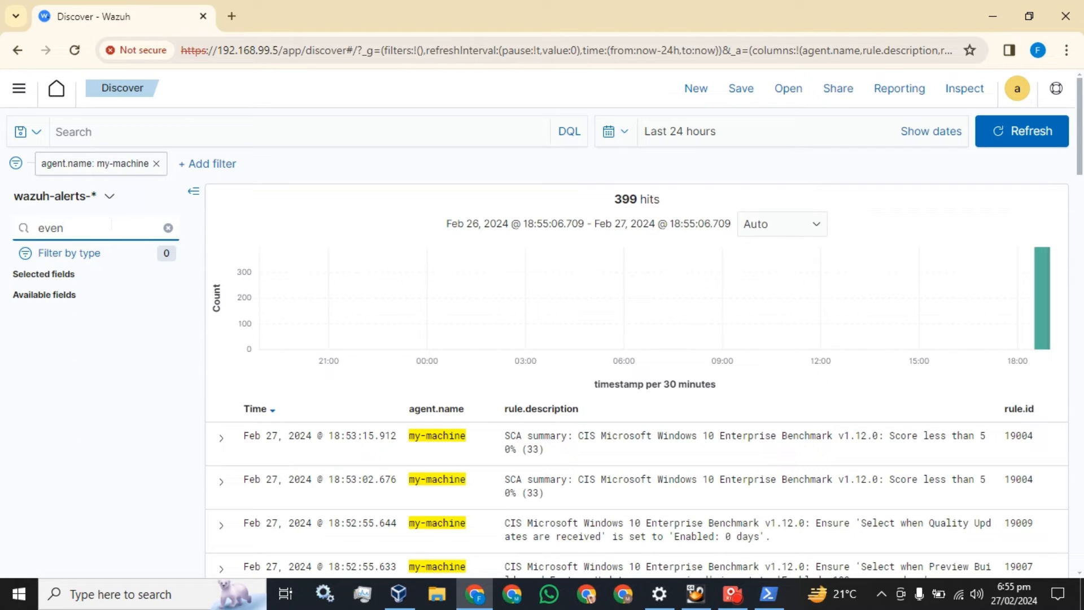
{"action": "type", "text": "t"}
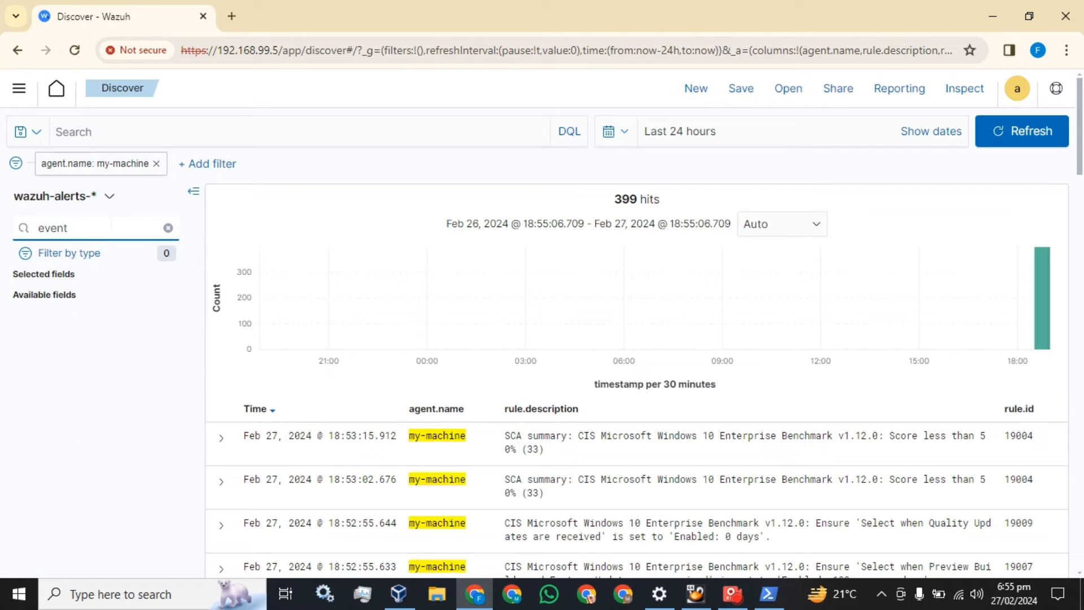
{"action": "type", "text": "t"}
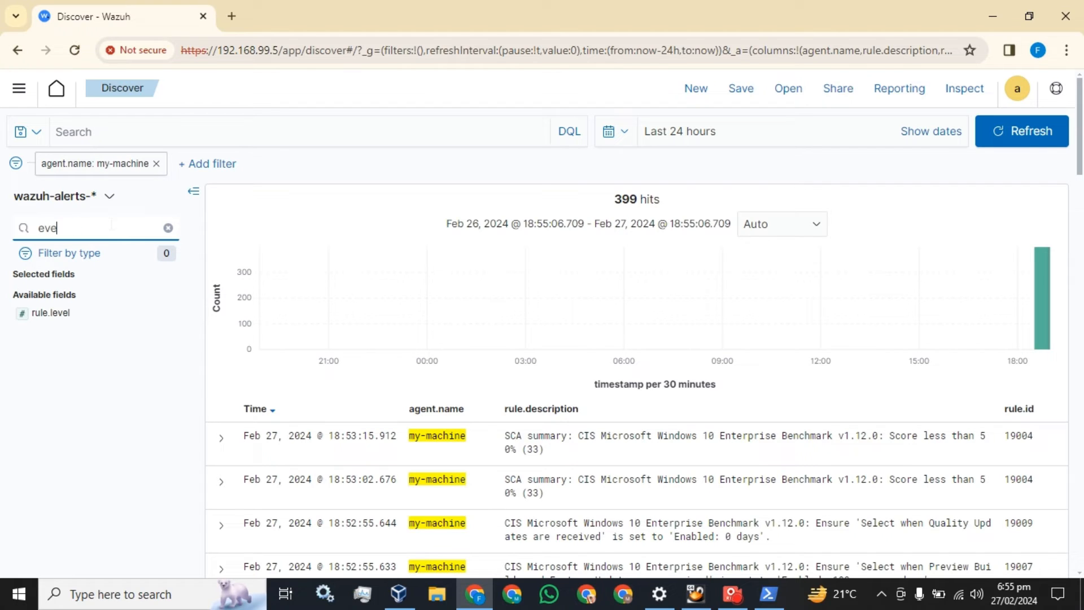
{"action": "key", "text": "Backspace"}
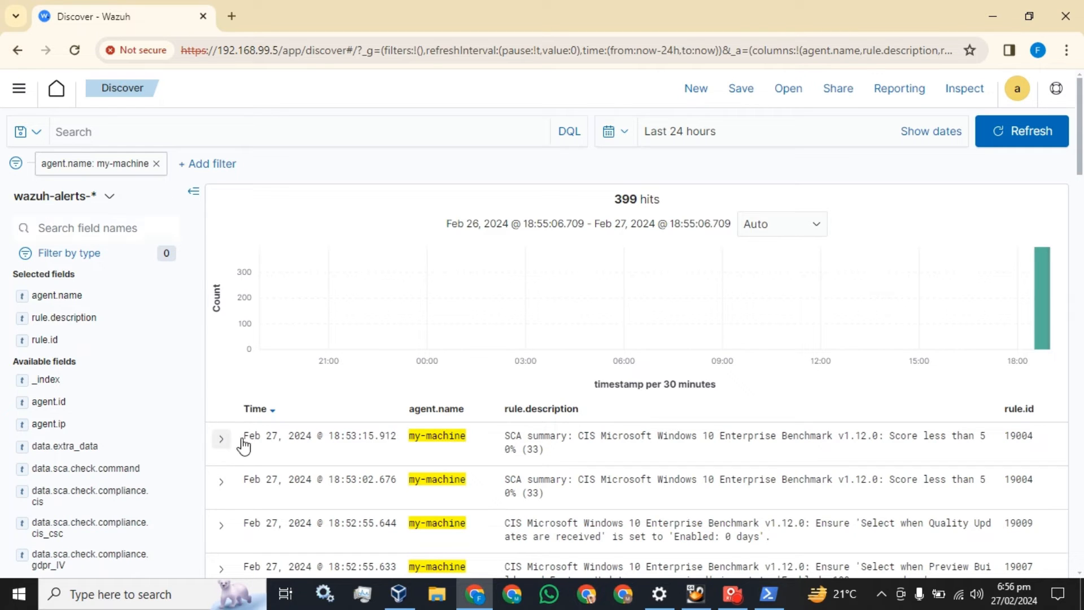
{"action": "left_click", "coordinate": [222, 438]}
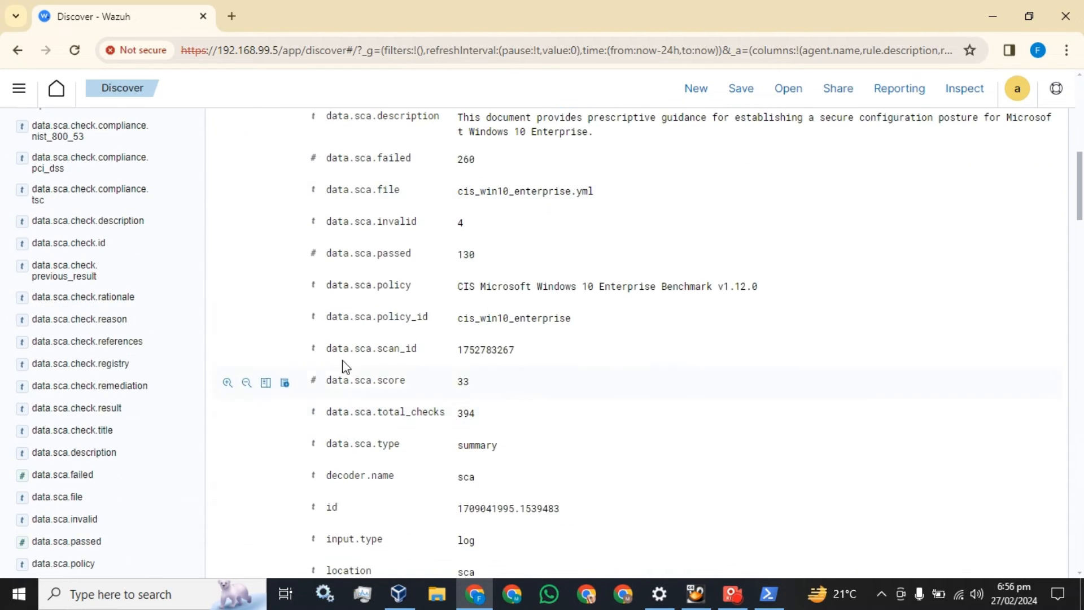
{"action": "scroll", "scroll_direction": "down", "scroll_amount": 3}
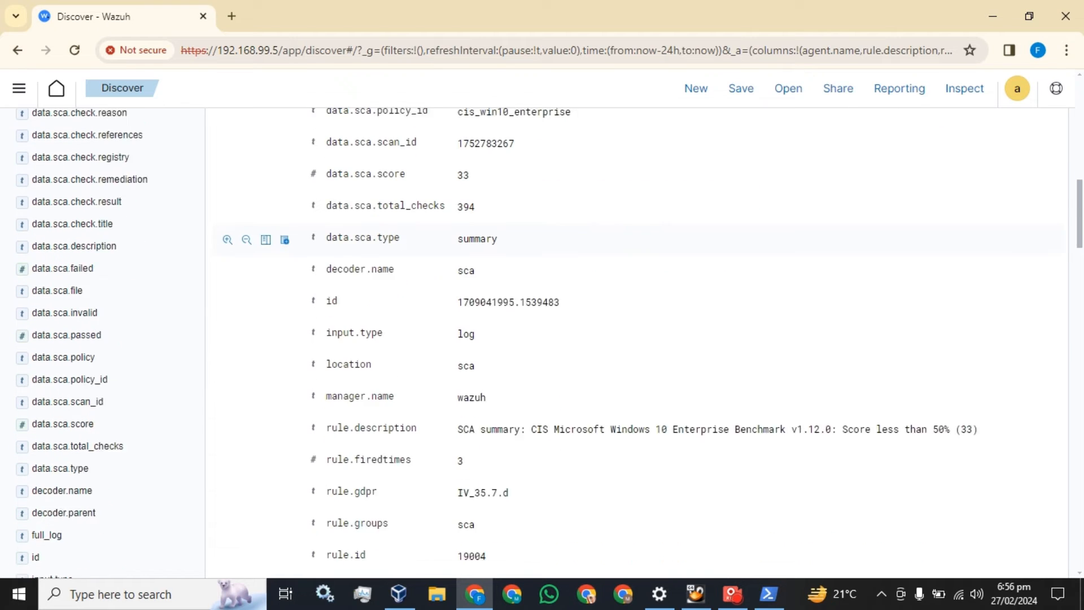
{"action": "scroll", "scroll_direction": "down", "scroll_amount": 3}
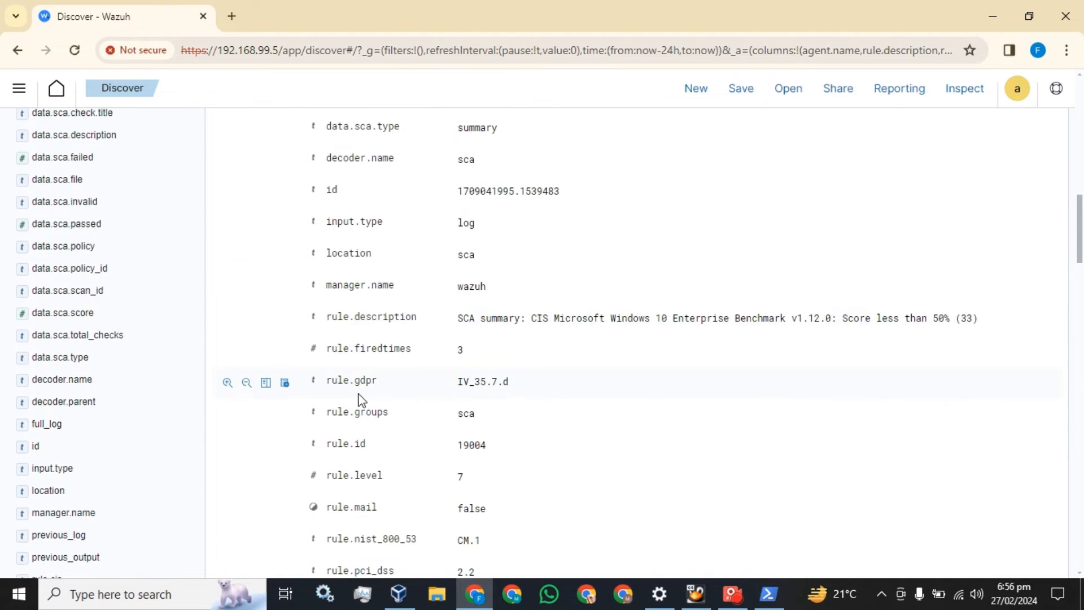
{"action": "scroll", "scroll_direction": "down", "scroll_amount": 3}
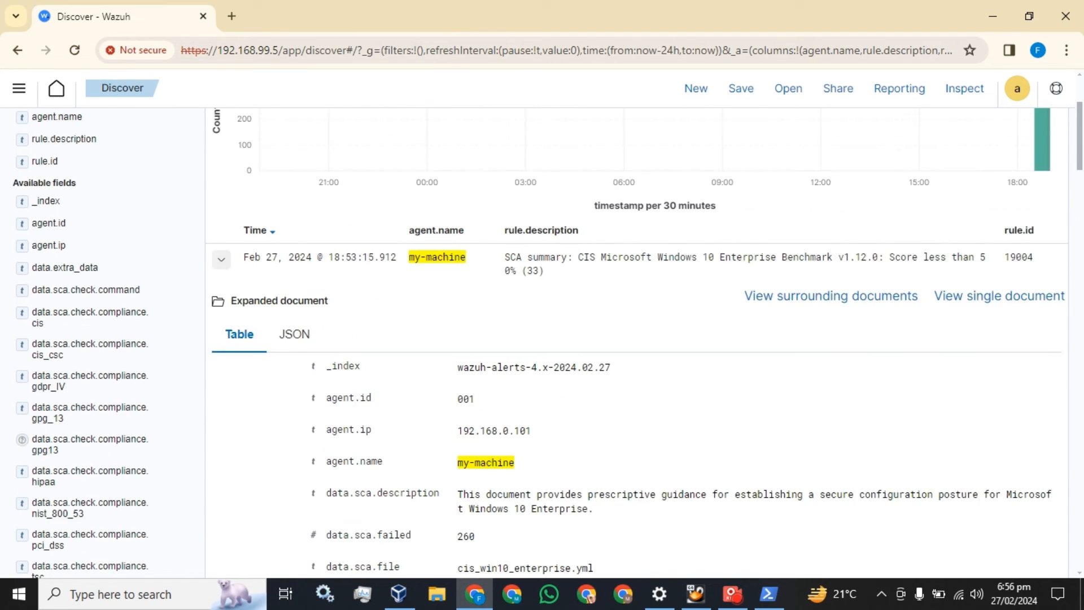
{"action": "left_click", "coordinate": [221, 259]}
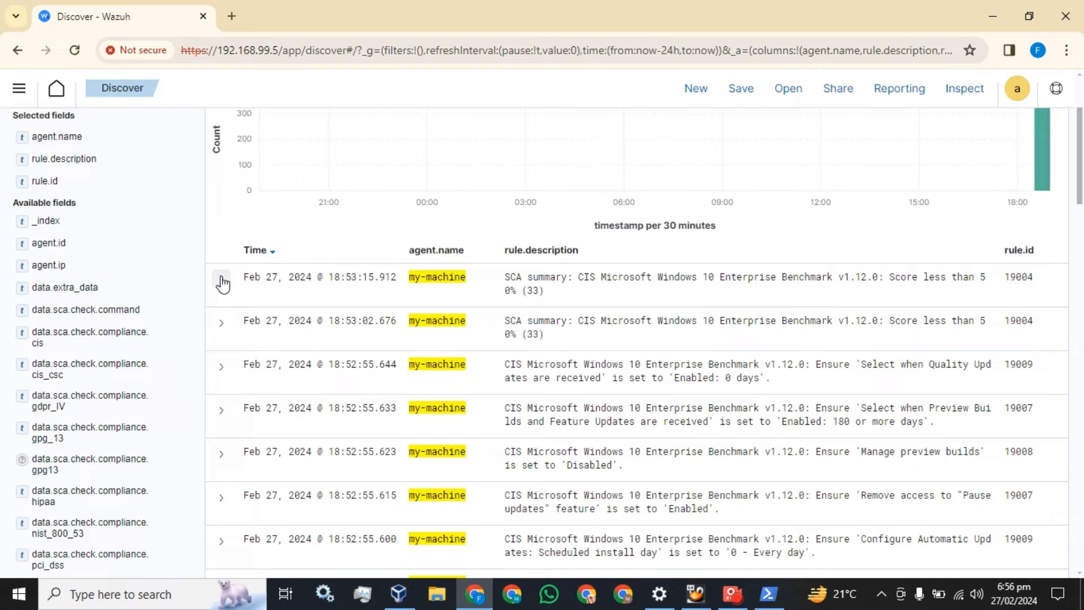
{"action": "mouse_move", "coordinate": [131, 258]}
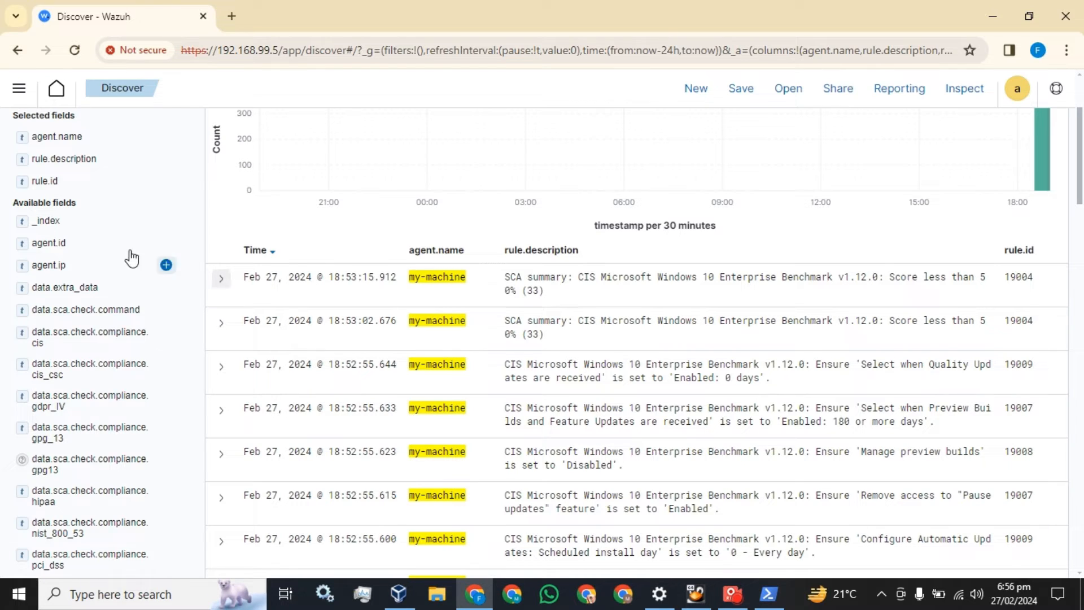
{"action": "type", "text": "rule."}
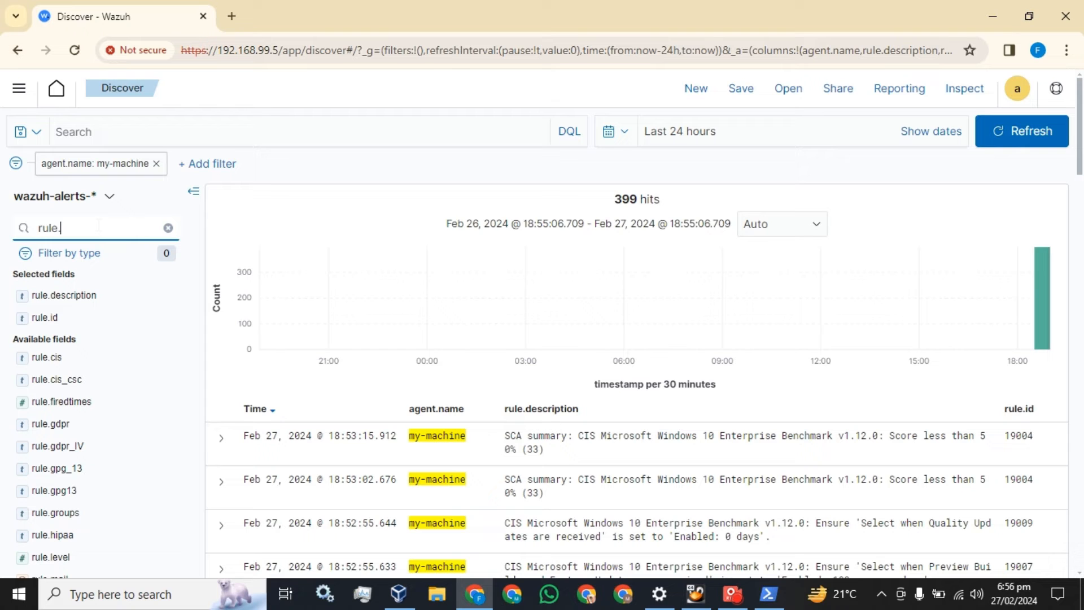
{"action": "scroll", "scroll_direction": "down", "scroll_amount": 3}
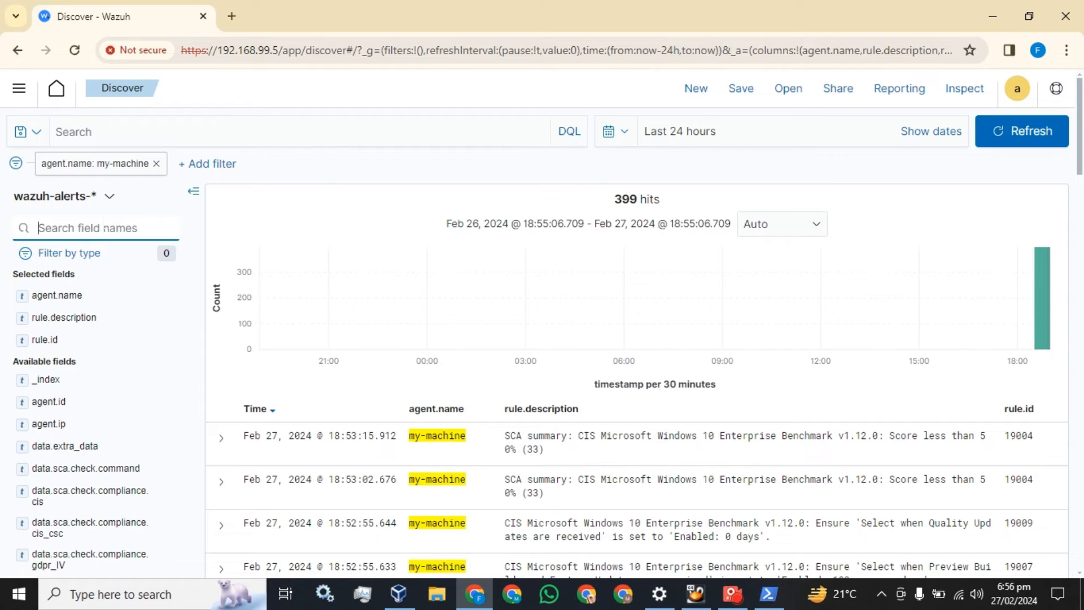
{"action": "type", "text": "eve"}
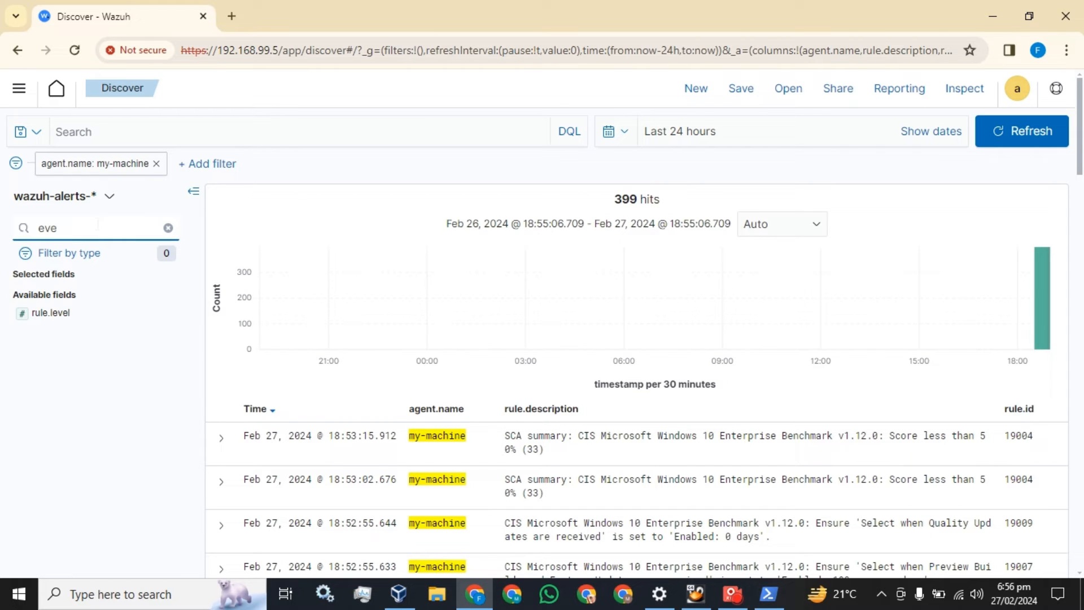
{"action": "left_click", "coordinate": [167, 228]}
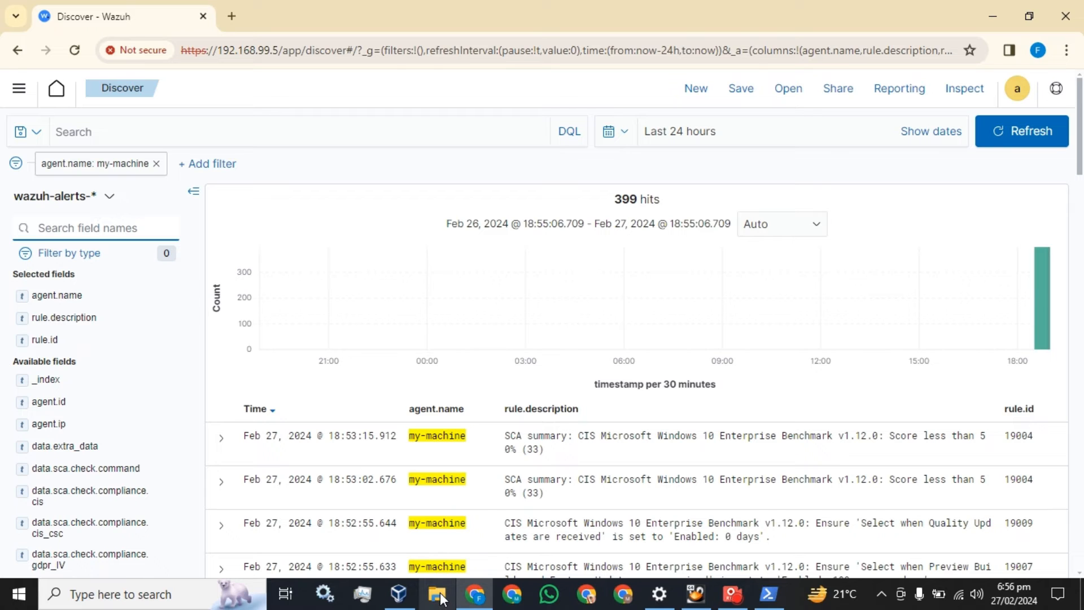
Browse in File Explorer to C:\Program Files (x86)\ossec-agent.
{"action": "left_click", "coordinate": [437, 598]}
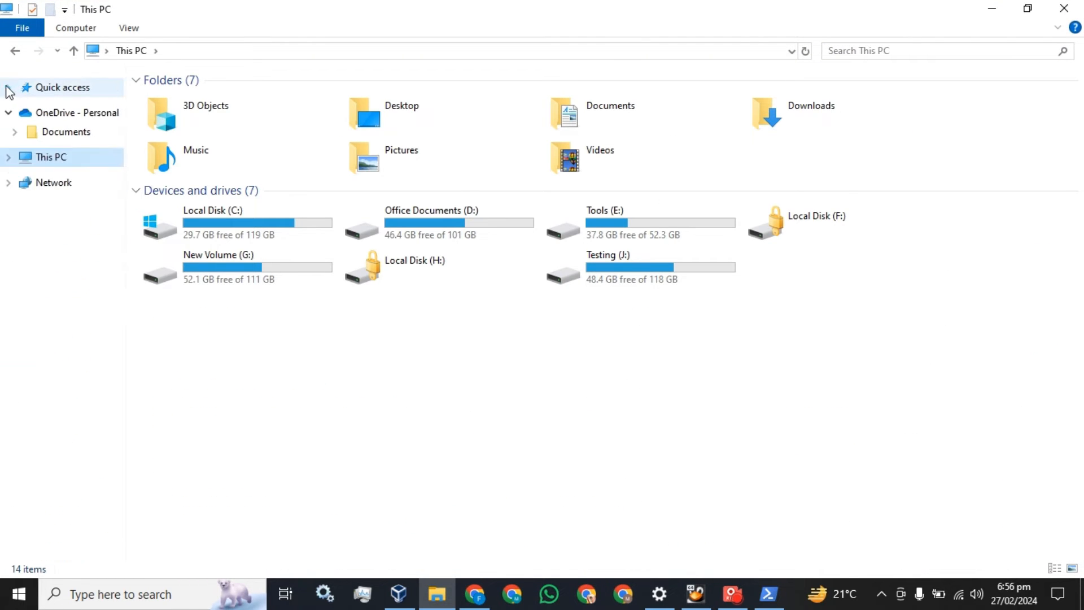
{"action": "left_click", "coordinate": [228, 222]}
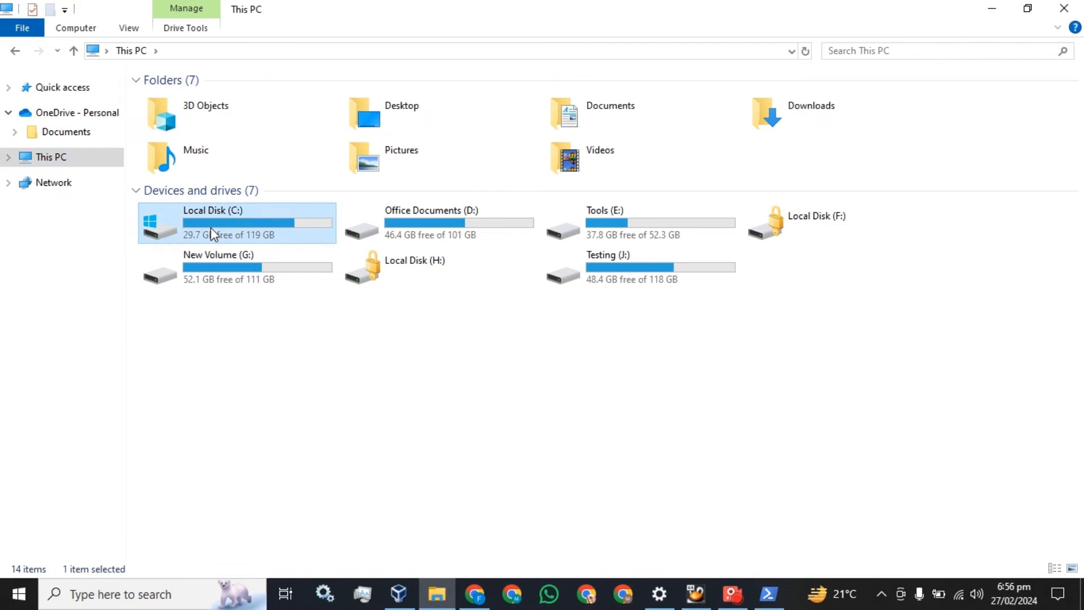
{"action": "double_click", "coordinate": [213, 222]}
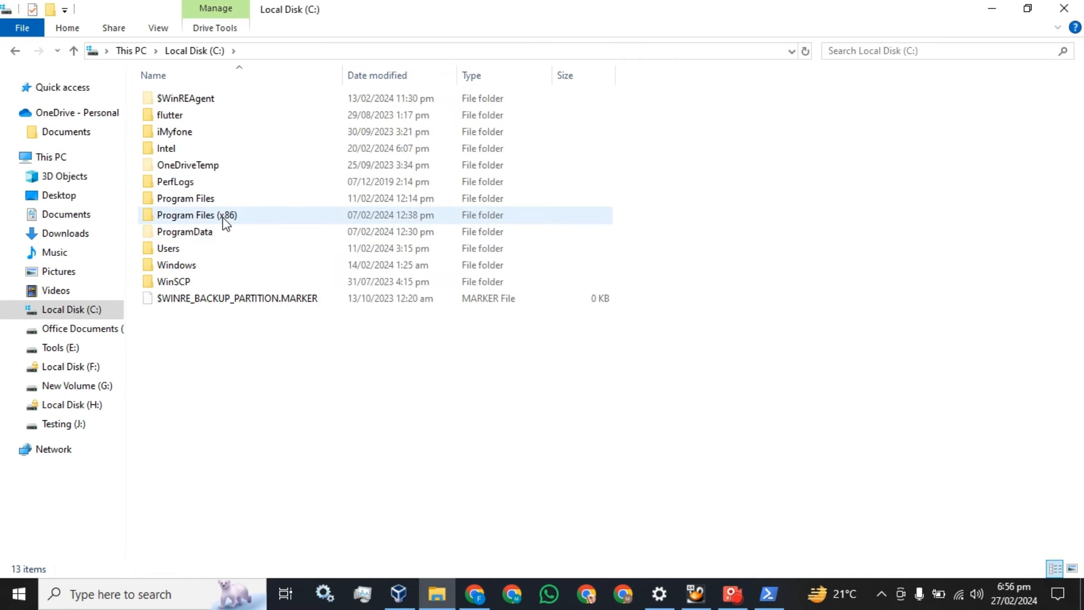
{"action": "double_click", "coordinate": [197, 214]}
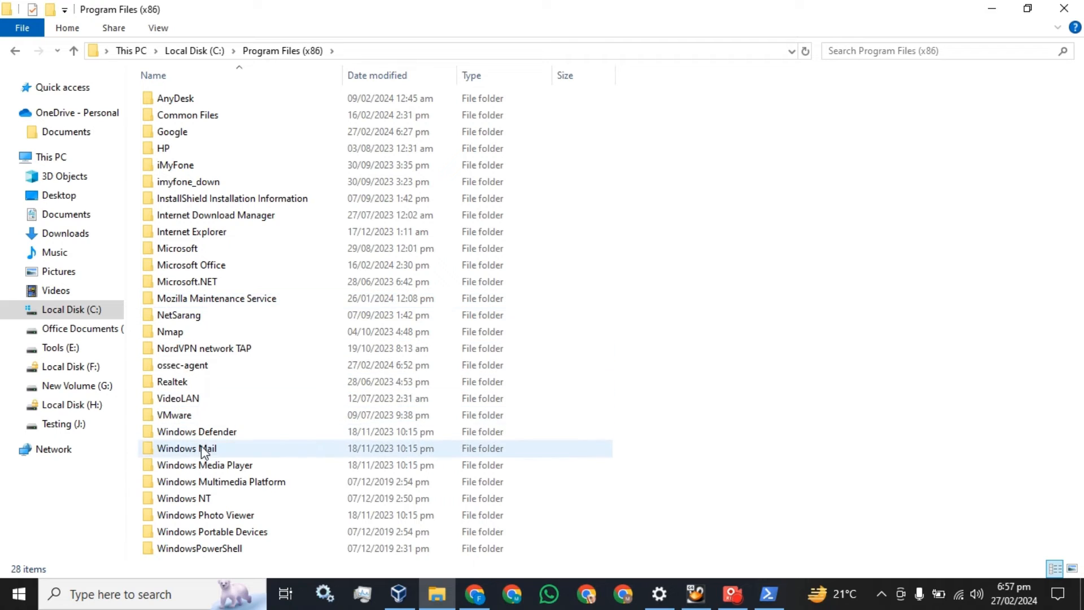
{"action": "mouse_move", "coordinate": [183, 365]}
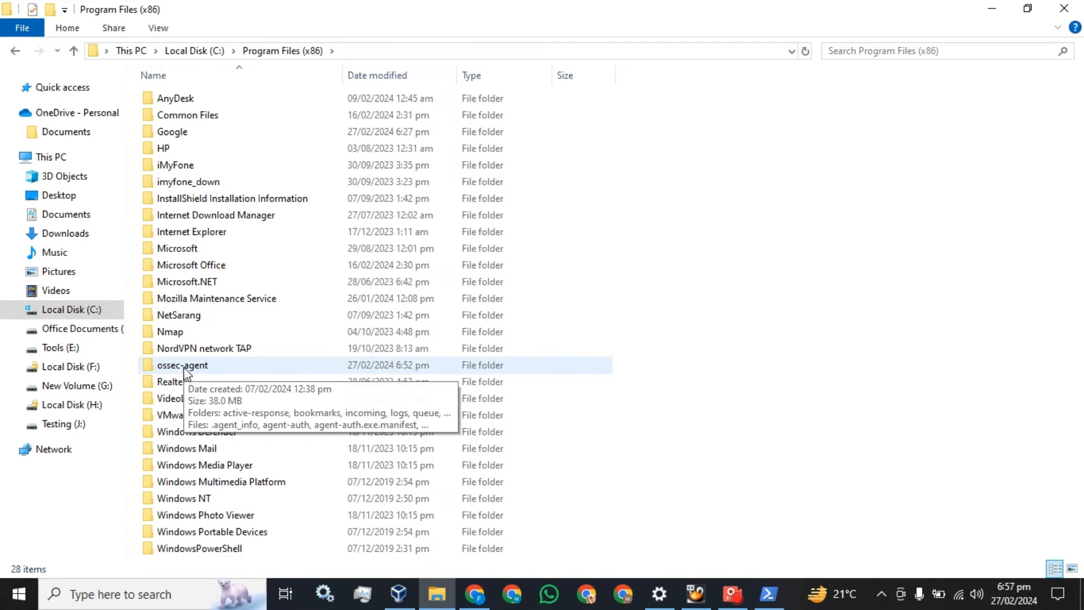
{"action": "left_click", "coordinate": [182, 366]}
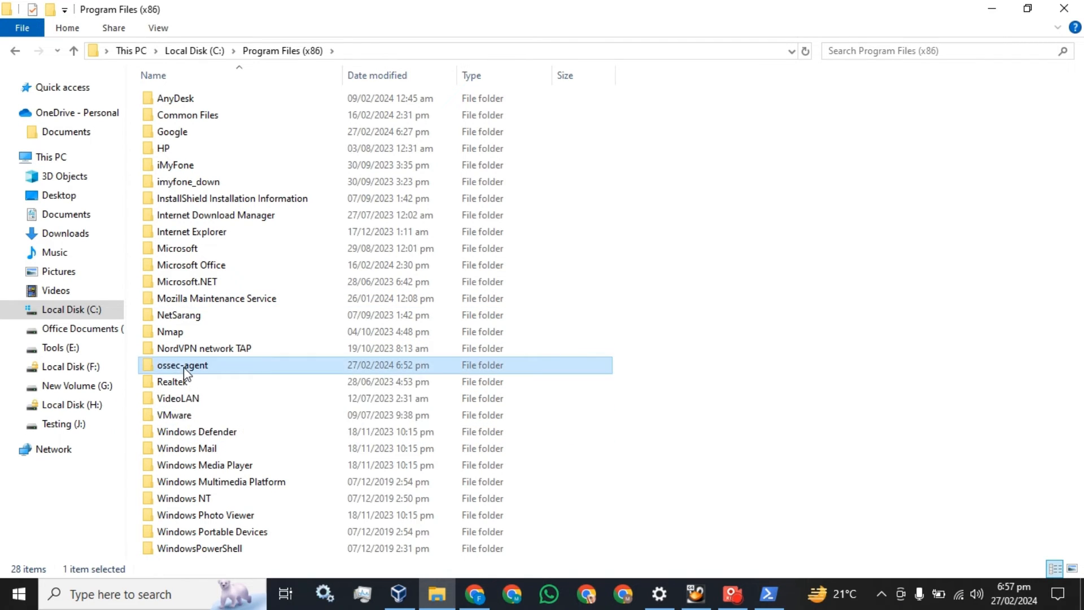
{"action": "double_click", "coordinate": [182, 364]}
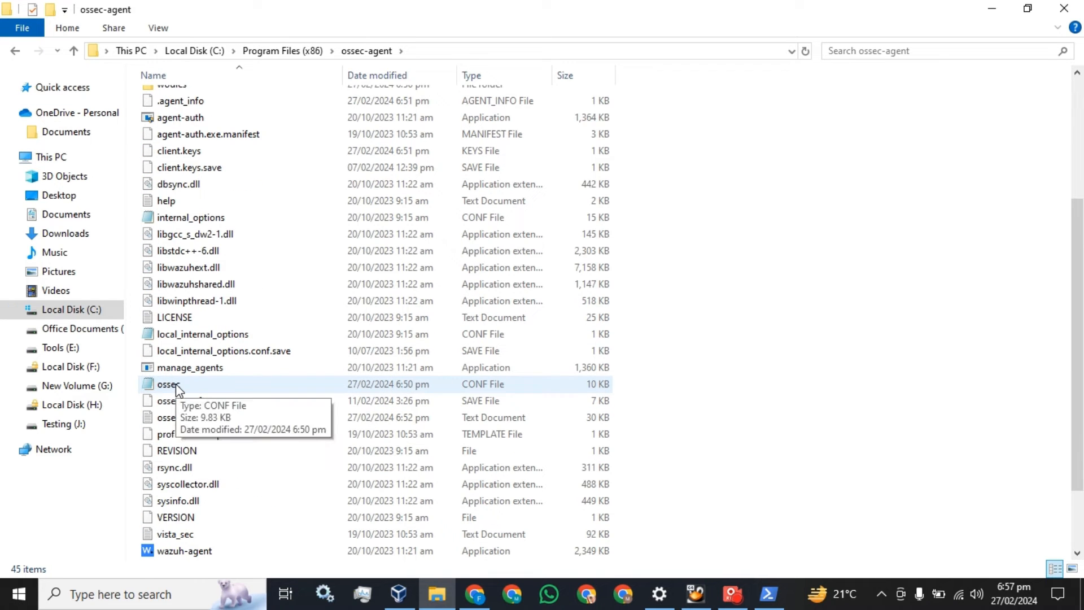
Open the ossec config in maximized Notepad, select the Security localfile block, then return to Wazuh.
{"action": "double_click", "coordinate": [168, 384]}
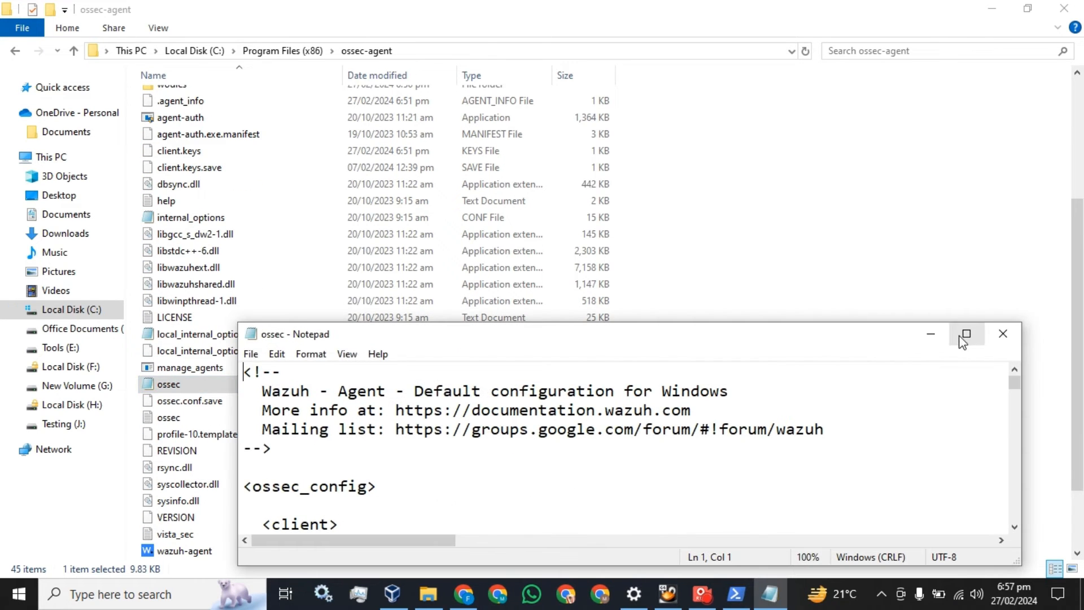
{"action": "left_click", "coordinate": [965, 334]}
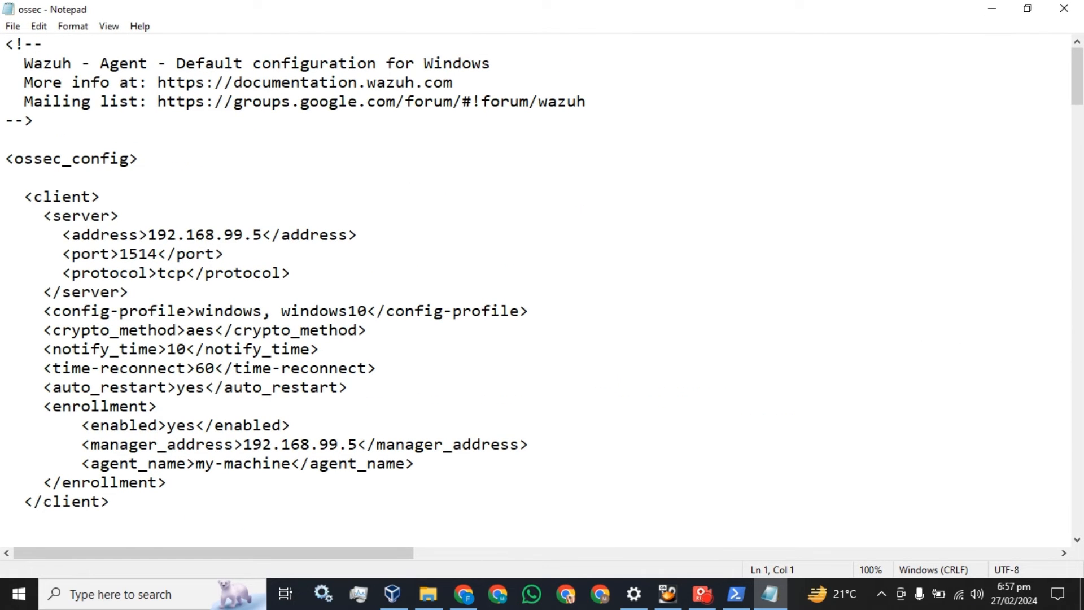
{"action": "scroll", "scroll_direction": "down", "scroll_amount": 3}
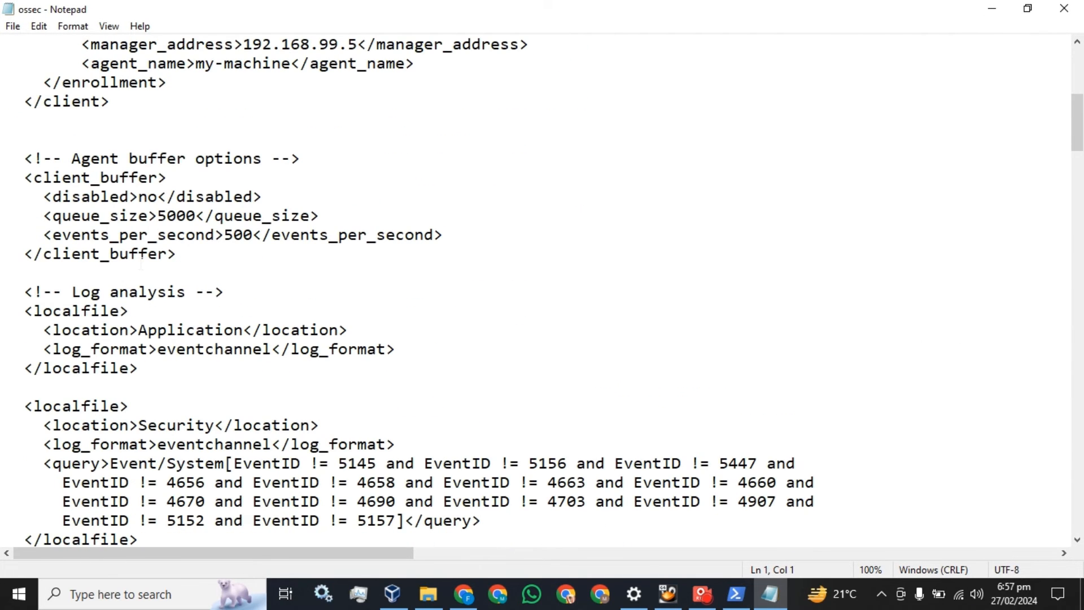
{"action": "scroll", "scroll_direction": "down", "scroll_amount": 3}
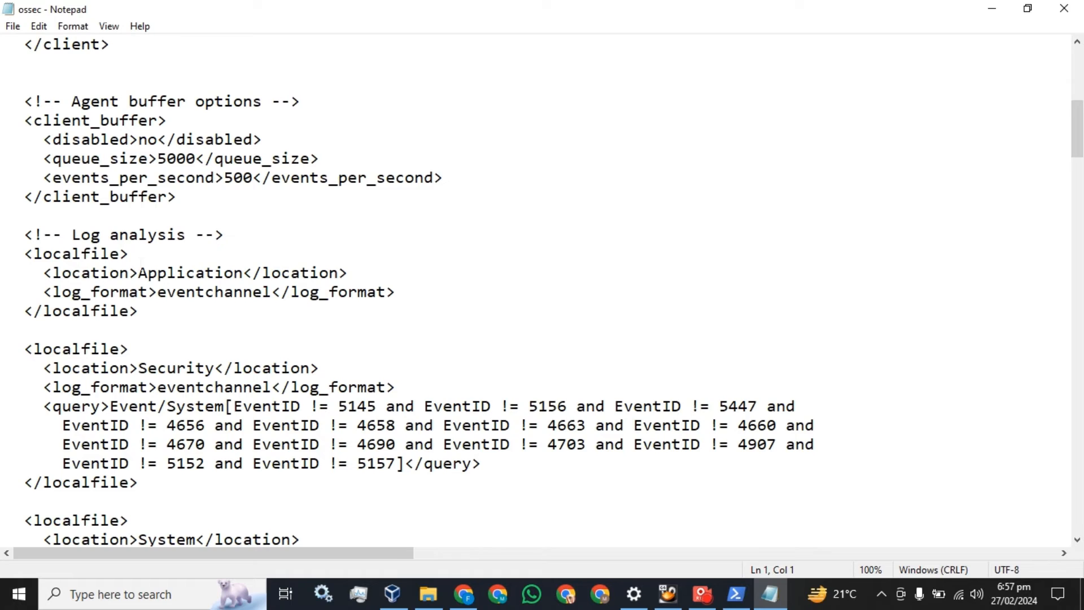
{"action": "scroll", "scroll_direction": "down", "scroll_amount": 3}
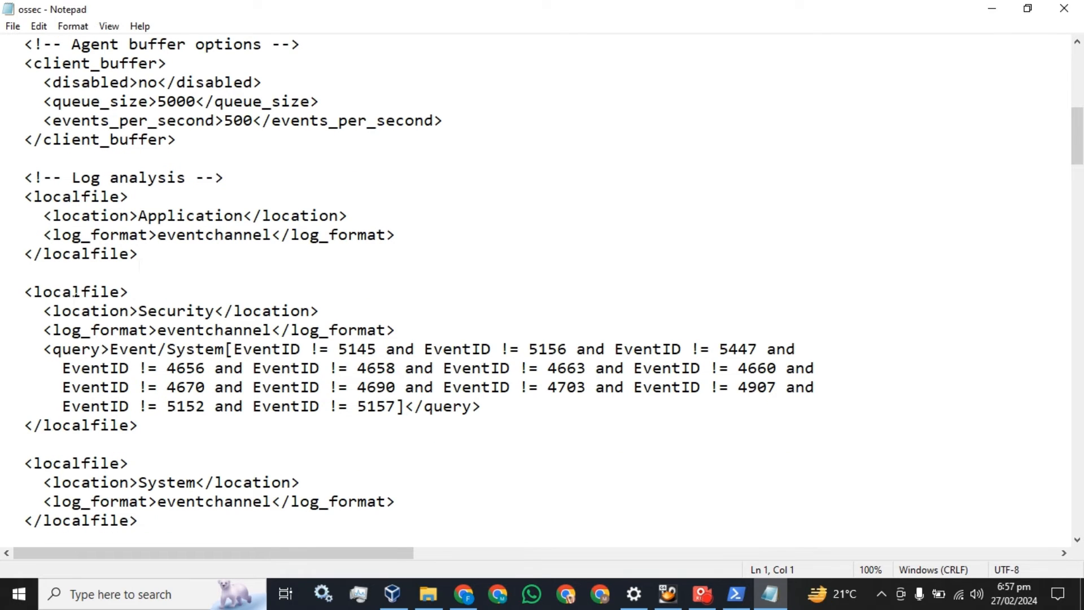
{"action": "left_click_drag", "start_coordinate": [24, 291], "coordinate": [137, 425]}
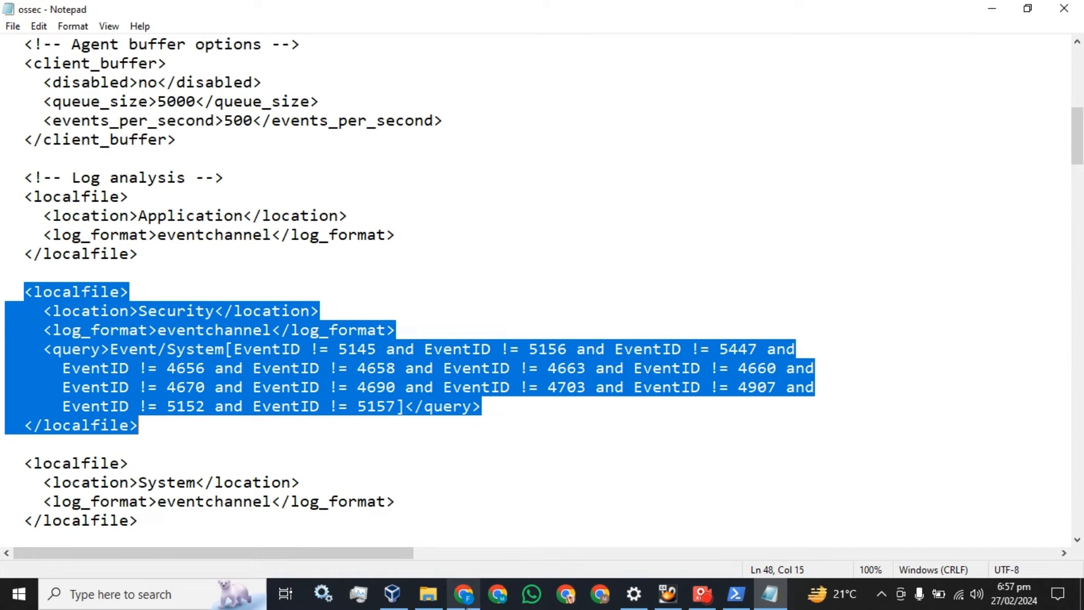
{"action": "left_click", "coordinate": [464, 593]}
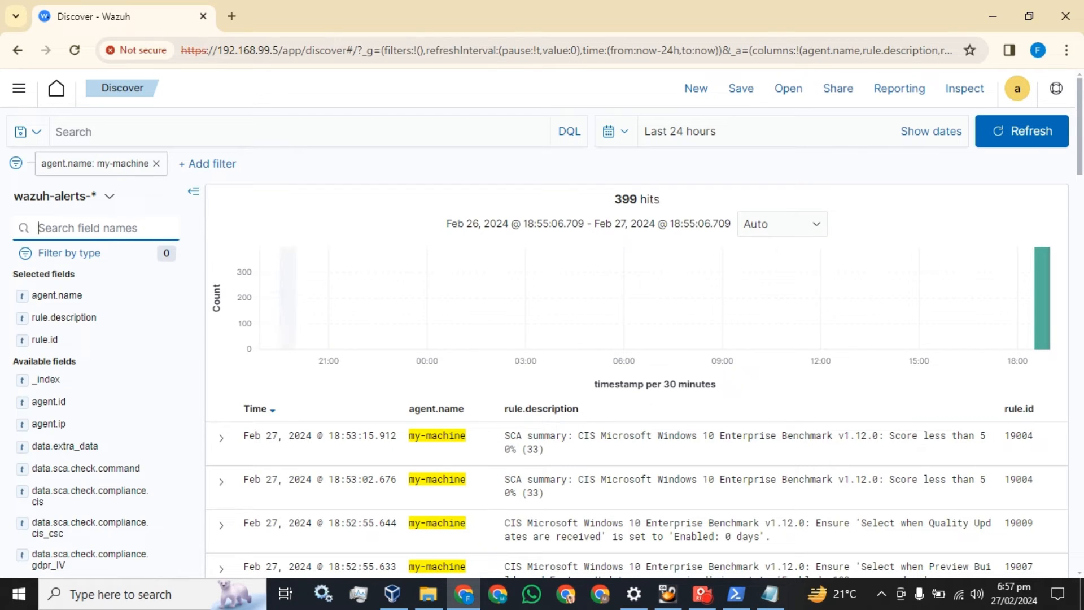
Select rule ID 19004 of the newest alert in Discover, then return to Notepad.
{"action": "type", "text": "eve"}
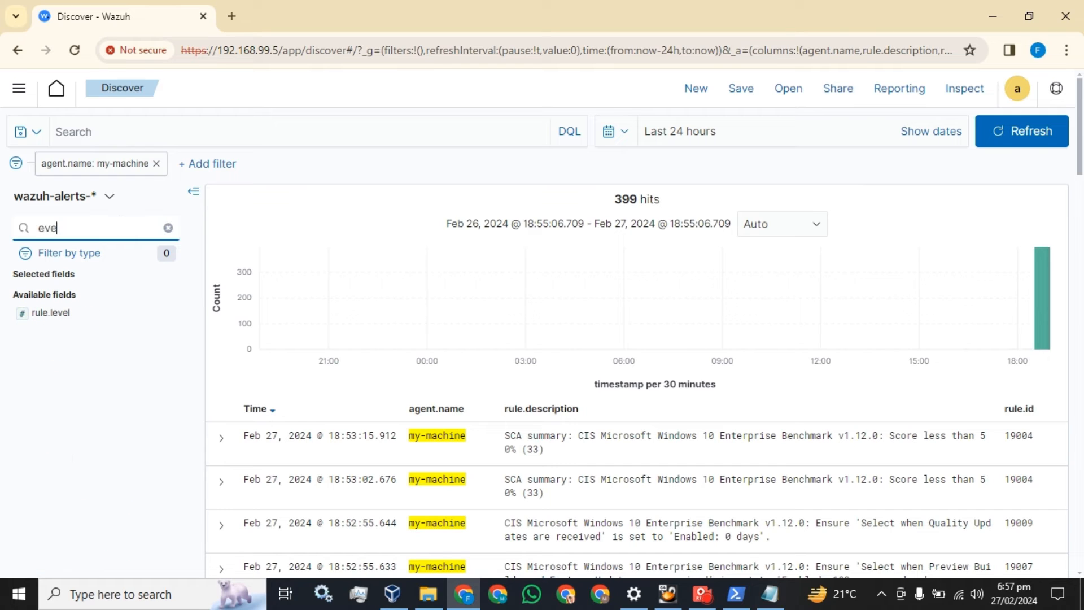
{"action": "scroll", "scroll_direction": "down", "scroll_amount": 3}
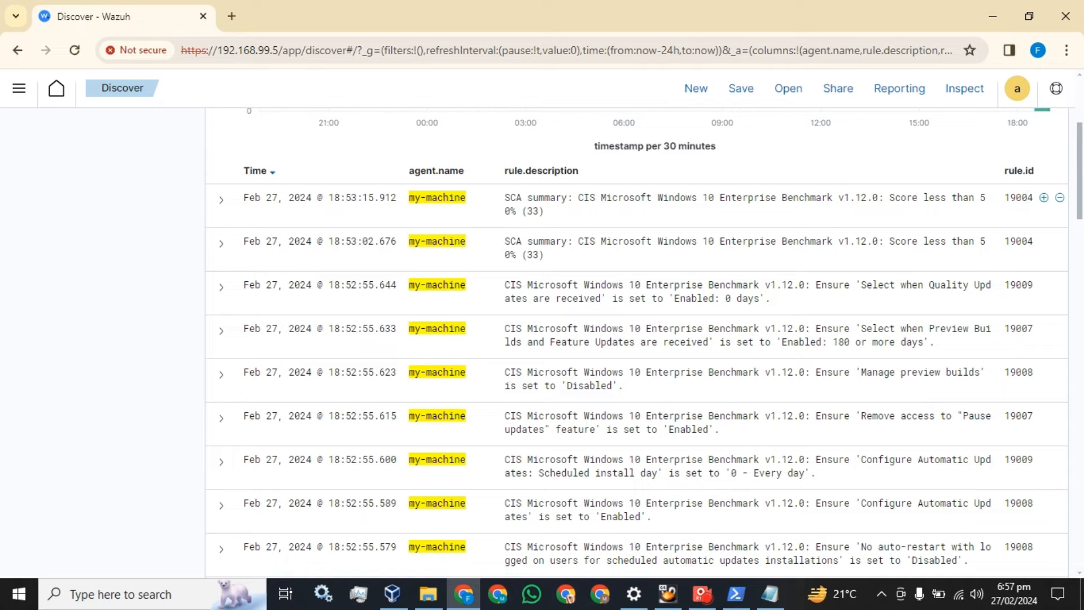
{"action": "double_click", "coordinate": [1016, 197]}
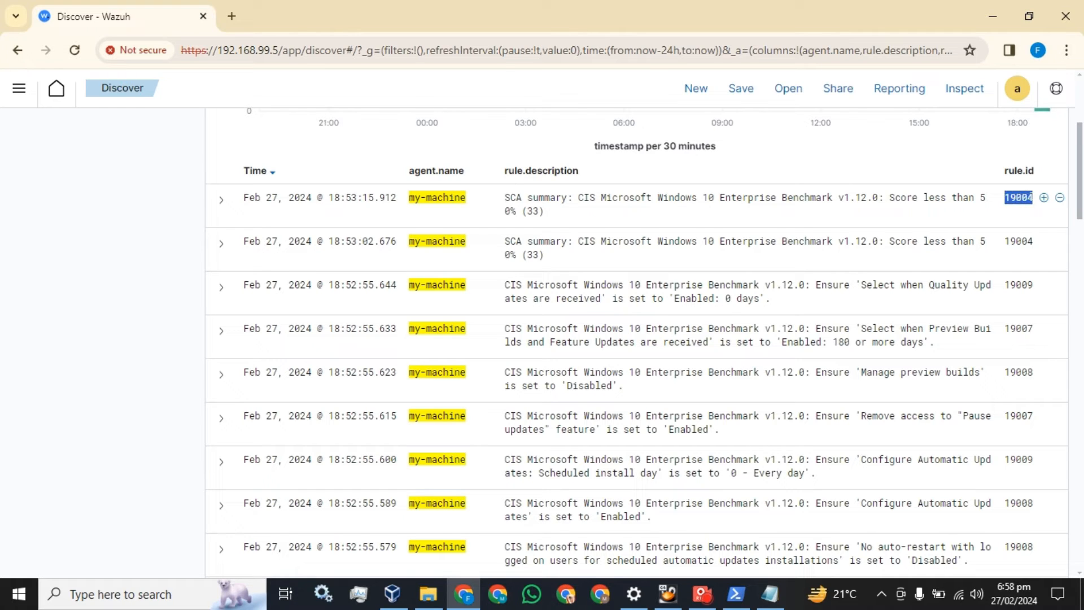
{"action": "mouse_move", "coordinate": [960, 323]}
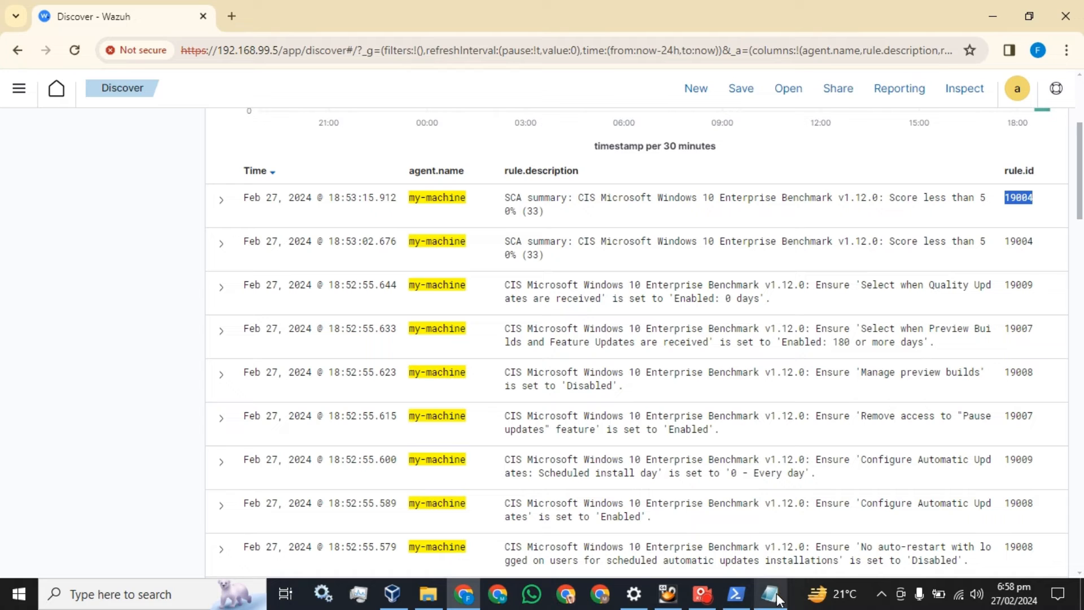
{"action": "left_click", "coordinate": [768, 593]}
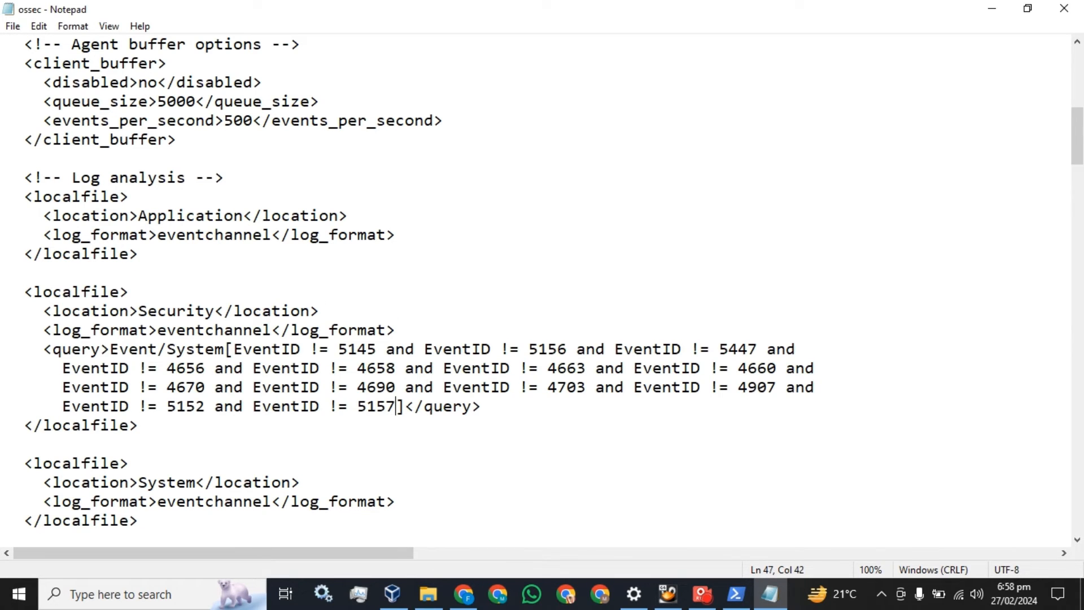
Append 'and EventID != 5157' to the Security log query's exclusion clauses.
{"action": "left_click_drag", "start_coordinate": [396, 407], "coordinate": [292, 406]}
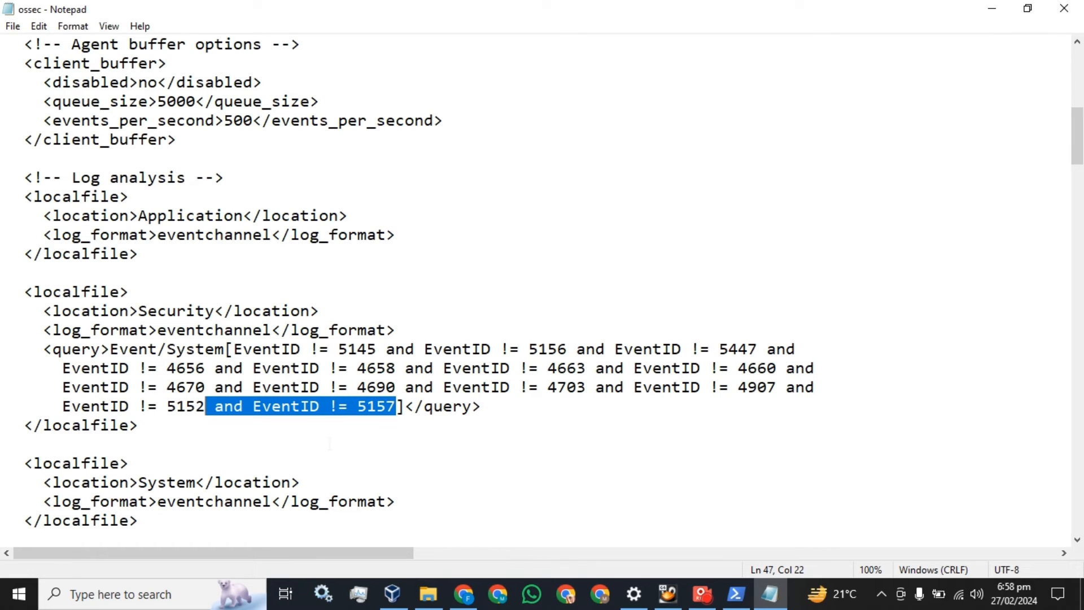
{"action": "left_click", "coordinate": [397, 406]}
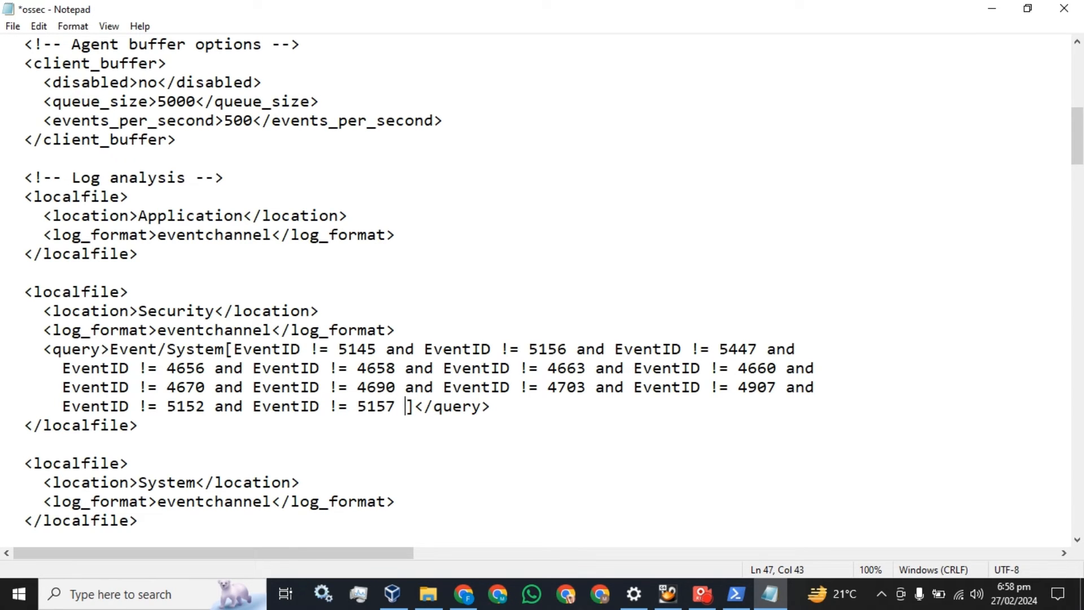
{"action": "type", "text": "and EventID != 5157"}
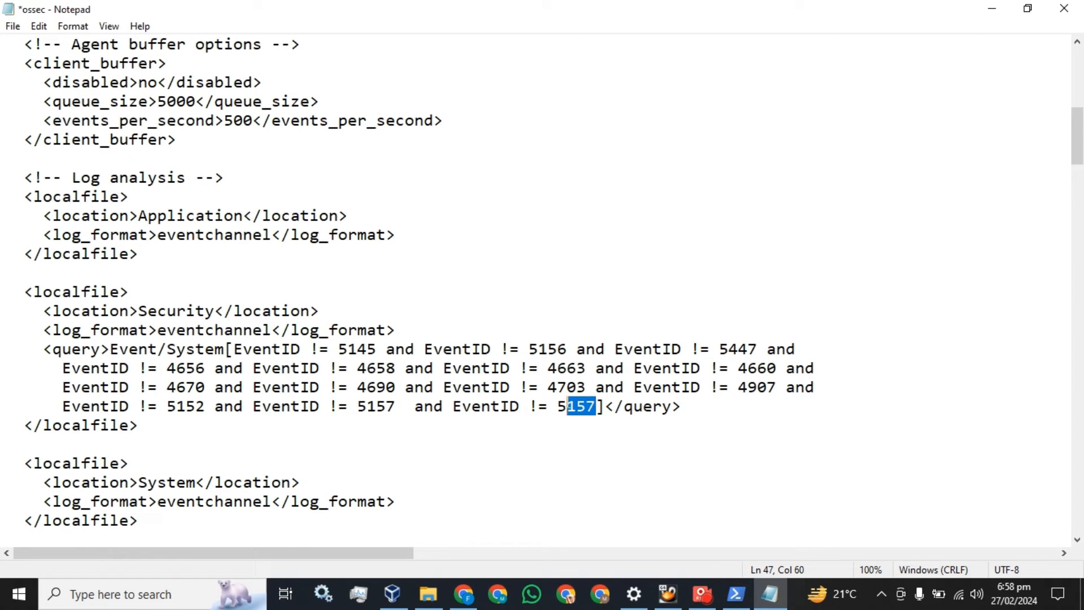
{"action": "left_click_drag", "start_coordinate": [593, 406], "coordinate": [559, 407]}
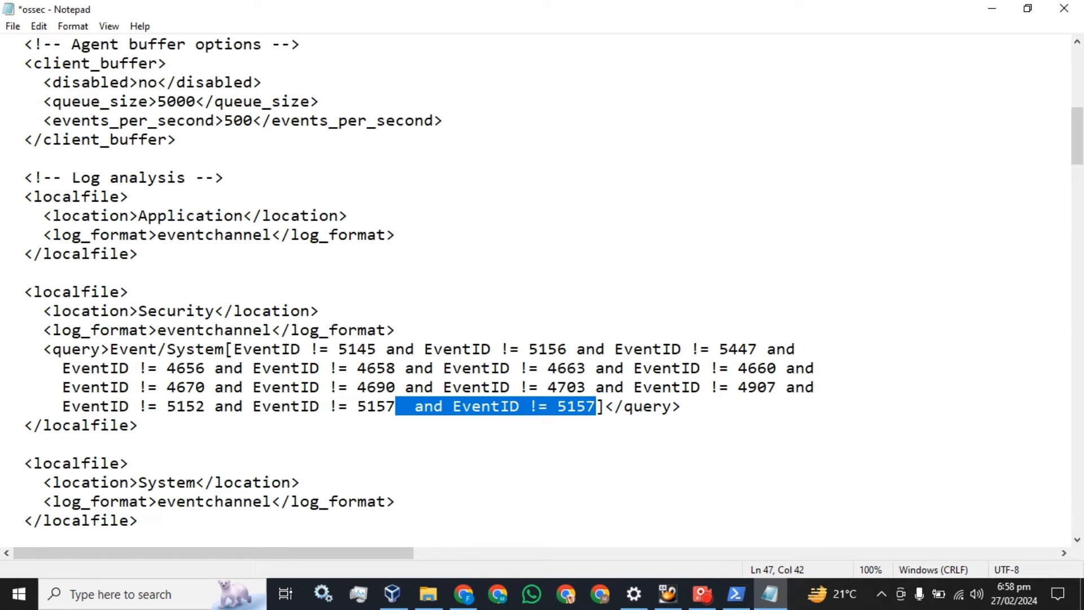
{"action": "key", "text": "Delete"}
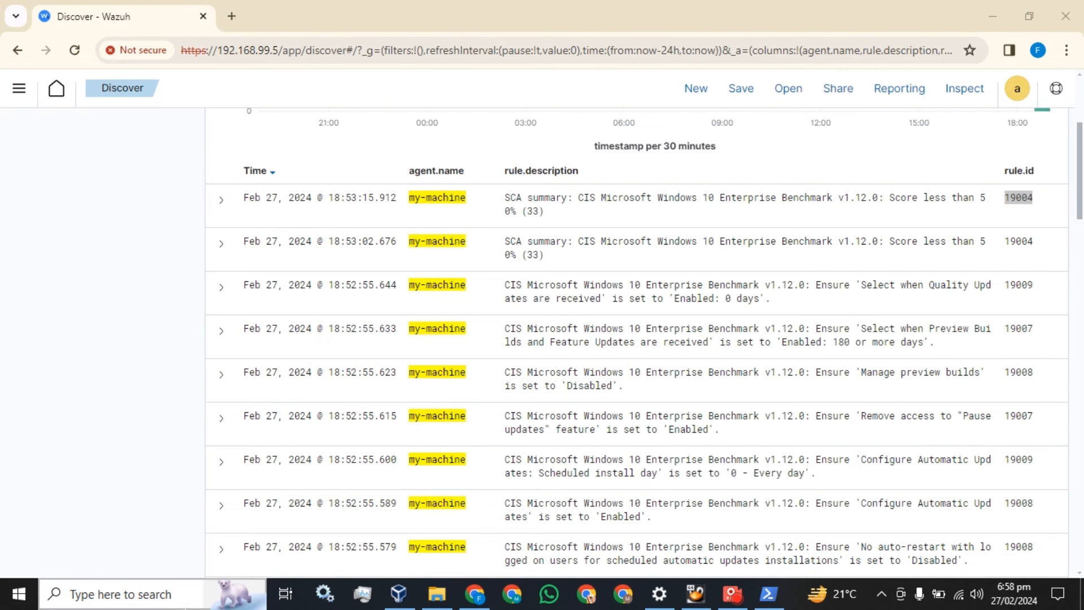
Search 'serv', open the Services console, and select the Wazuh Windows Agent service.
{"action": "left_click", "coordinate": [657, 593]}
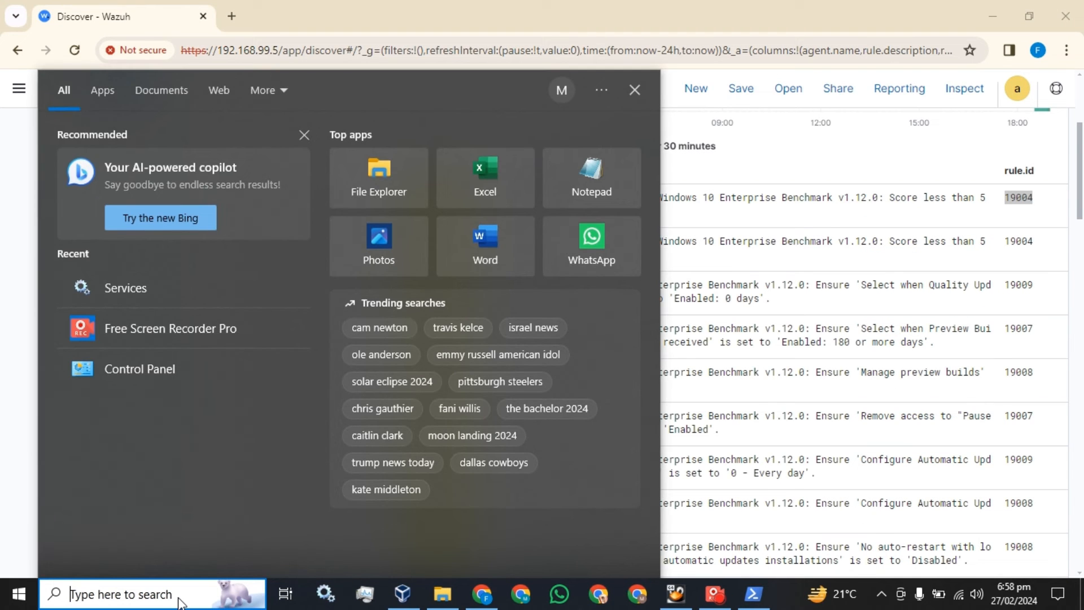
{"action": "type", "text": "serv"}
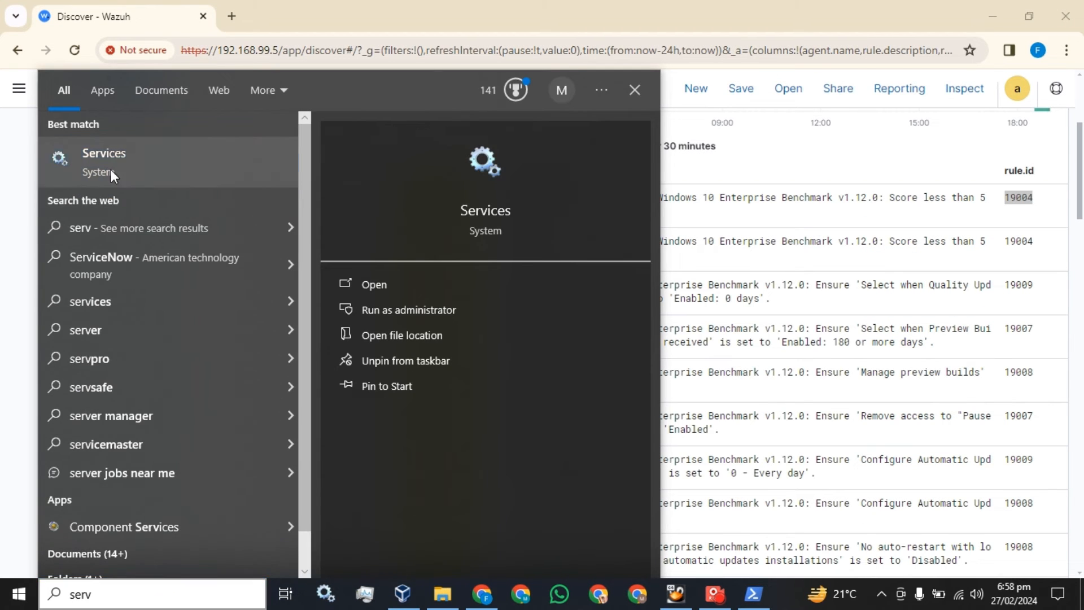
{"action": "left_click", "coordinate": [373, 284]}
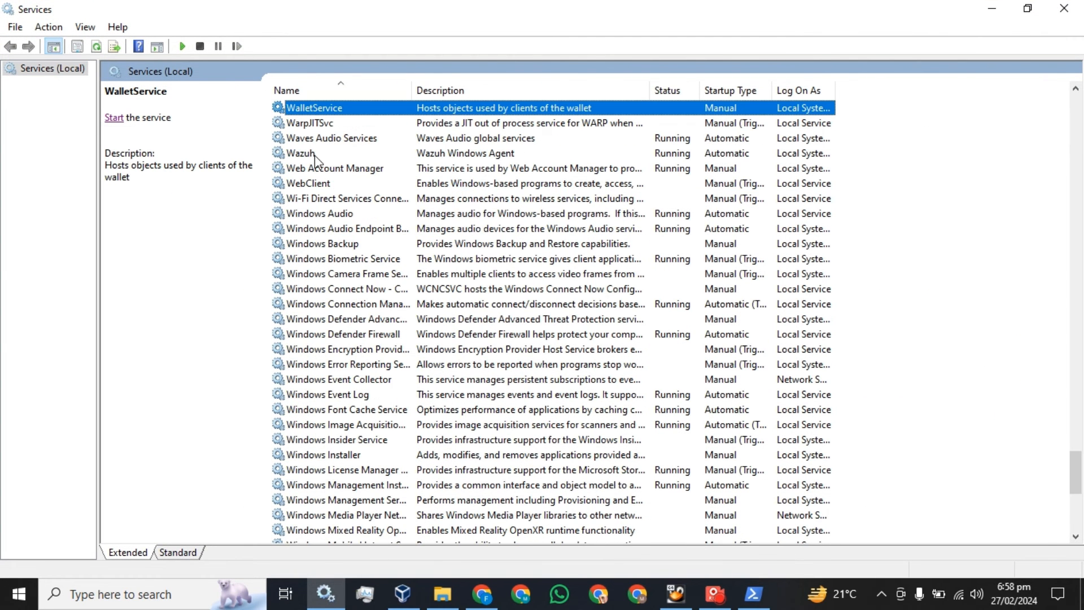
{"action": "left_click", "coordinate": [299, 153]}
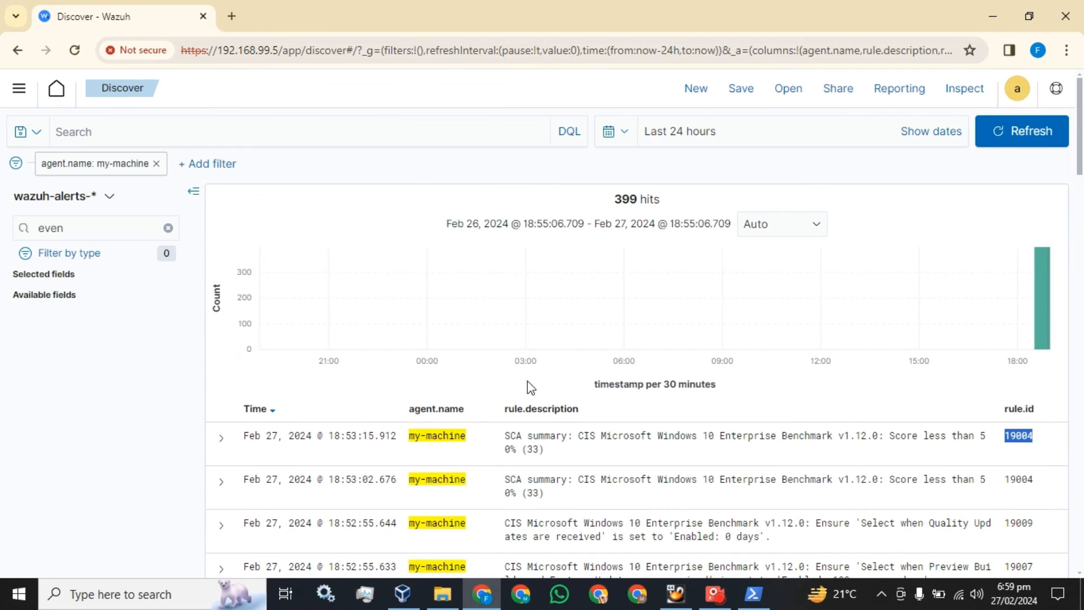
Refresh Discover to 400 hits, bringing up the Windows logon success alert (rule 60106).
{"action": "left_click", "coordinate": [1022, 130]}
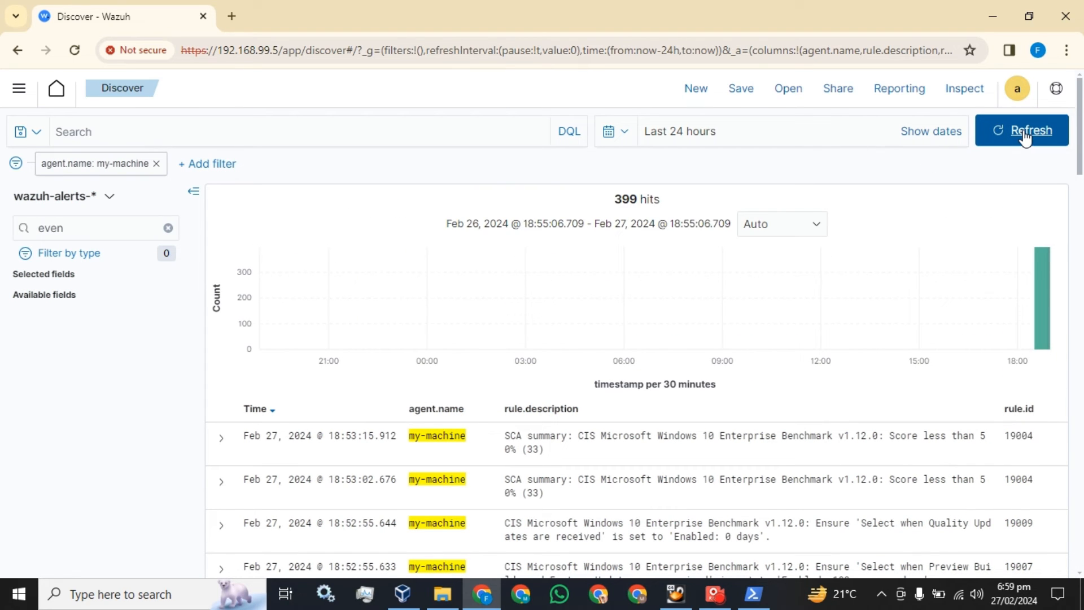
{"action": "left_click", "coordinate": [1021, 130]}
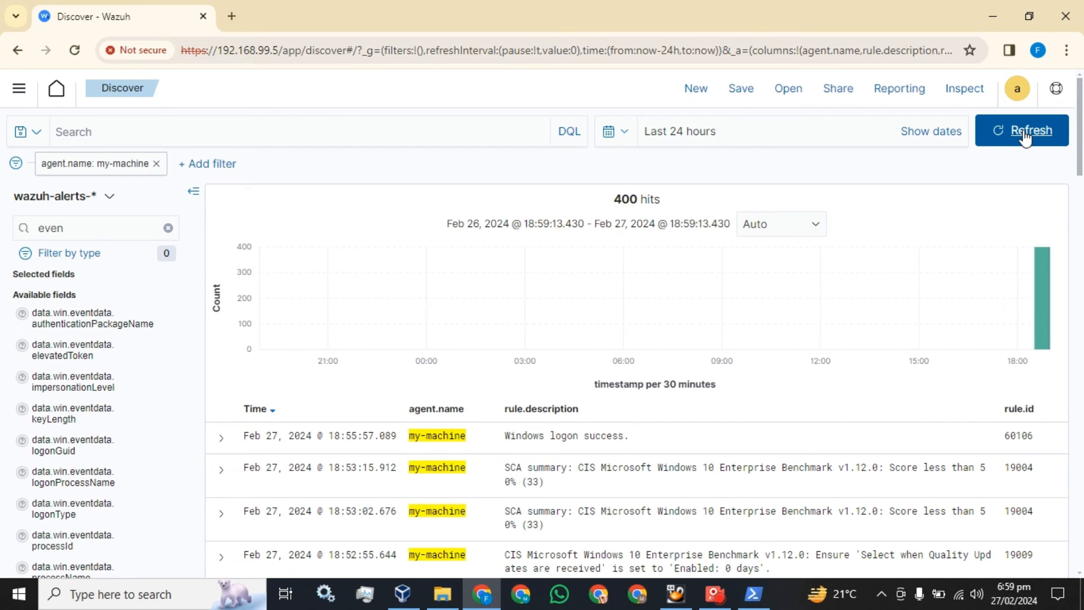
{"action": "mouse_move", "coordinate": [1029, 130]}
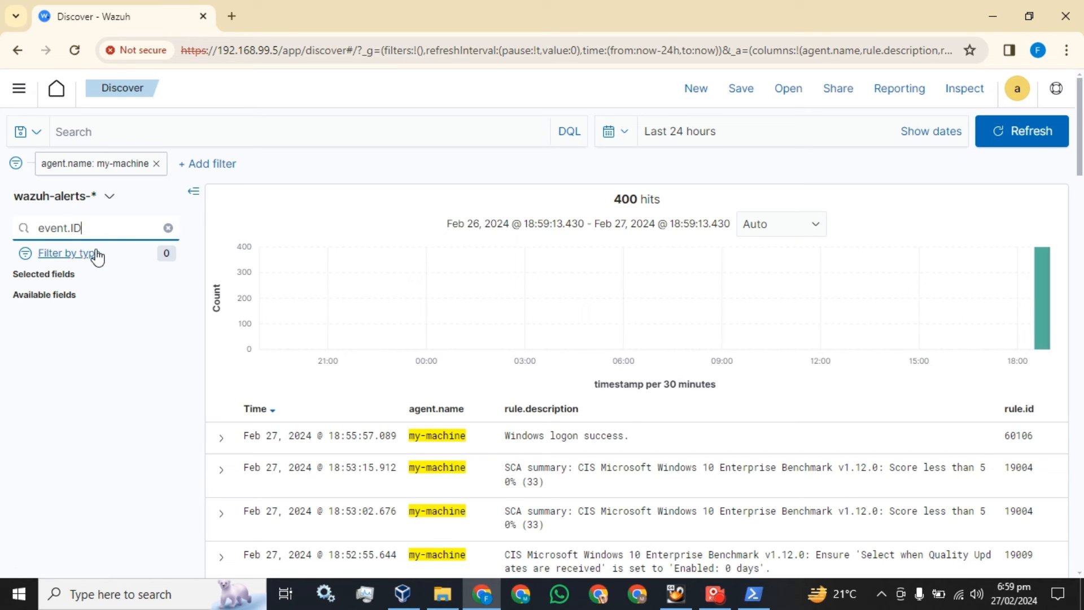
Search the fields for the event ID and select value 4624 of the logon alert.
{"action": "type", "text": "event0"}
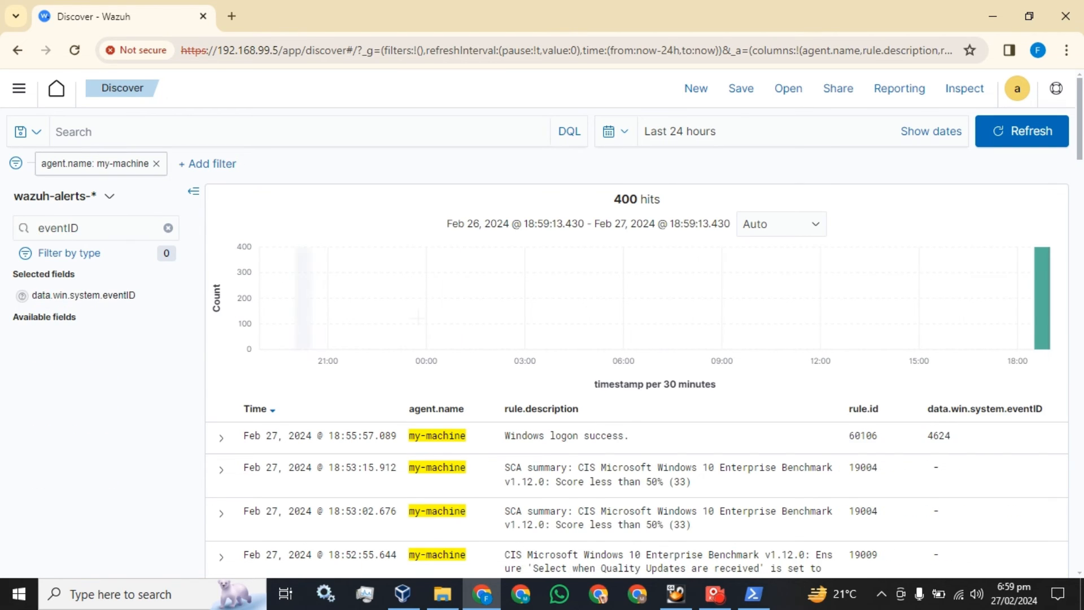
{"action": "scroll", "scroll_direction": "down", "scroll_amount": 3}
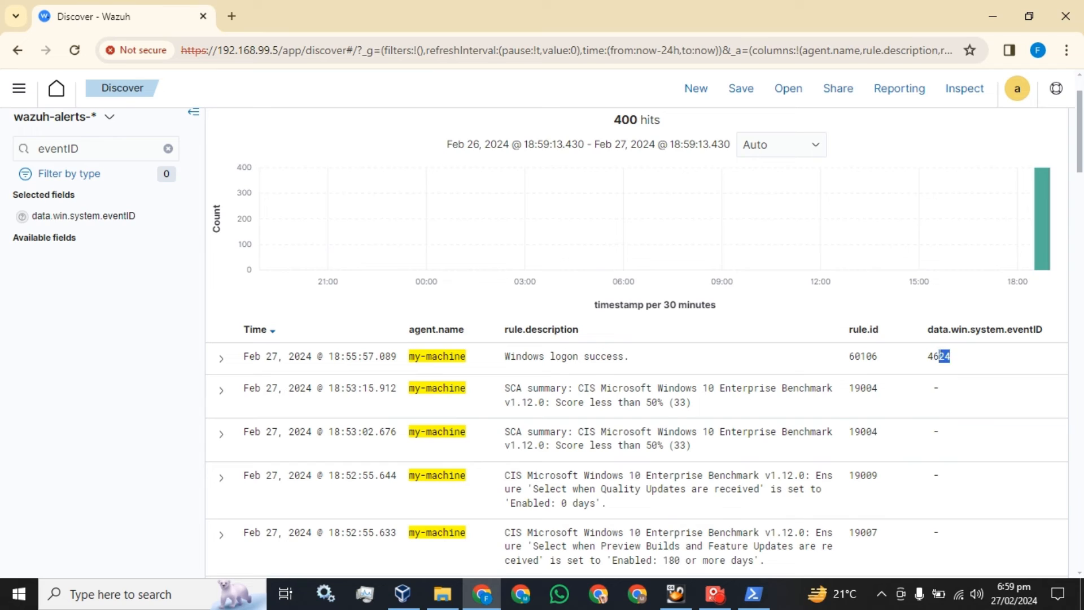
{"action": "double_click", "coordinate": [938, 357]}
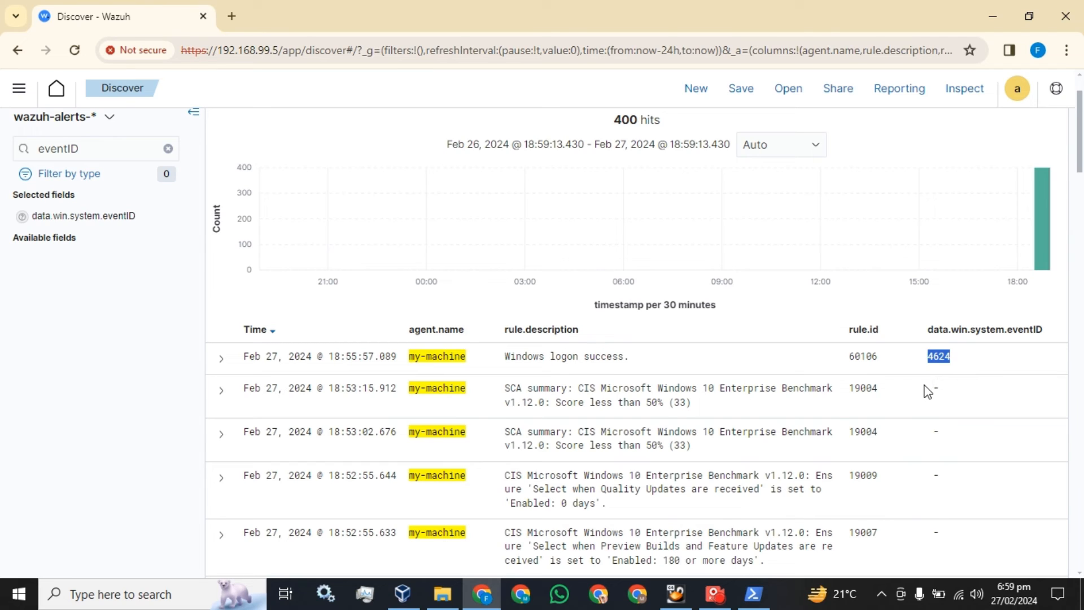
{"action": "mouse_move", "coordinate": [915, 389]}
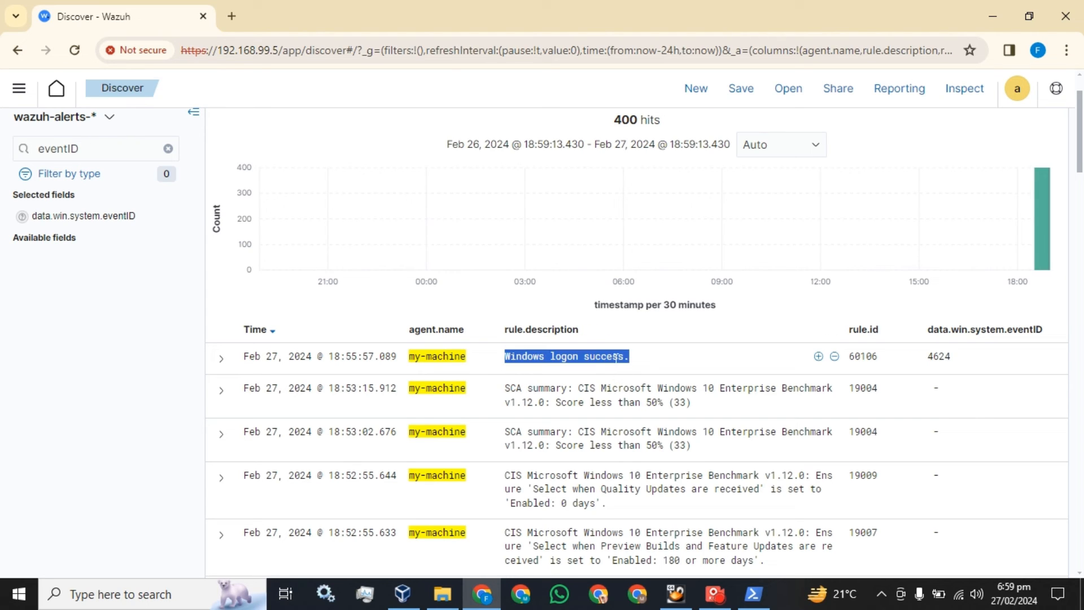
{"action": "mouse_move", "coordinate": [611, 349]}
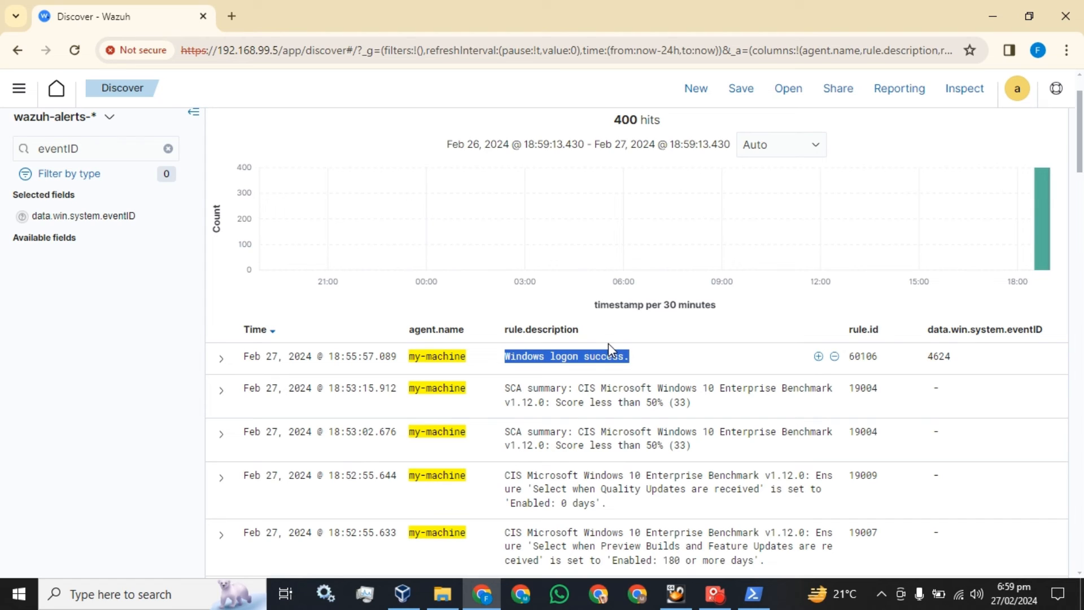
{"action": "mouse_move", "coordinate": [612, 330]}
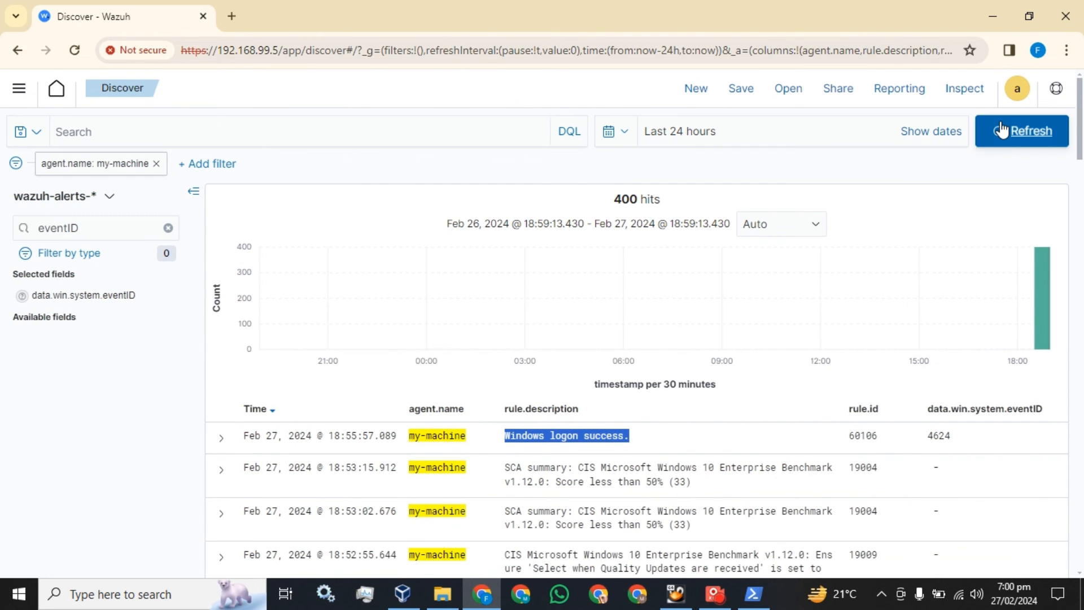
Refresh Discover again and confirm the count stays at 400 hits.
{"action": "left_click", "coordinate": [1029, 131]}
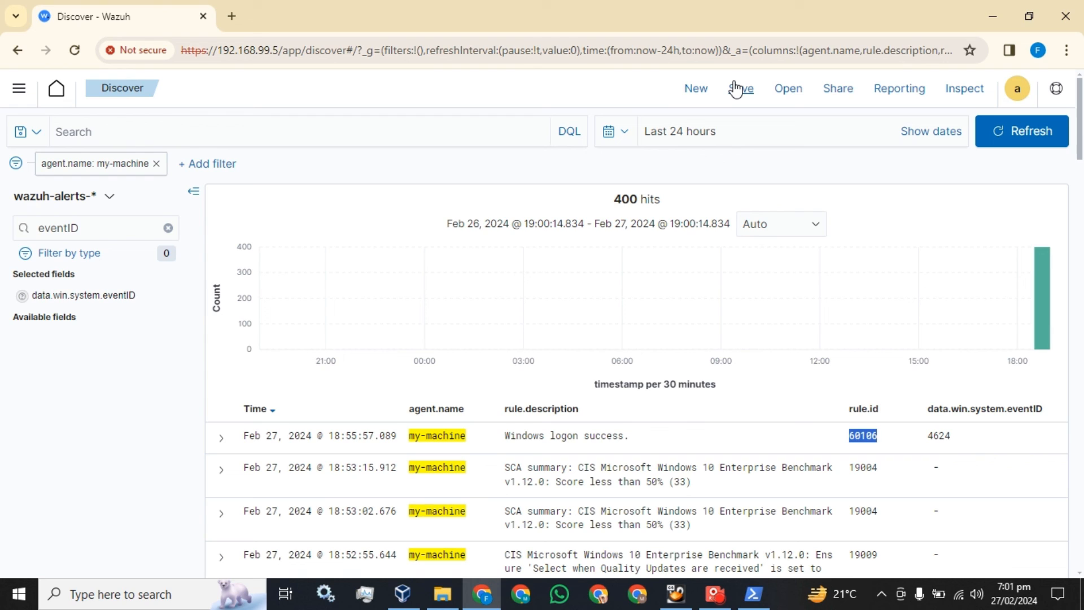
{"action": "mouse_move", "coordinate": [734, 89]}
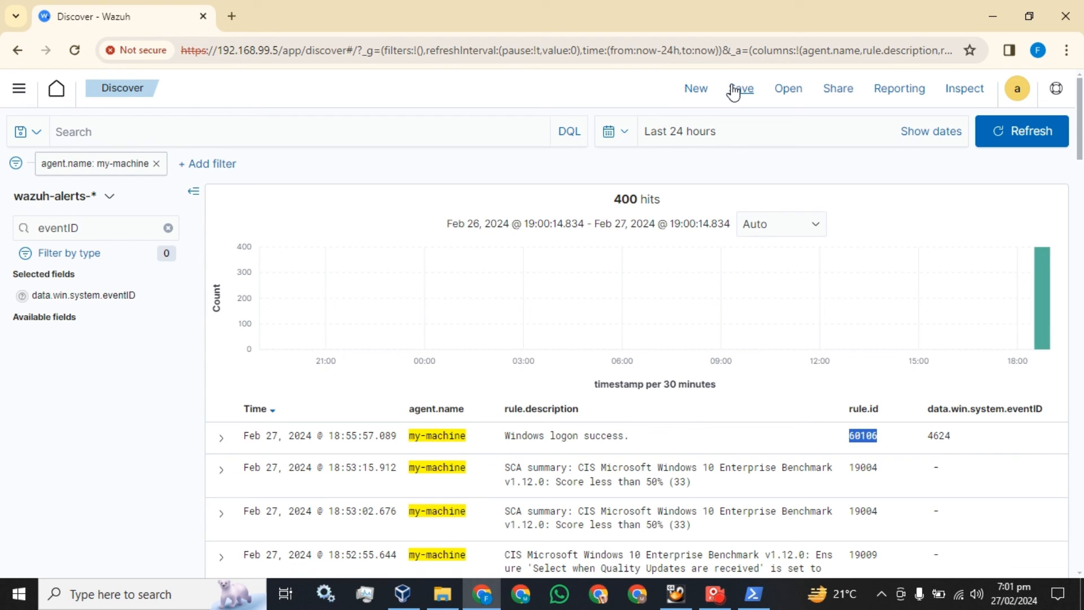